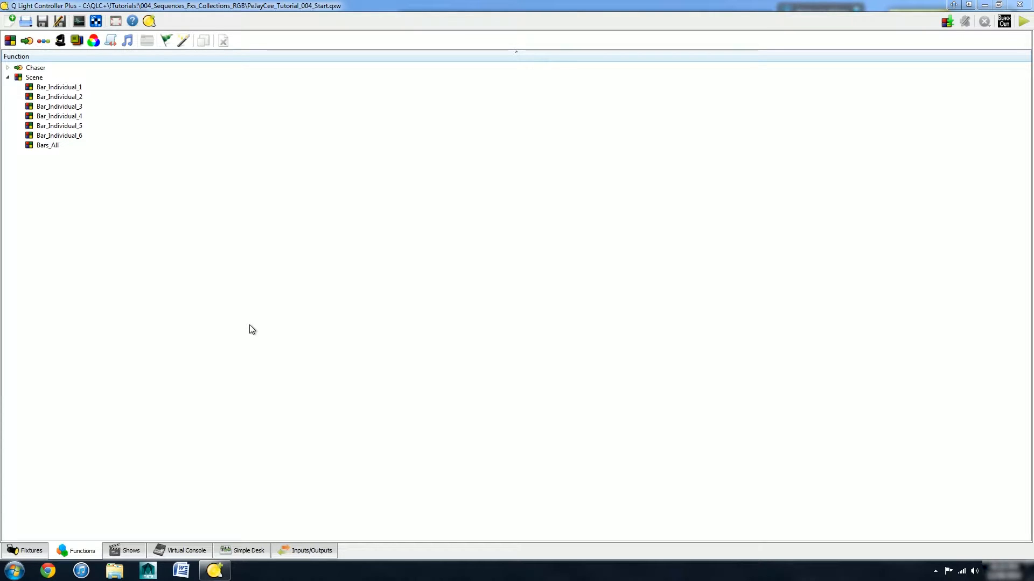
{"action": "mouse_move", "coordinate": [77, 546]}
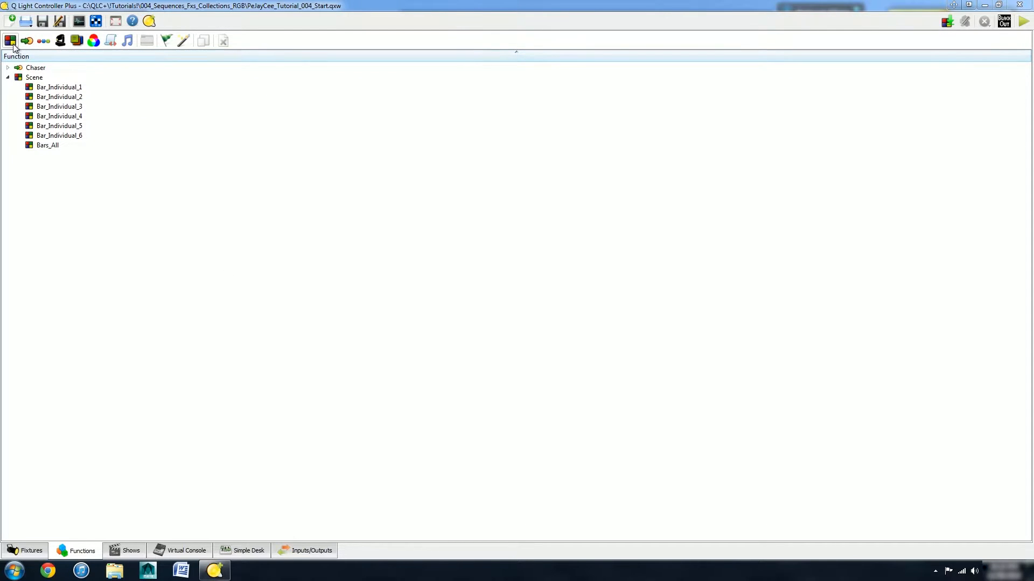
- Collapse the Scene branch in the Functions tree
{"action": "left_click", "coordinate": [7, 67]}
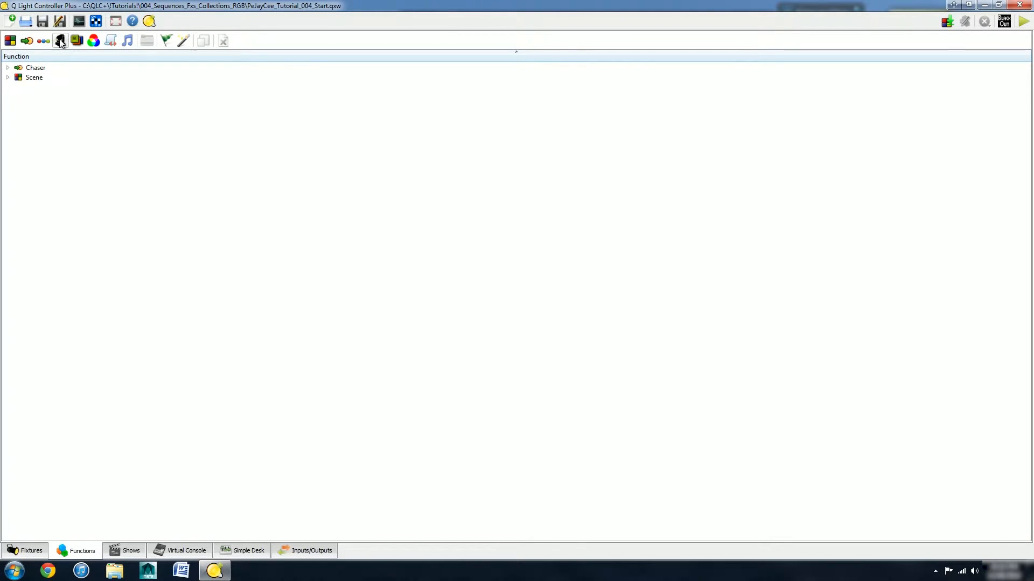
{"action": "mouse_move", "coordinate": [94, 41]}
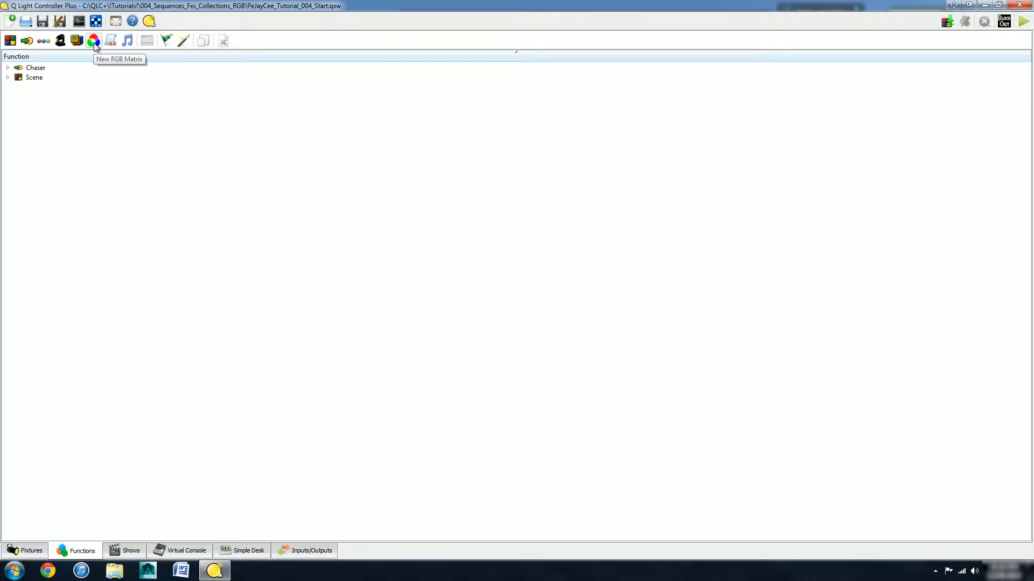
{"action": "mouse_move", "coordinate": [77, 41]}
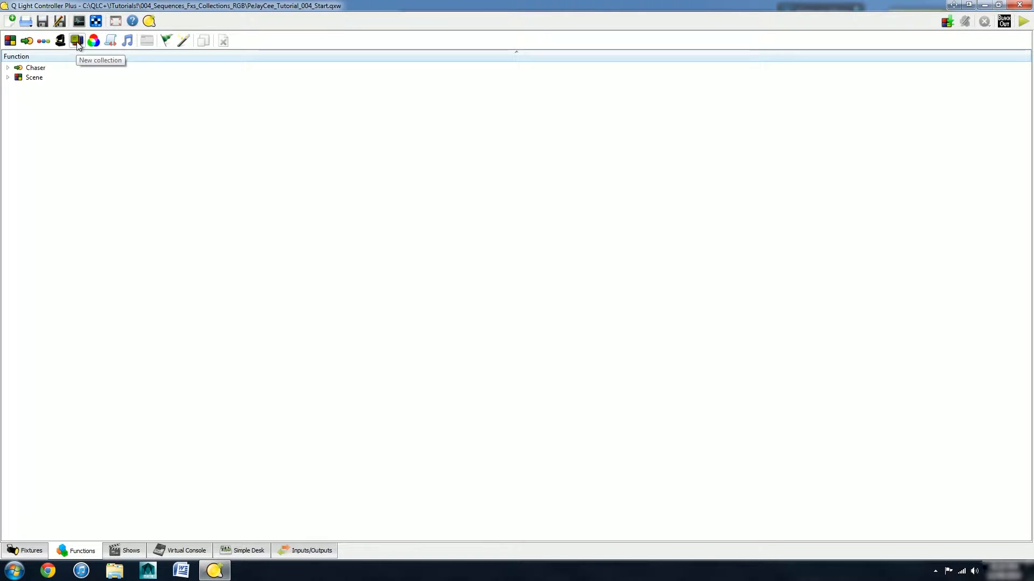
- Create a new collection and name it Different_Bars_001
{"action": "left_click", "coordinate": [77, 41]}
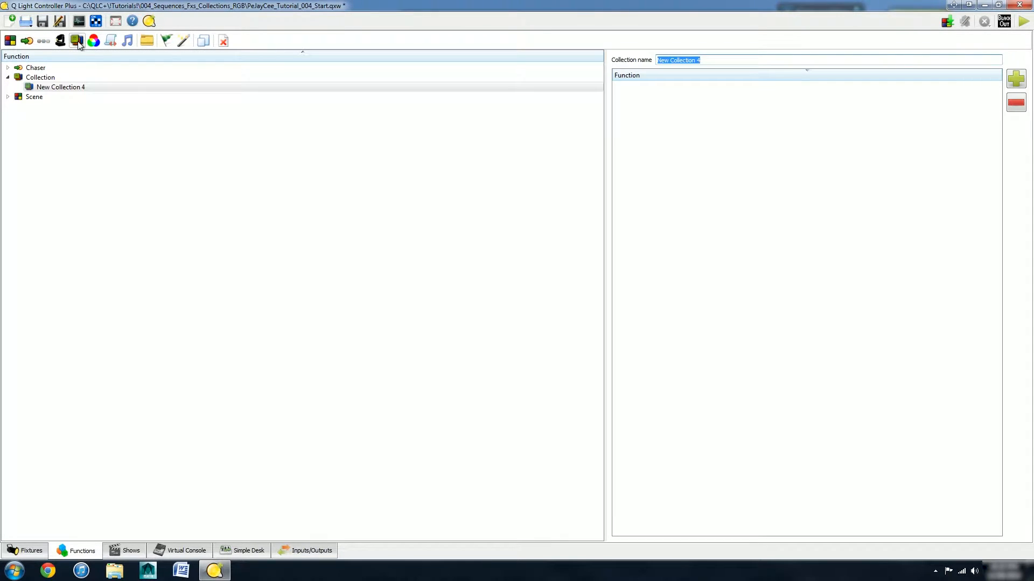
{"action": "mouse_move", "coordinate": [679, 60]}
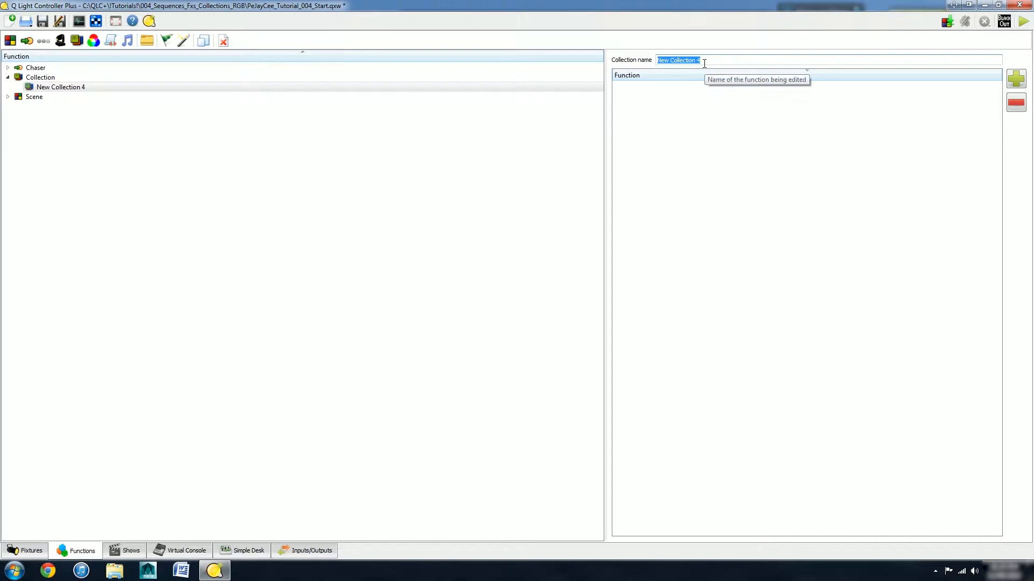
{"action": "type", "text": "Colo"}
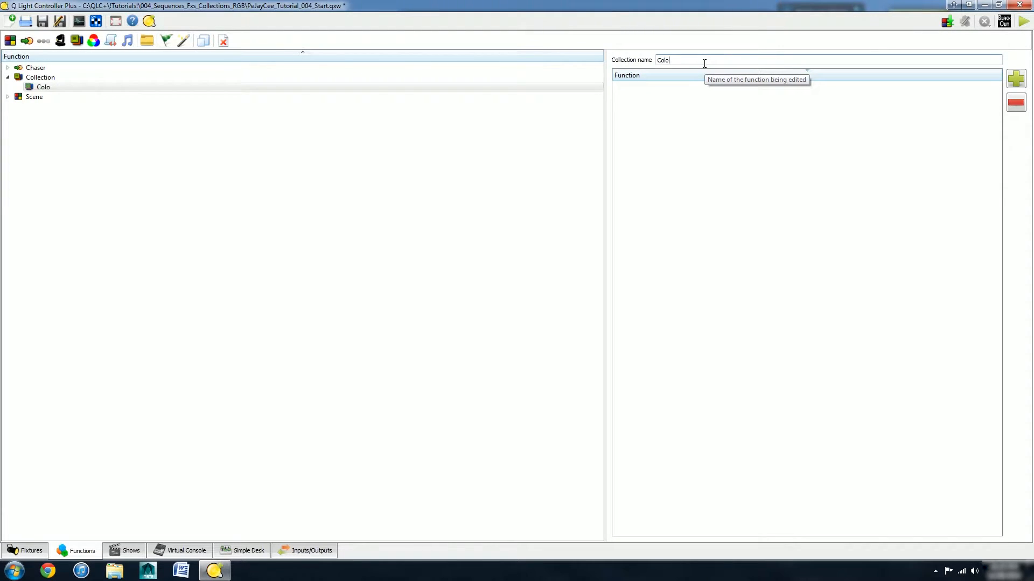
{"action": "key", "text": "BackSpace"}
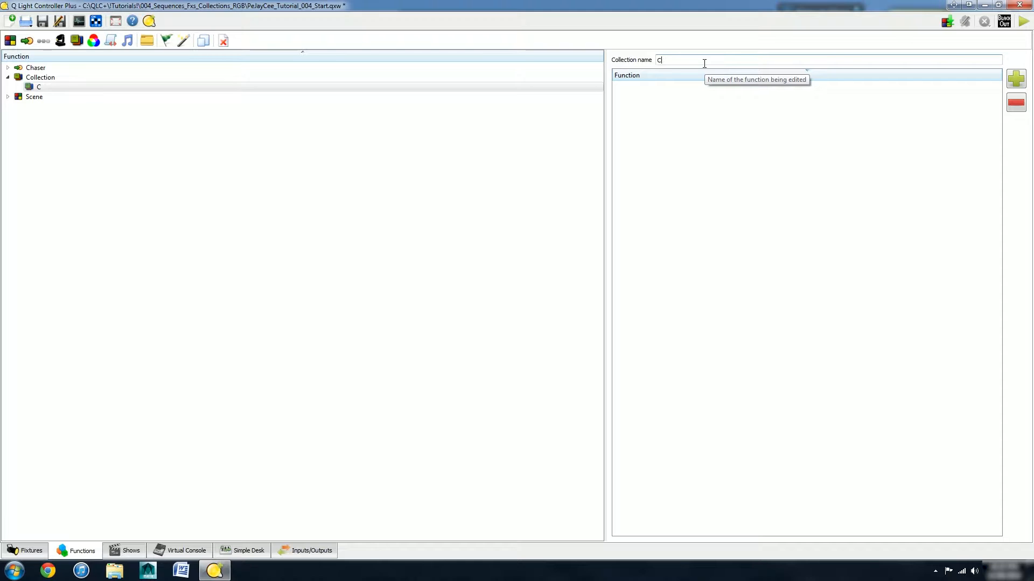
{"action": "type", "text": "Differ"}
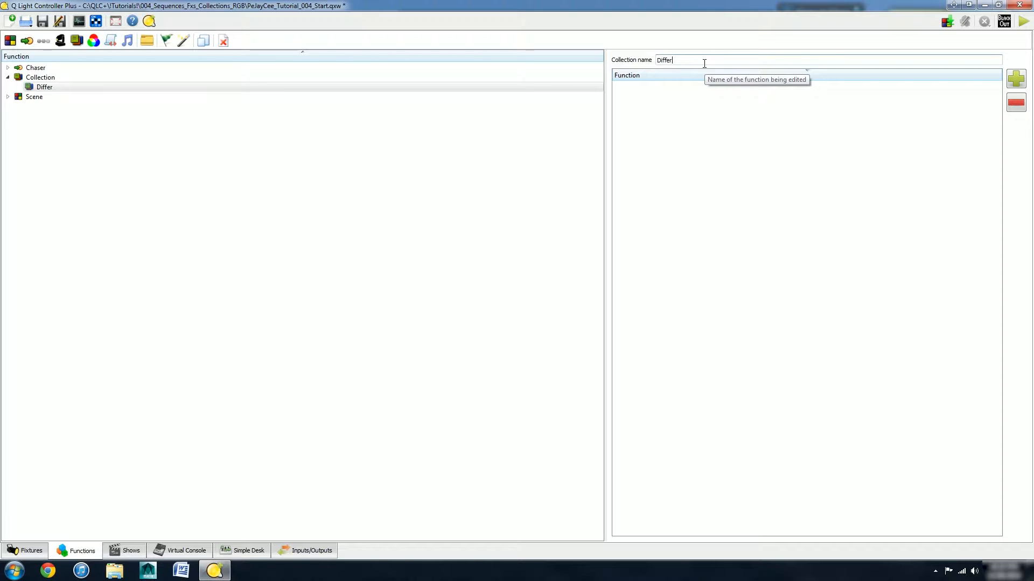
{"action": "type", "text": "ent_Ba"}
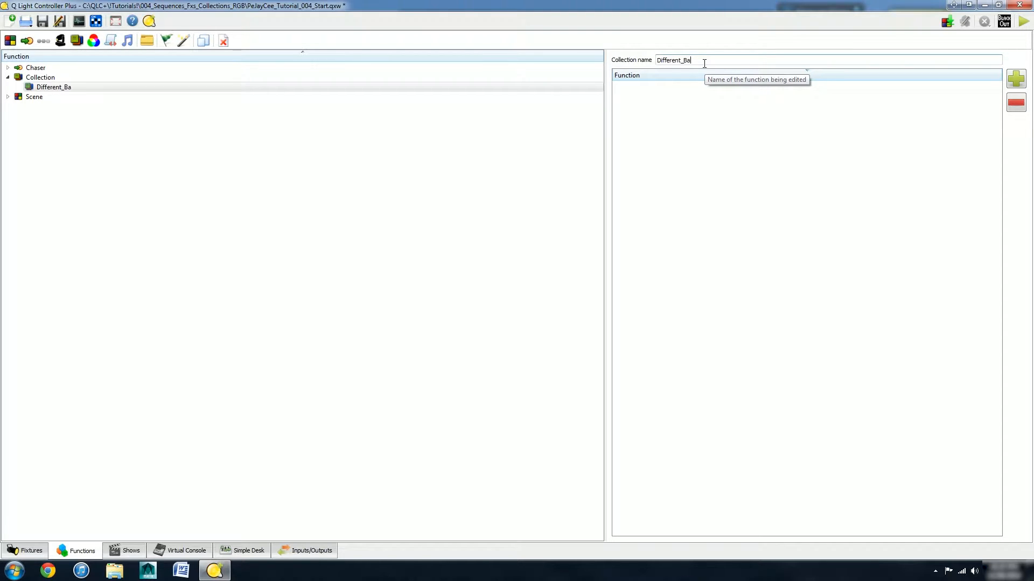
{"action": "type", "text": "rs_001"}
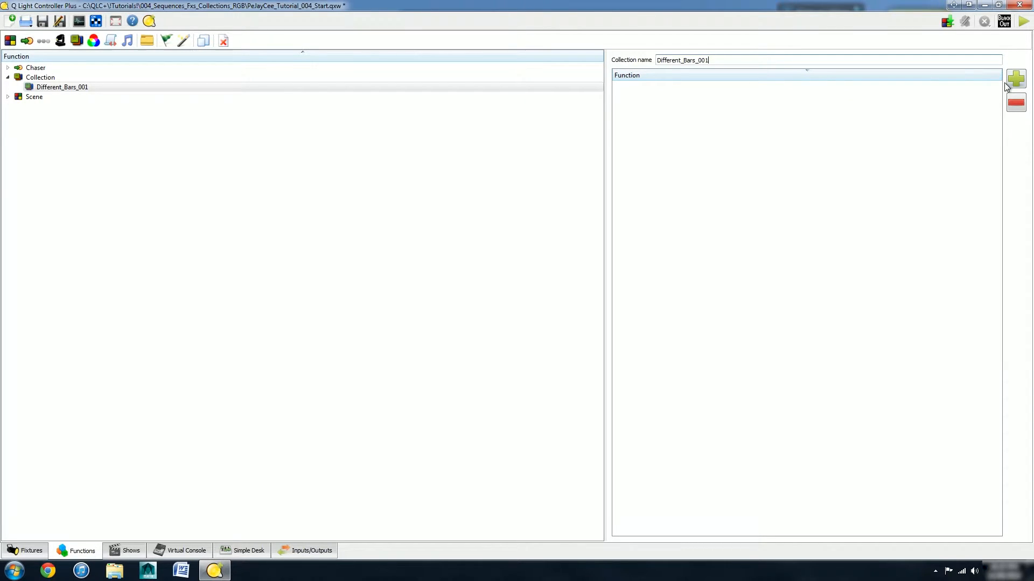
- Add scenes Bar_Individual_1, Bar_Individual_3 and Bar_Individual_5 to Different_Bars_001
{"action": "left_click", "coordinate": [1016, 80]}
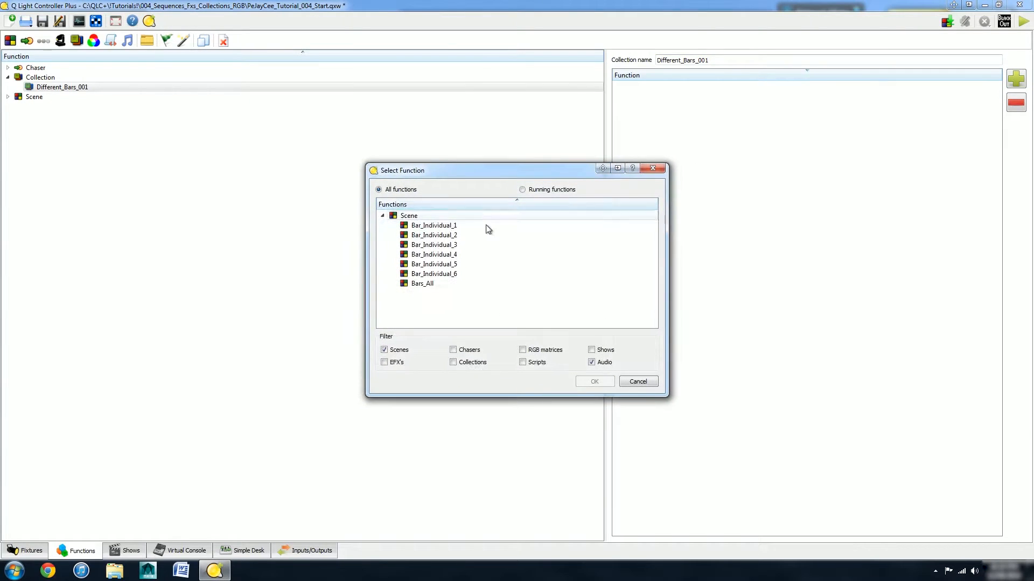
{"action": "left_click", "coordinate": [434, 225]}
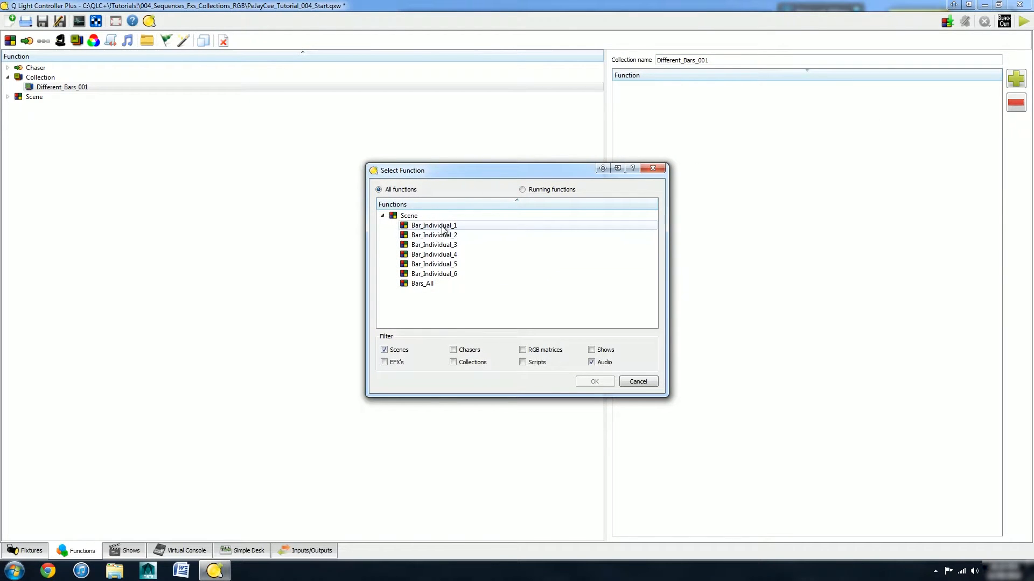
{"action": "left_click", "coordinate": [434, 225]}
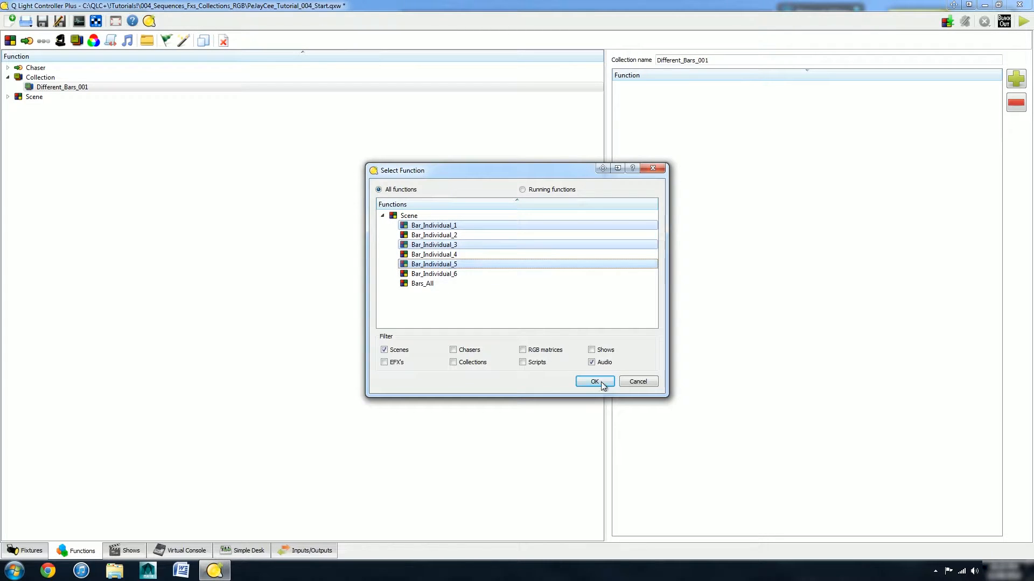
{"action": "left_click", "coordinate": [593, 381]}
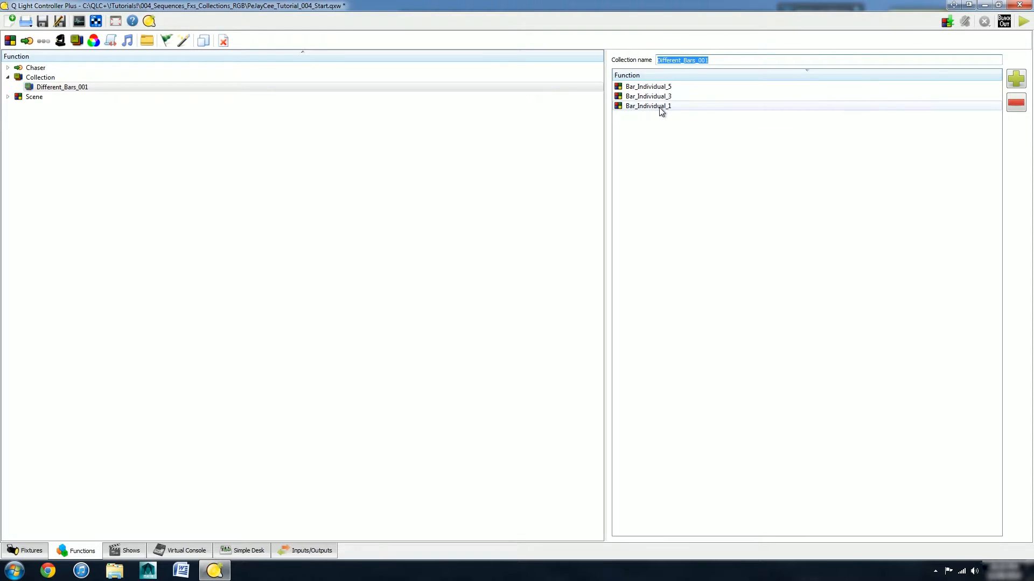
{"action": "left_click", "coordinate": [647, 86]}
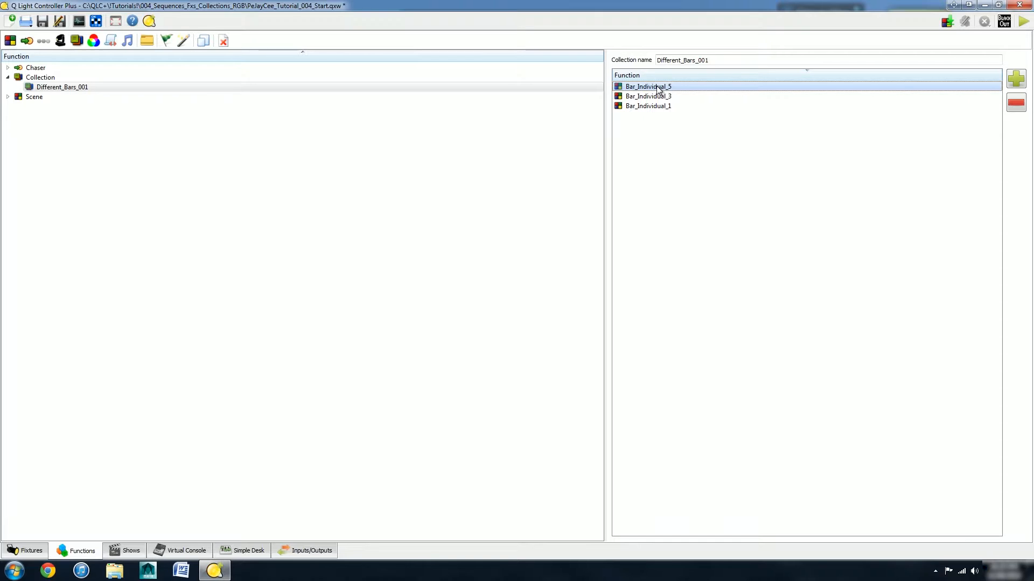
{"action": "mouse_move", "coordinate": [122, 169]}
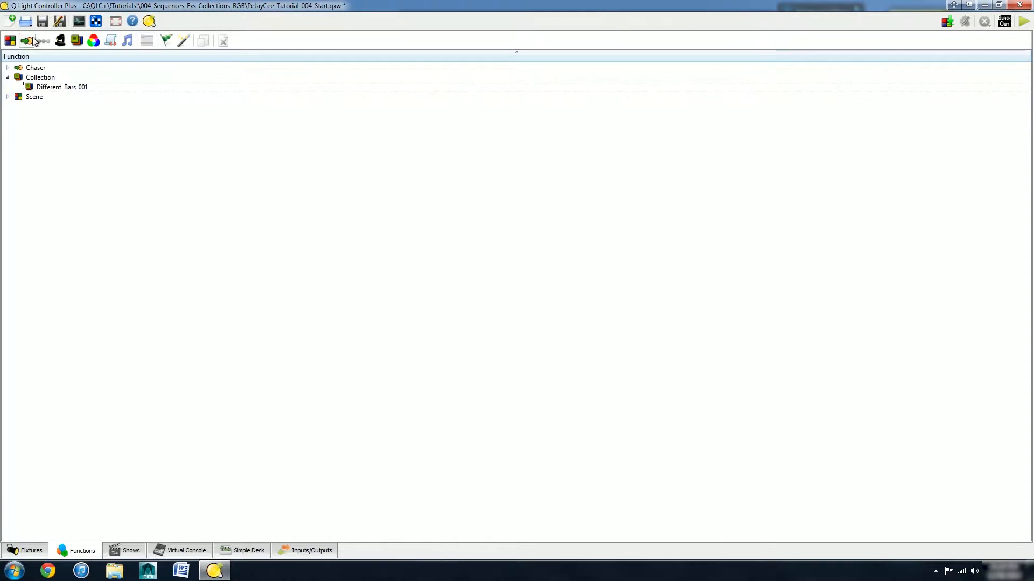
{"action": "mouse_move", "coordinate": [65, 144]}
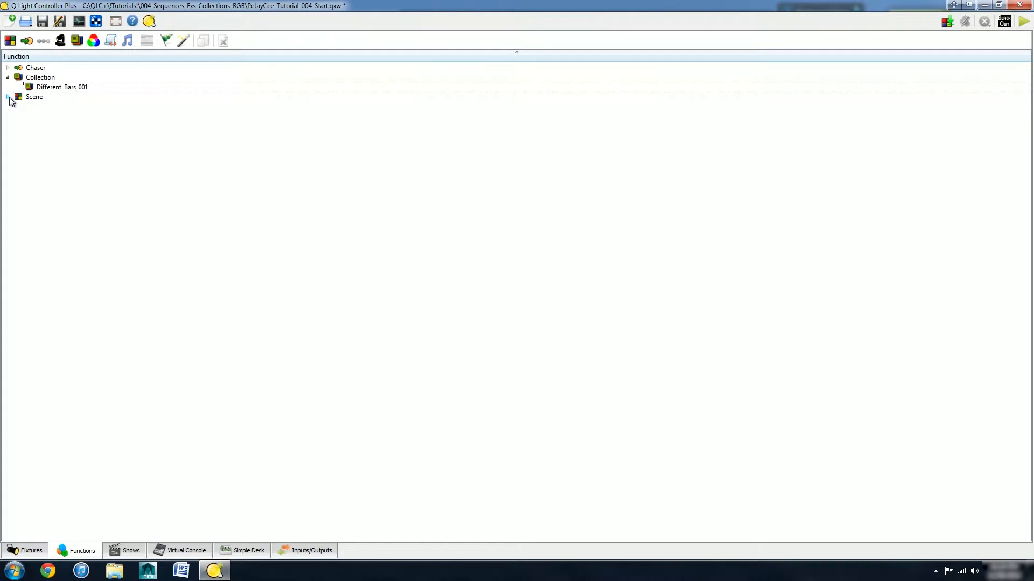
- Expand the Scene branch to list Bar_Individual_1 to 6 and Bars_All
{"action": "left_click", "coordinate": [7, 97]}
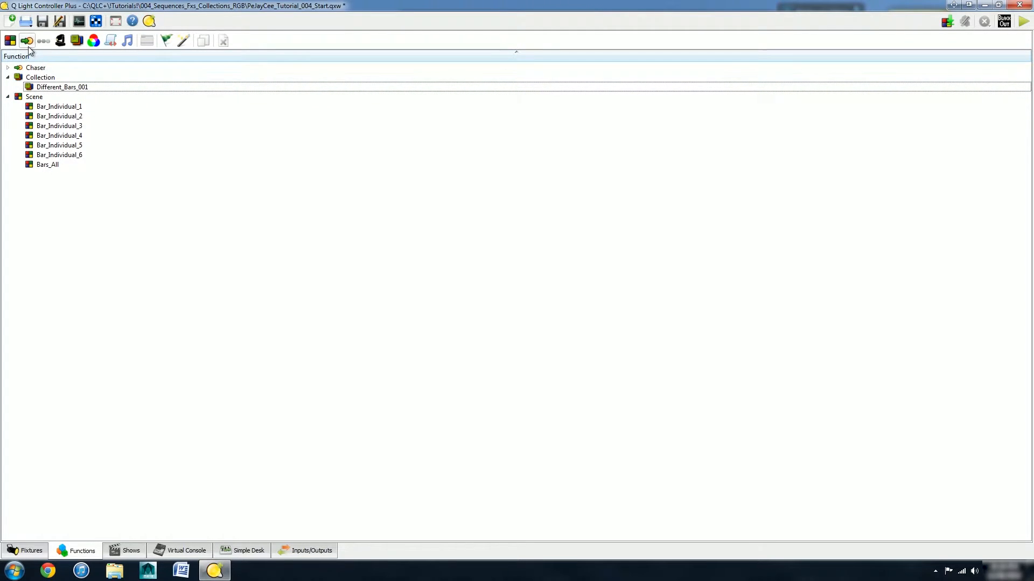
{"action": "mouse_move", "coordinate": [123, 262]}
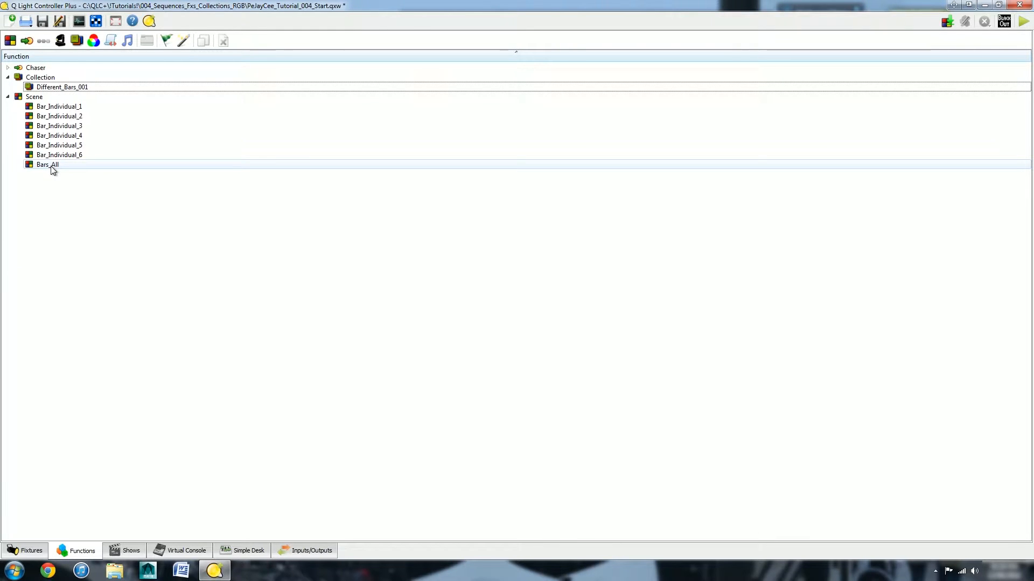
- Open the Bars_All scene and create a new sequence named Run_001 from it
{"action": "double_click", "coordinate": [47, 164]}
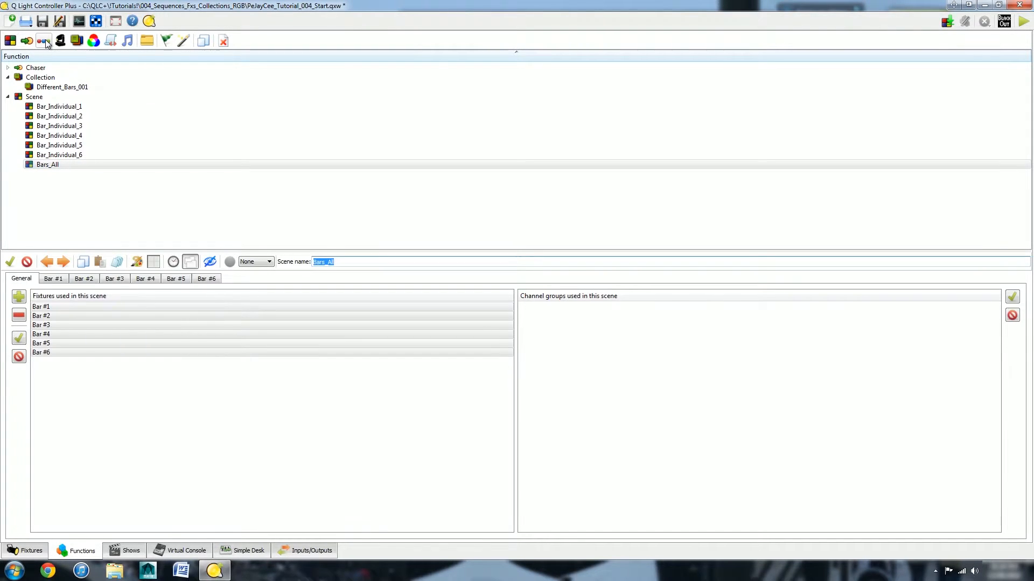
{"action": "left_click", "coordinate": [44, 40]}
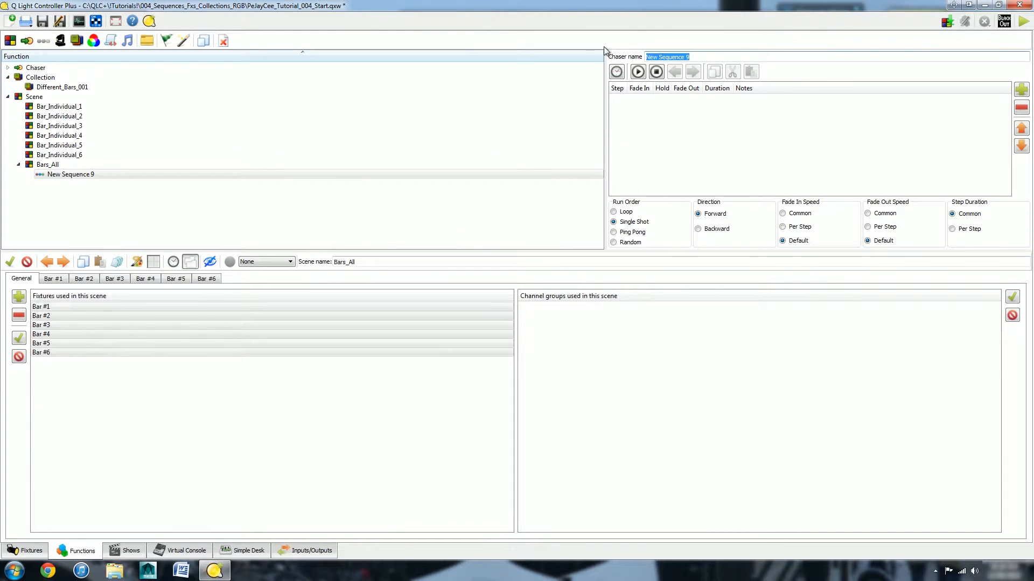
{"action": "type", "text": "Run_001"}
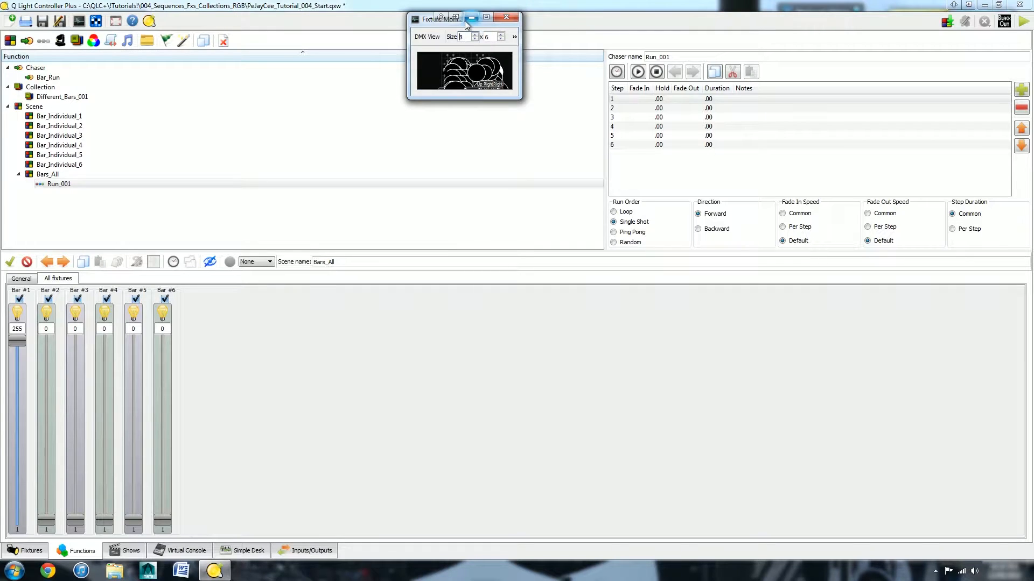
- Maximize the fixture monitor and set Run_001's common hold to 1 second
{"action": "left_click", "coordinate": [485, 16]}
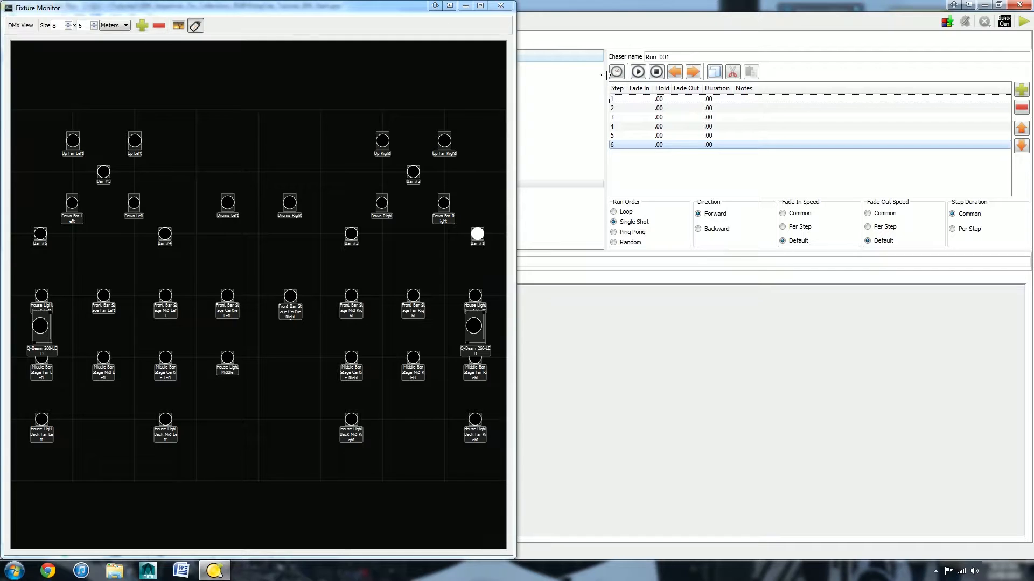
{"action": "double_click", "coordinate": [659, 144]}
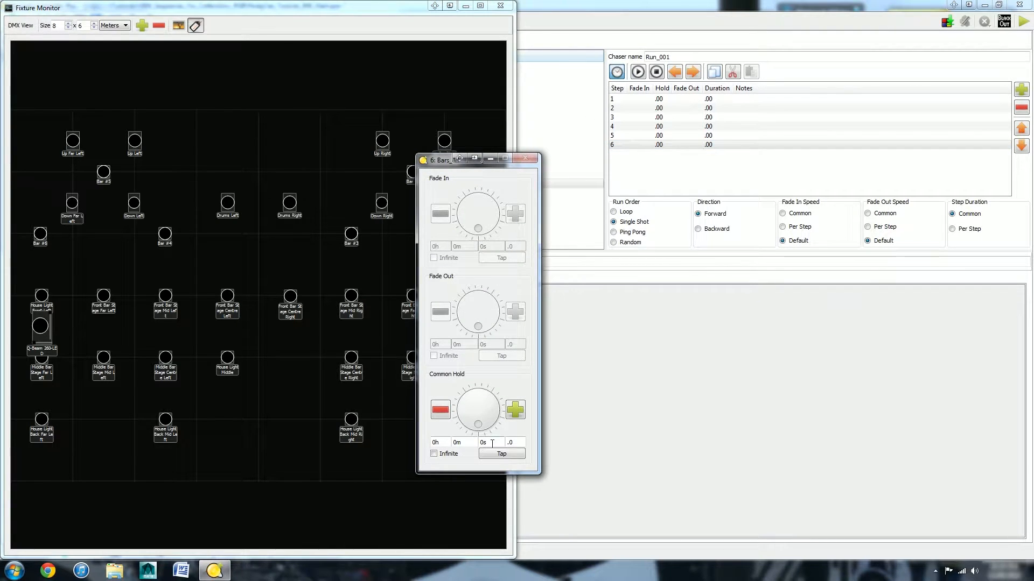
{"action": "left_click", "coordinate": [515, 409]}
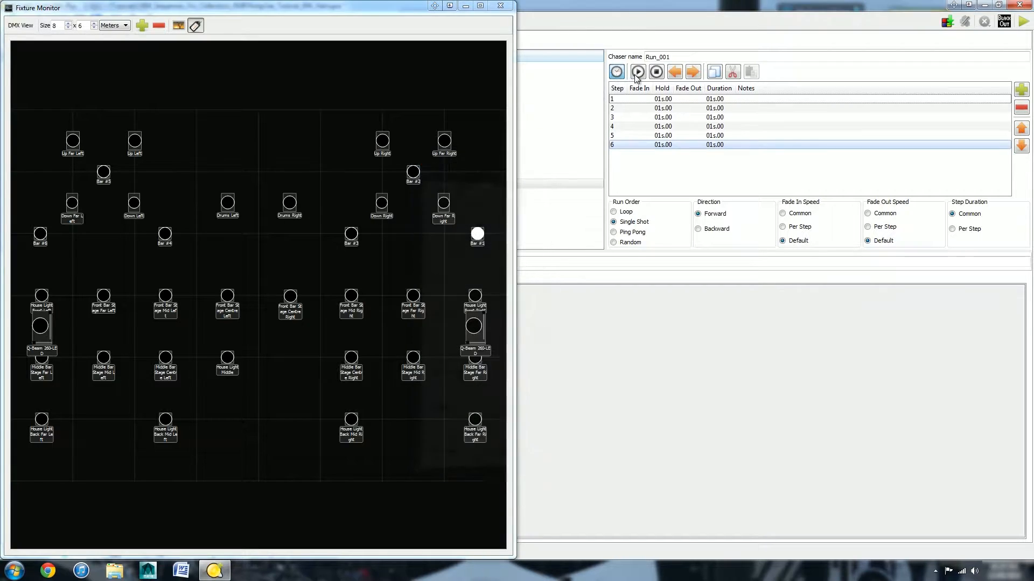
- Preview Run_001 in the fixture monitor, advancing to the next step
{"action": "left_click", "coordinate": [637, 71]}
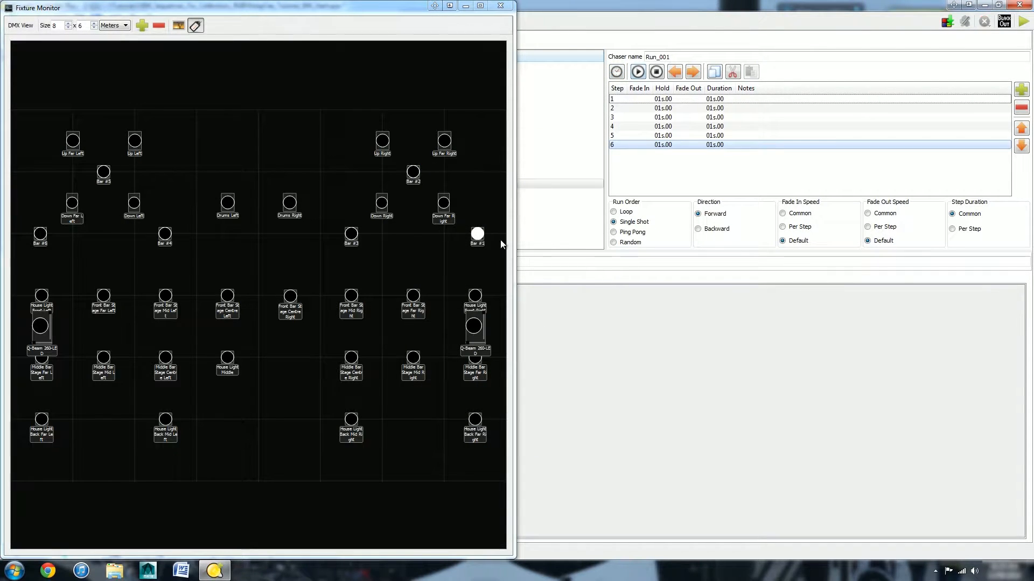
{"action": "left_click", "coordinate": [637, 71]}
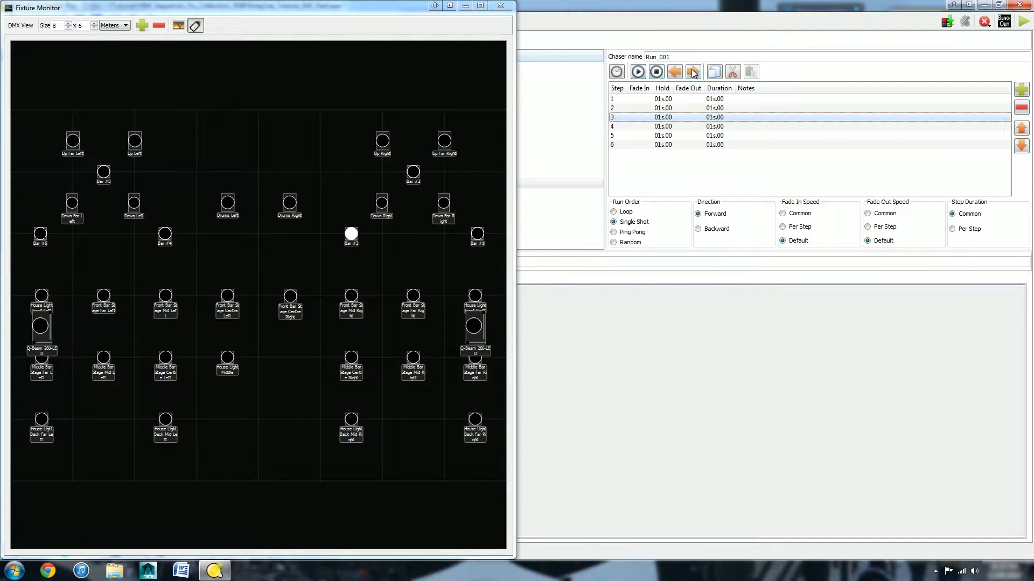
{"action": "left_click", "coordinate": [675, 72]}
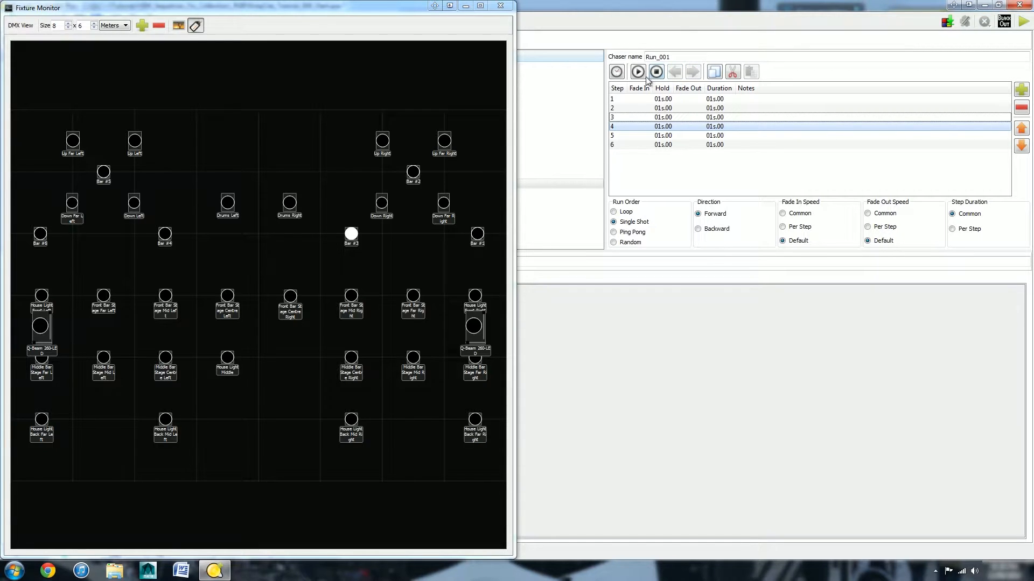
{"action": "mouse_move", "coordinate": [714, 71]}
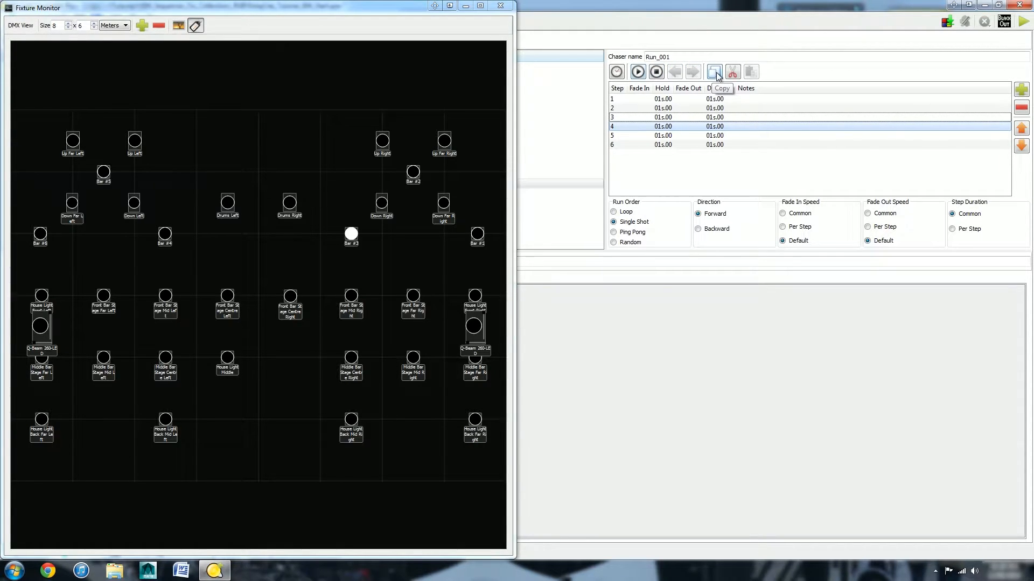
{"action": "mouse_move", "coordinate": [732, 71]}
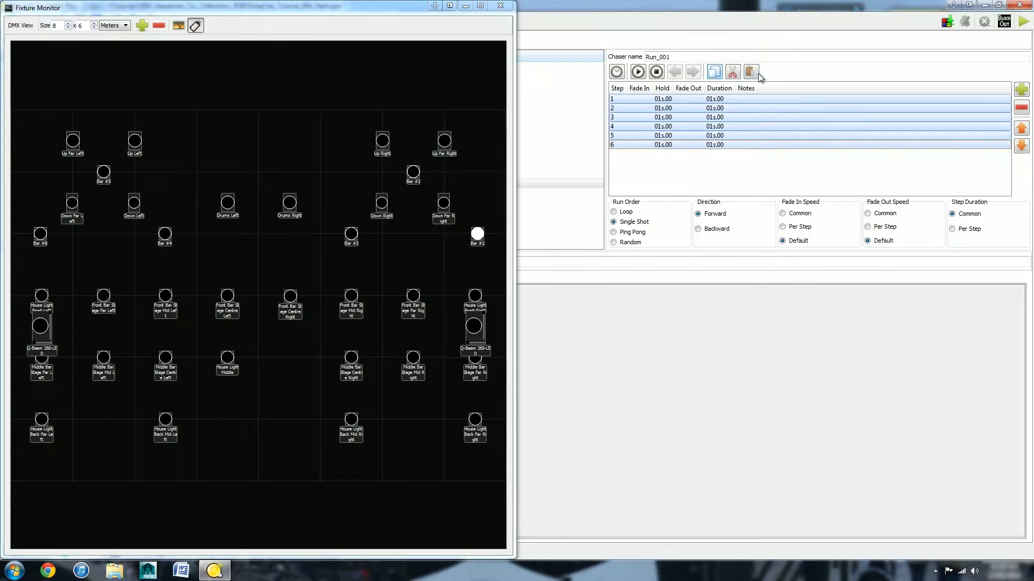
- Paste the copied six steps at the end of Run_001
{"action": "left_click", "coordinate": [749, 71]}
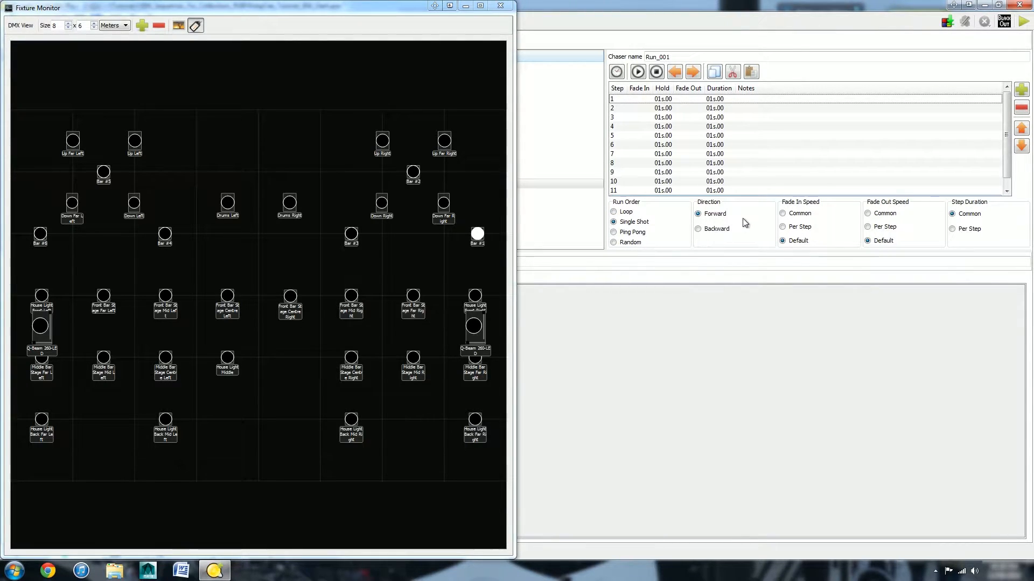
{"action": "mouse_move", "coordinate": [803, 217]}
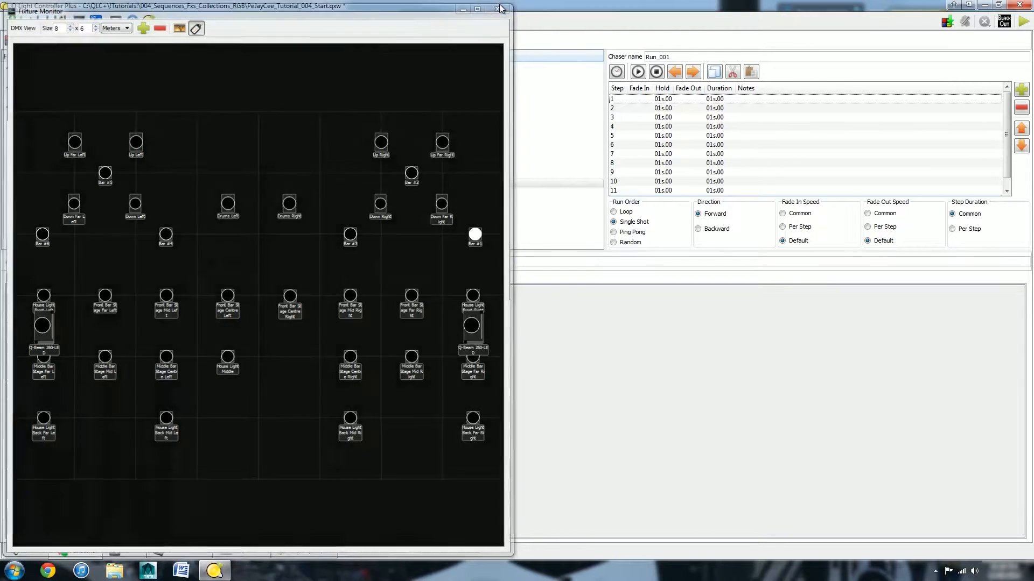
- Close the fixture monitor and return to the Functions list
{"action": "left_click", "coordinate": [497, 9]}
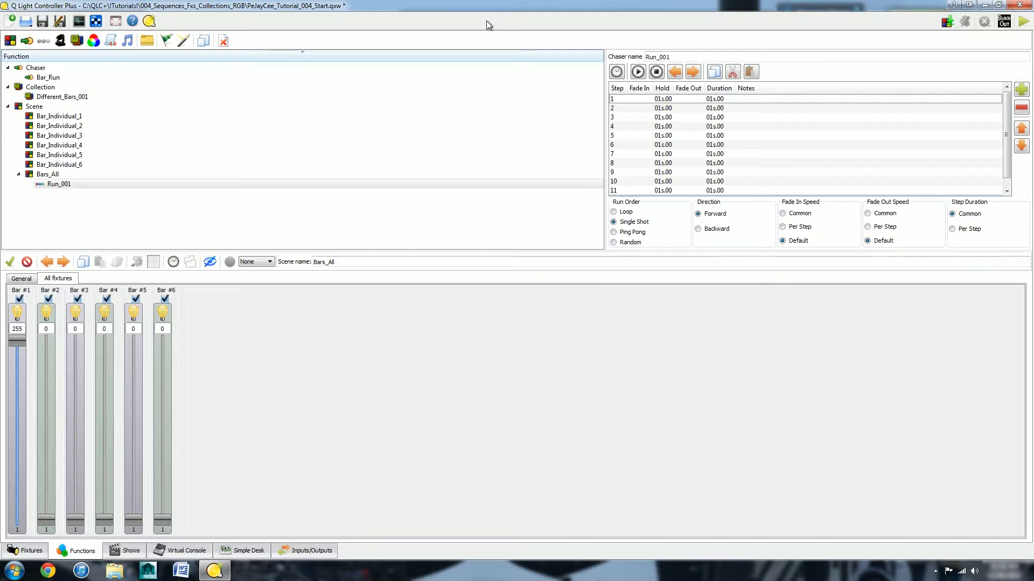
{"action": "mouse_move", "coordinate": [178, 476]}
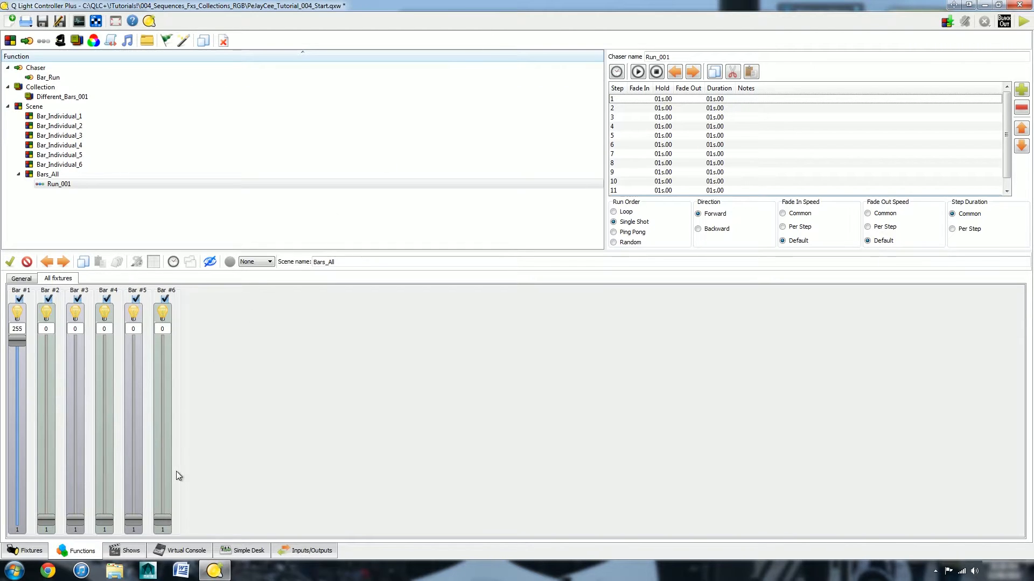
{"action": "mouse_move", "coordinate": [403, 381]}
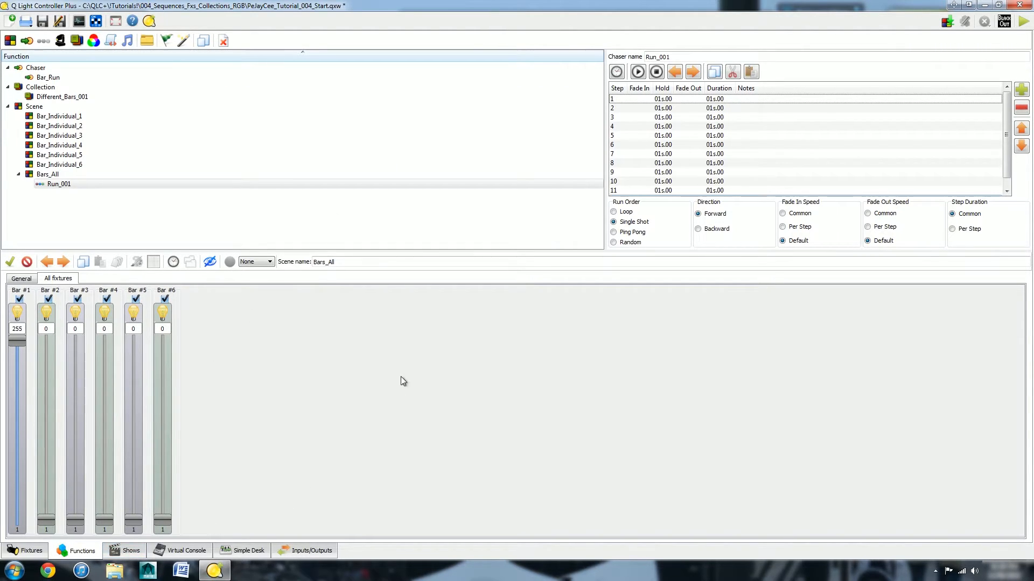
{"action": "mouse_move", "coordinate": [380, 224]}
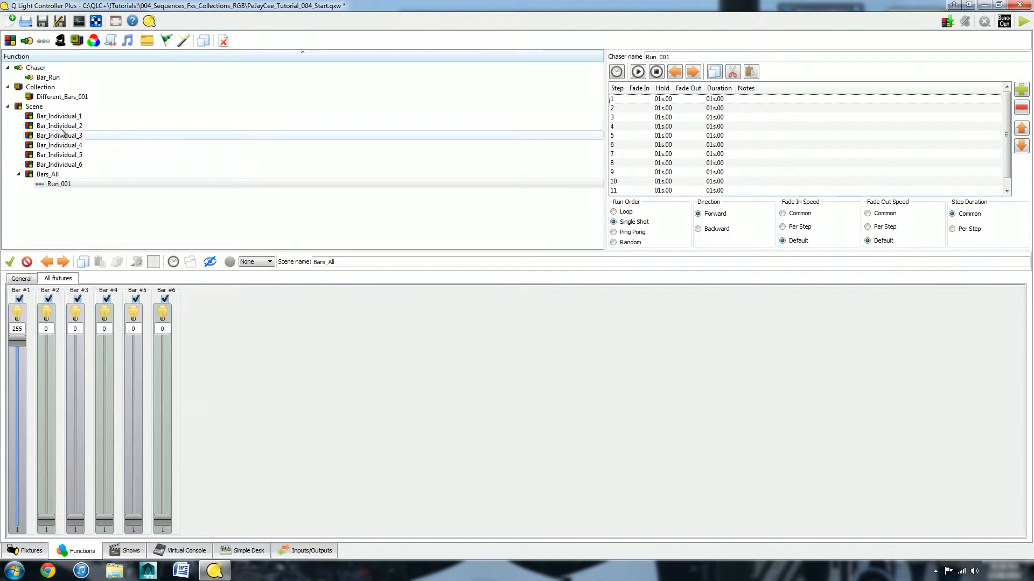
{"action": "left_click", "coordinate": [59, 184]}
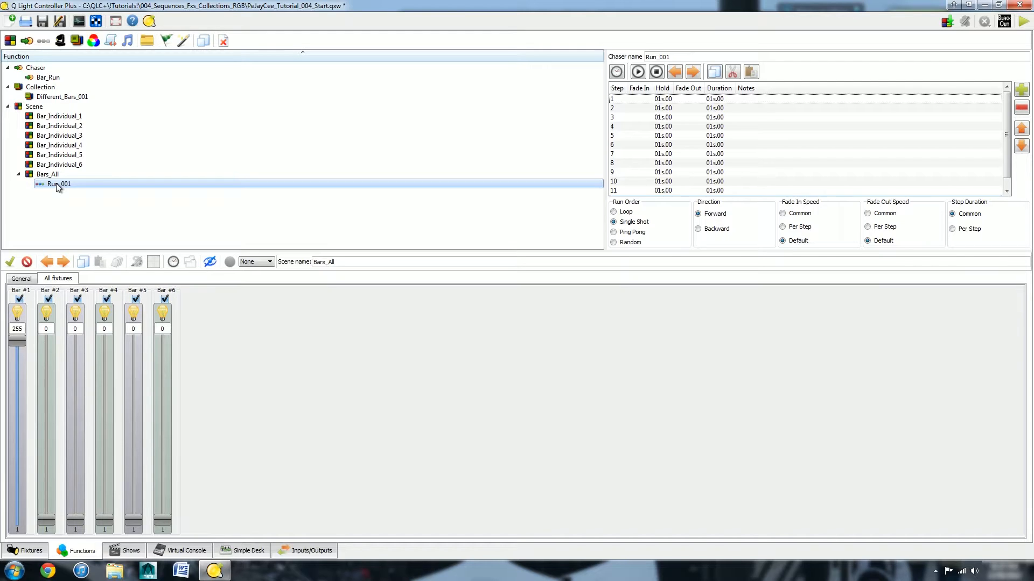
{"action": "mouse_move", "coordinate": [77, 41]}
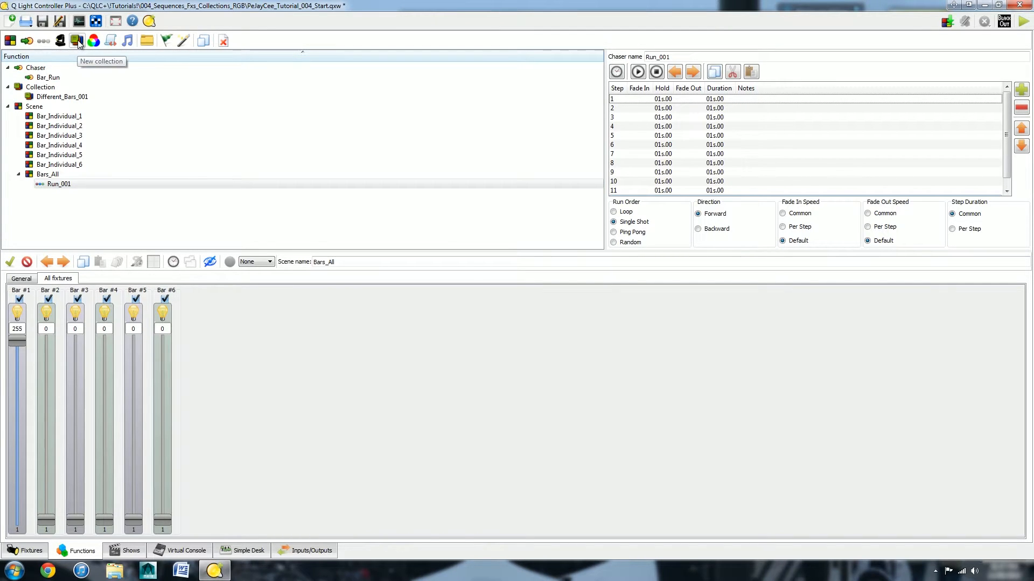
{"action": "mouse_move", "coordinate": [59, 40]}
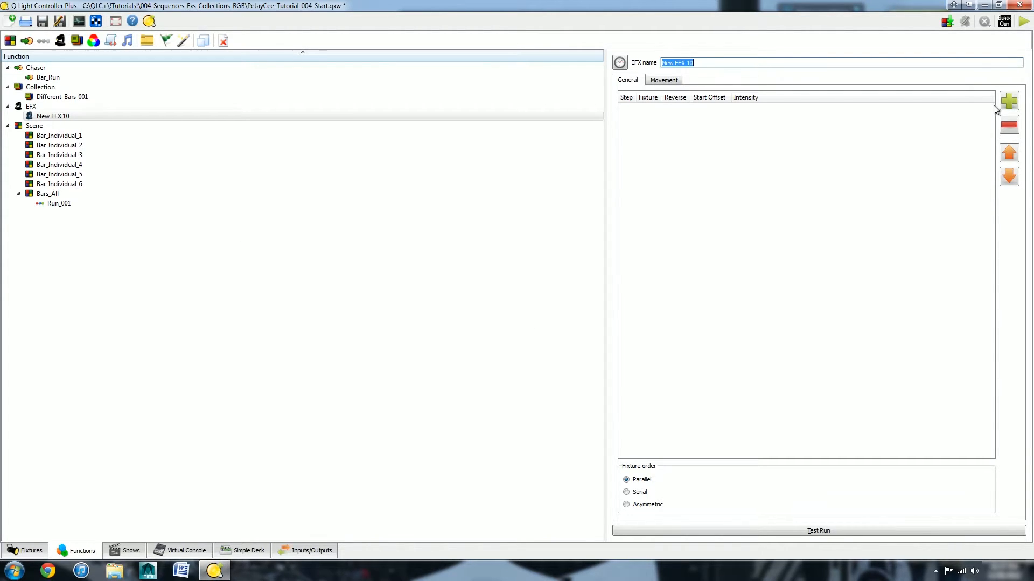
- Add both Q-Beam 260-LED fixtures to New EFX 10
{"action": "left_click", "coordinate": [1008, 100]}
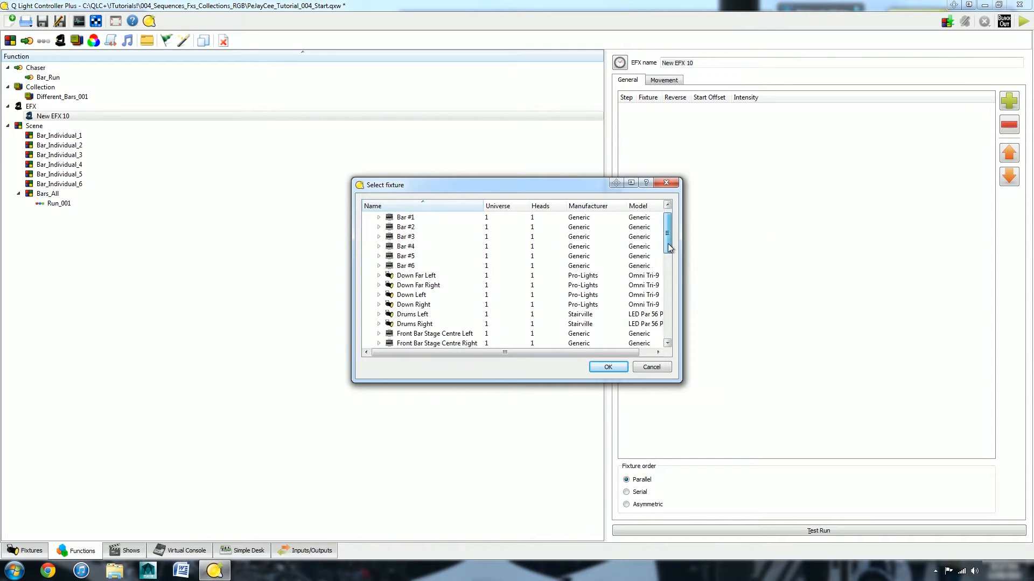
{"action": "scroll", "scroll_direction": "down", "scroll_amount": 3}
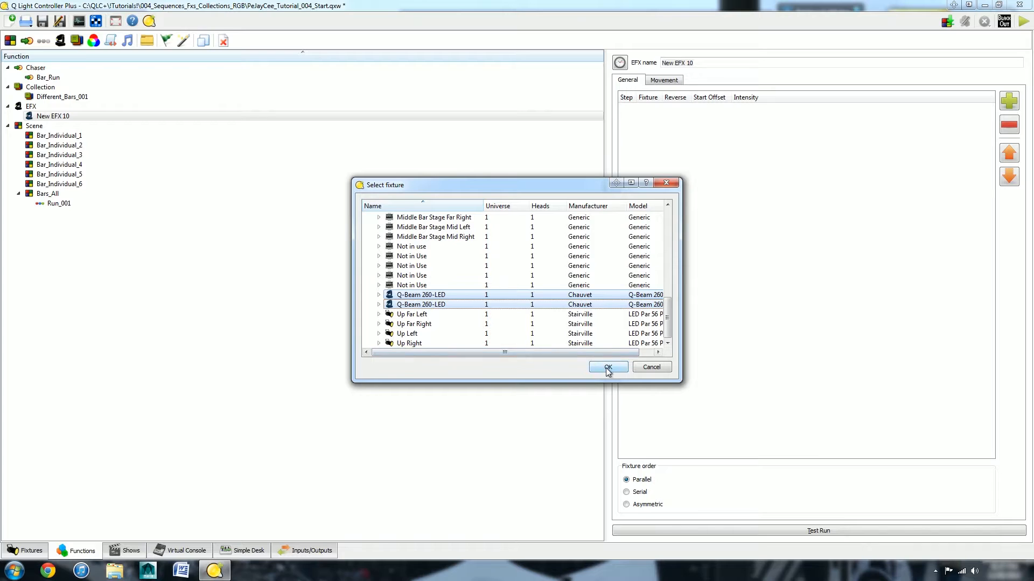
{"action": "left_click", "coordinate": [608, 367]}
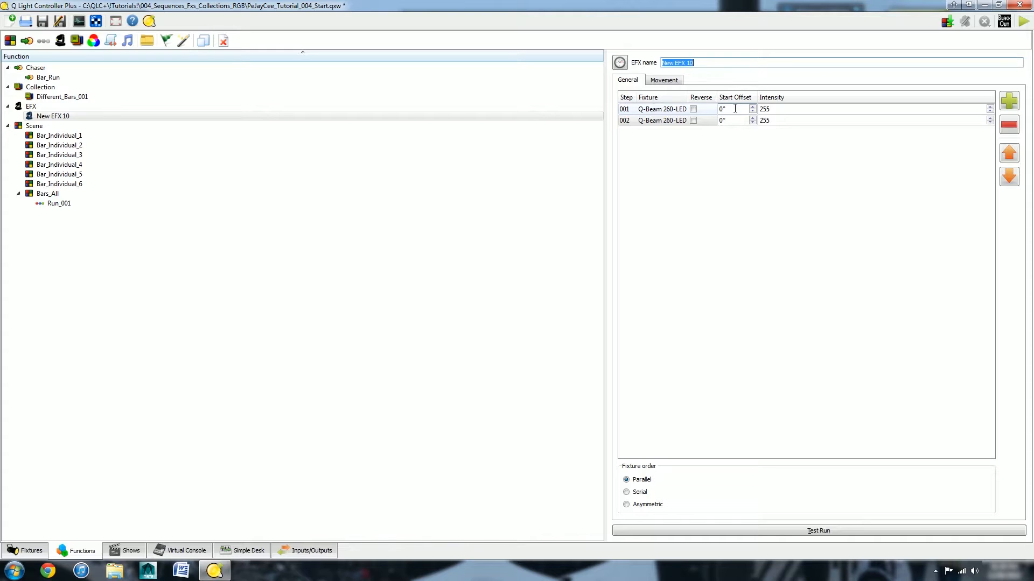
{"action": "mouse_move", "coordinate": [712, 138]}
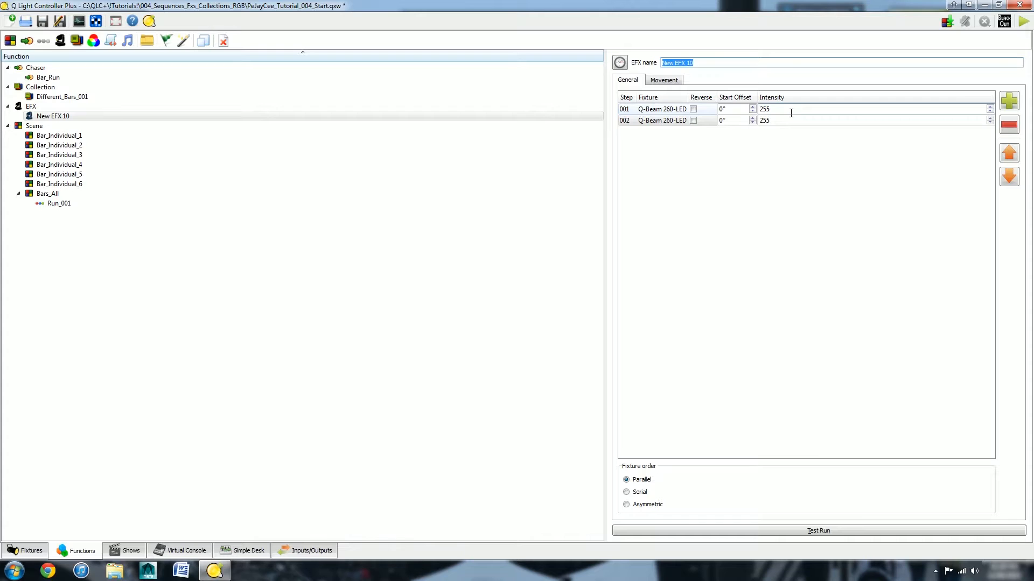
{"action": "mouse_move", "coordinate": [688, 408]}
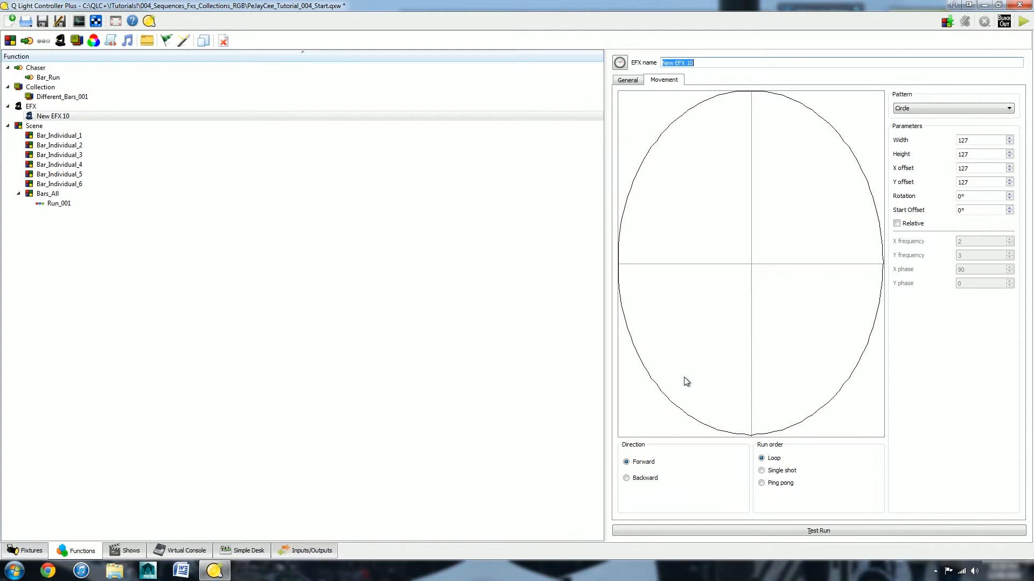
{"action": "mouse_move", "coordinate": [755, 265]}
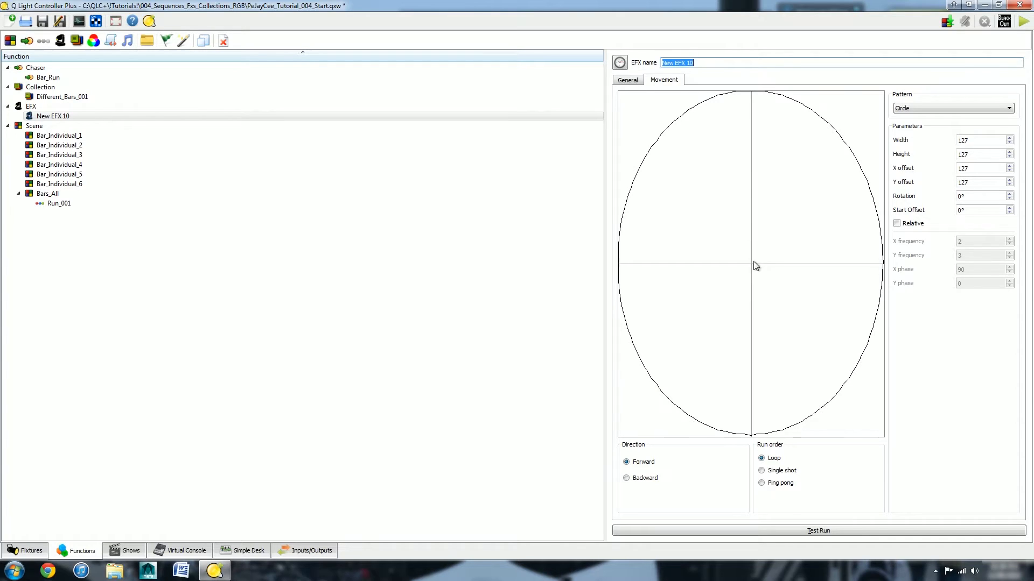
{"action": "mouse_move", "coordinate": [579, 297]}
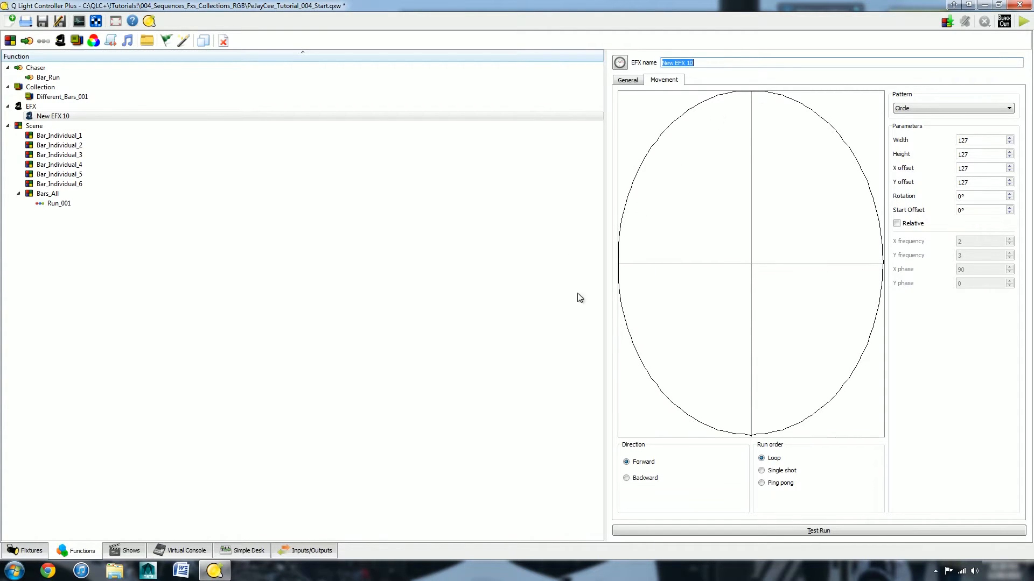
{"action": "mouse_move", "coordinate": [790, 120]}
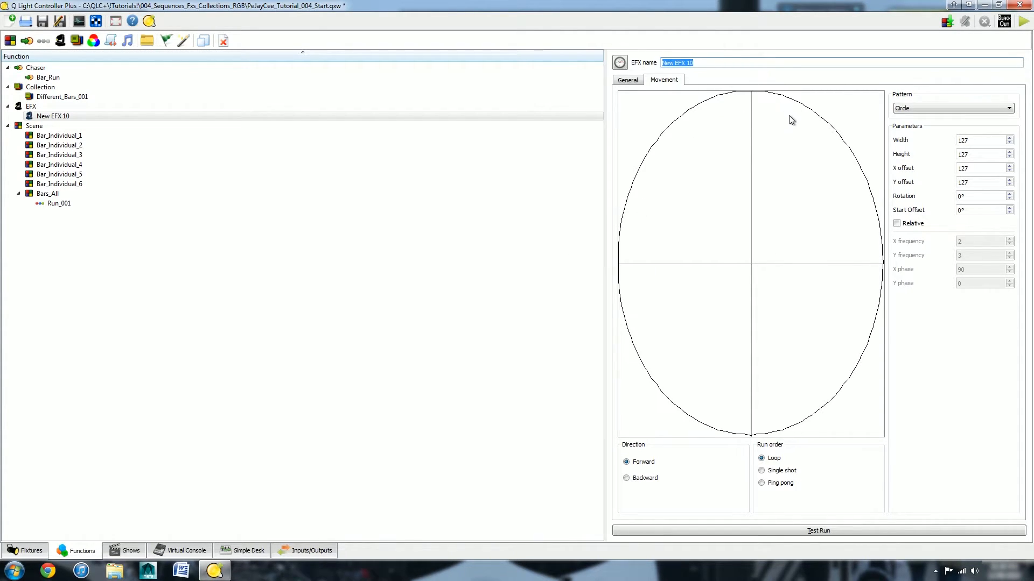
{"action": "mouse_move", "coordinate": [789, 90]}
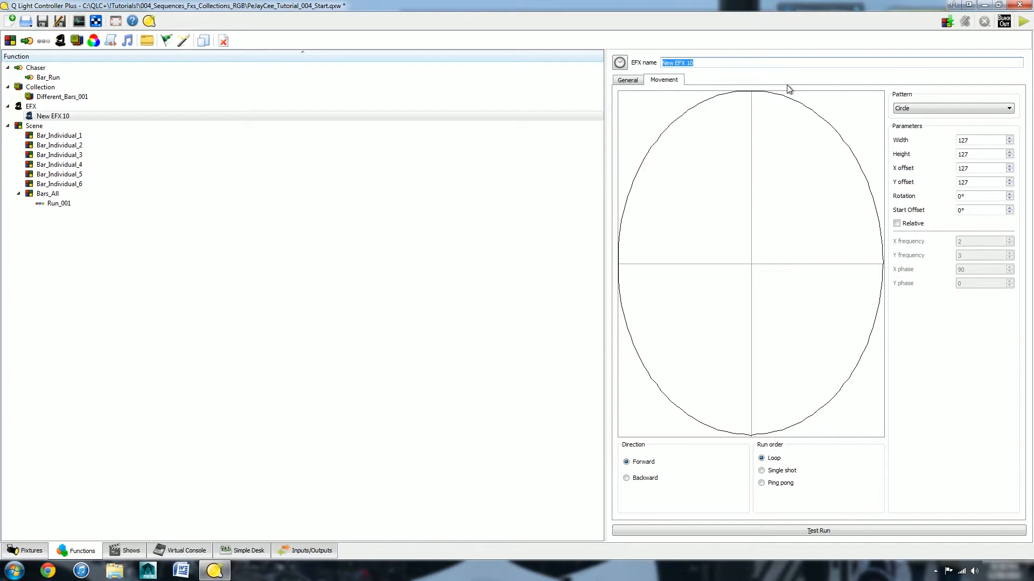
{"action": "mouse_move", "coordinate": [741, 340]}
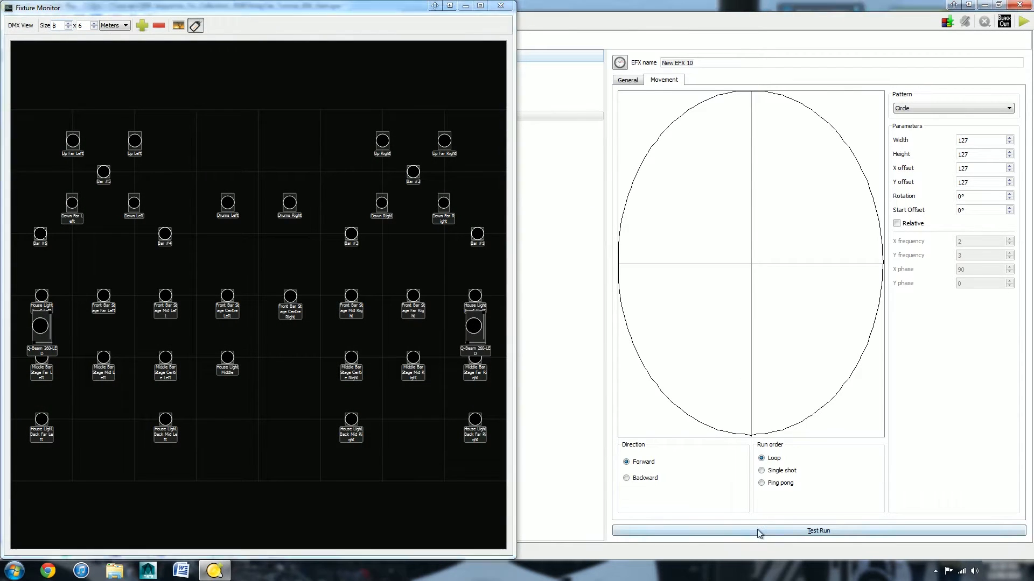
- Start a test run of New EFX 10, then stop it
{"action": "left_click", "coordinate": [818, 531]}
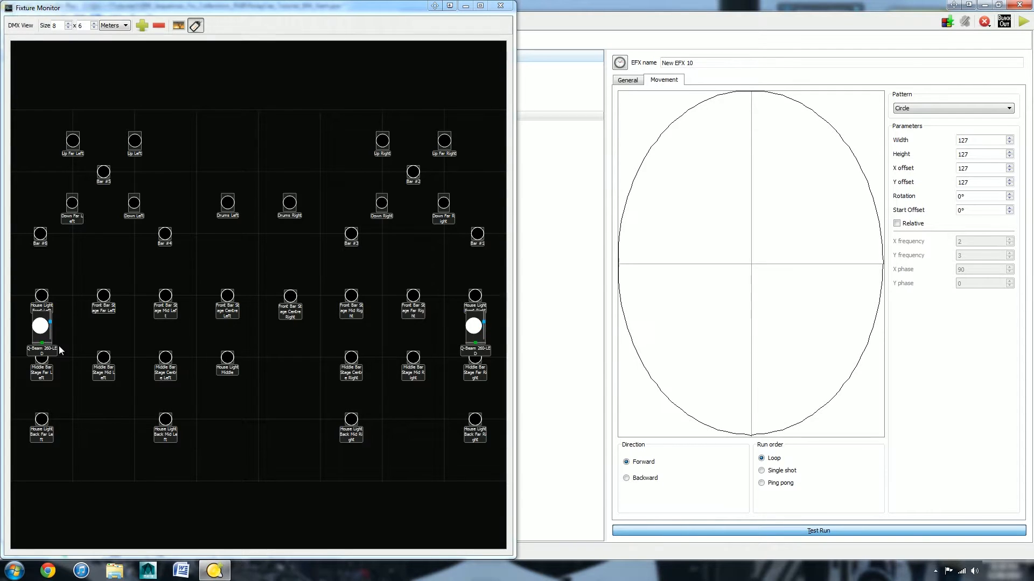
{"action": "mouse_move", "coordinate": [474, 346]}
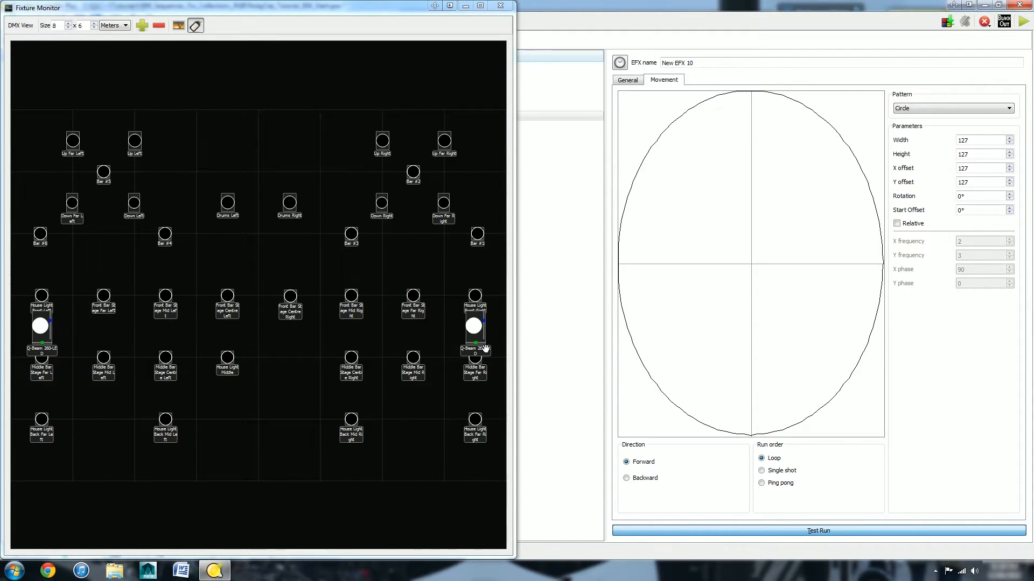
{"action": "mouse_move", "coordinate": [454, 356]}
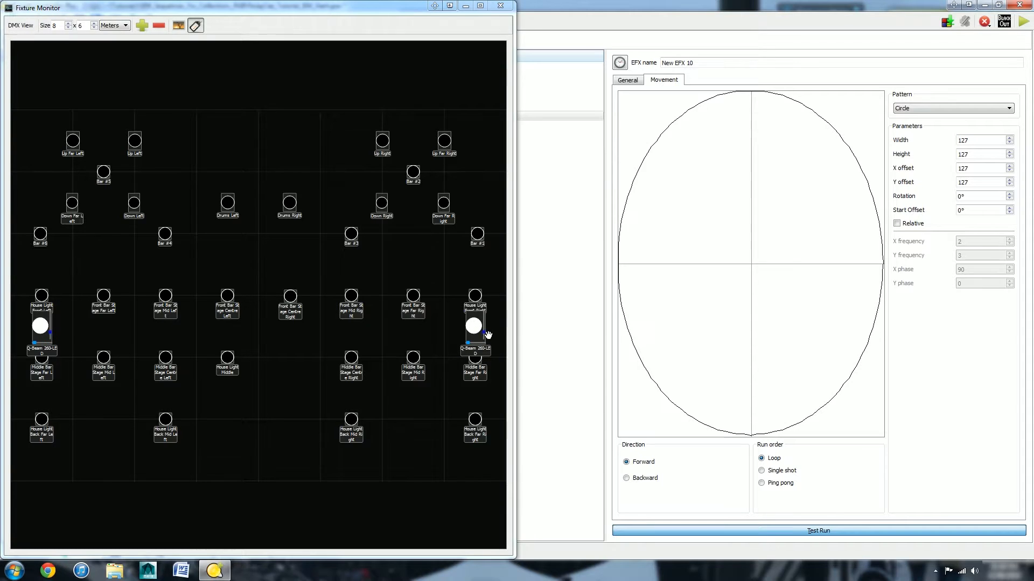
{"action": "mouse_move", "coordinate": [482, 356]}
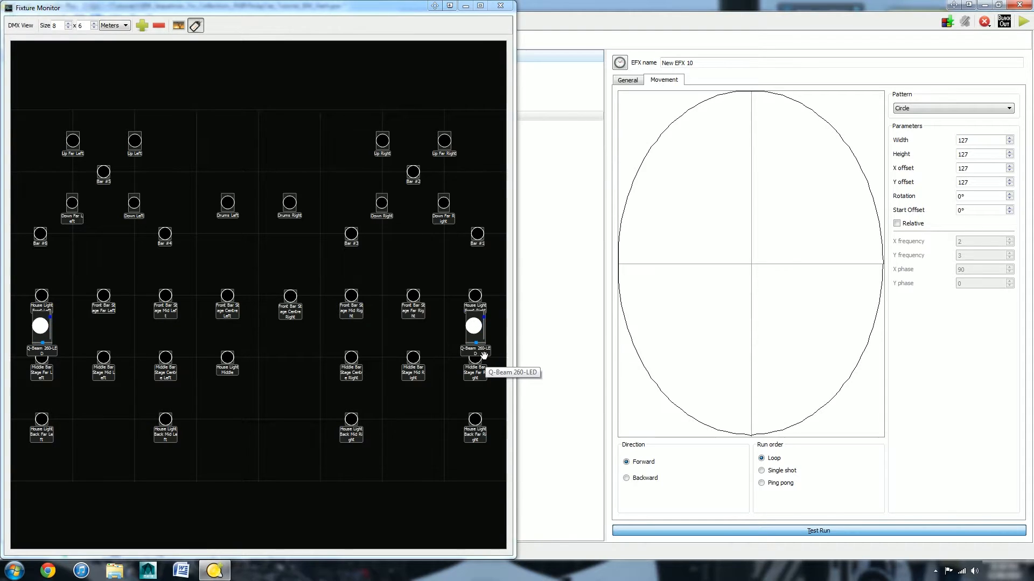
{"action": "mouse_move", "coordinate": [498, 344]}
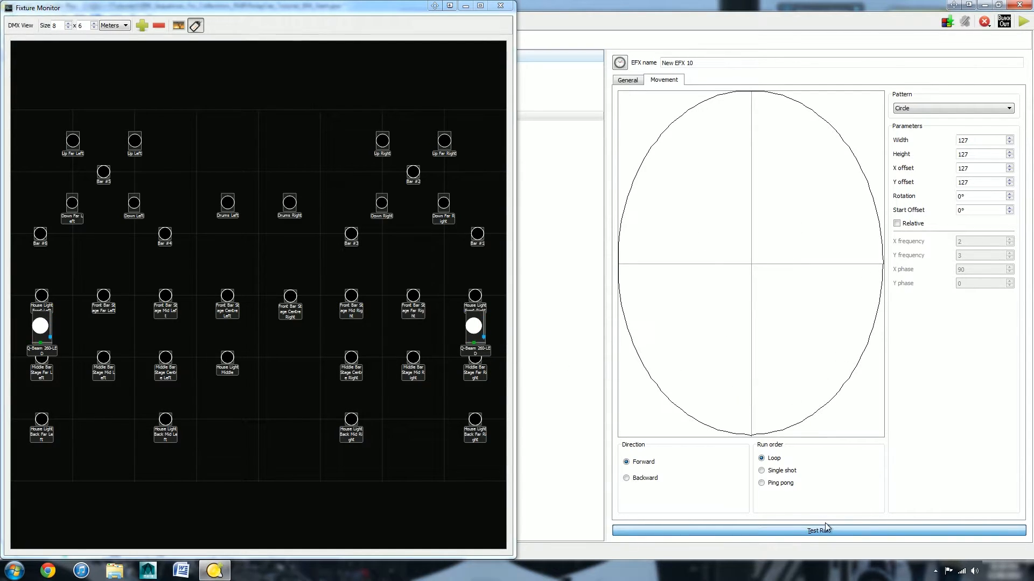
{"action": "left_click", "coordinate": [817, 531]}
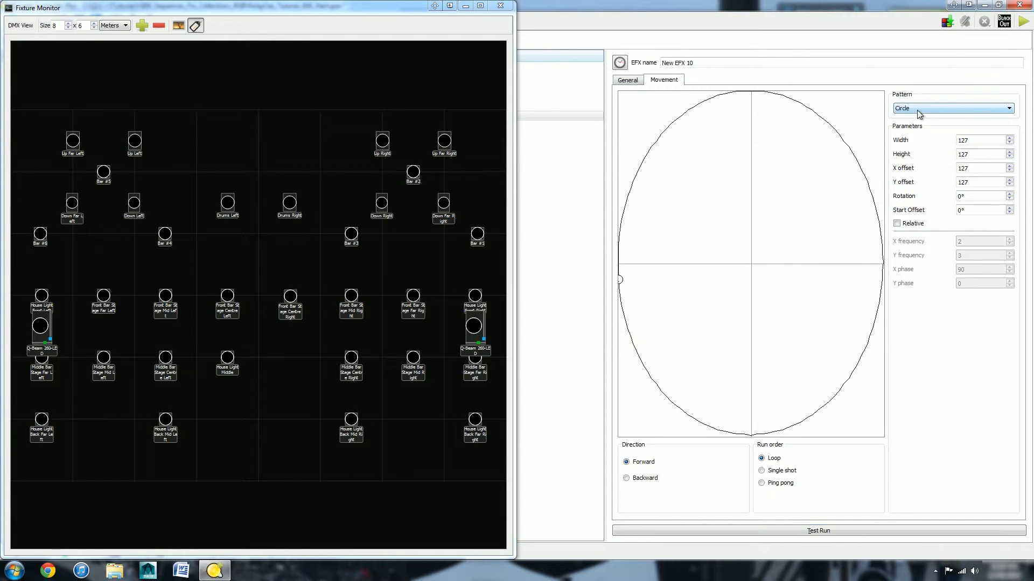
- Try the Eight, Line and one more movement pattern on New EFX 10
{"action": "left_click", "coordinate": [952, 108]}
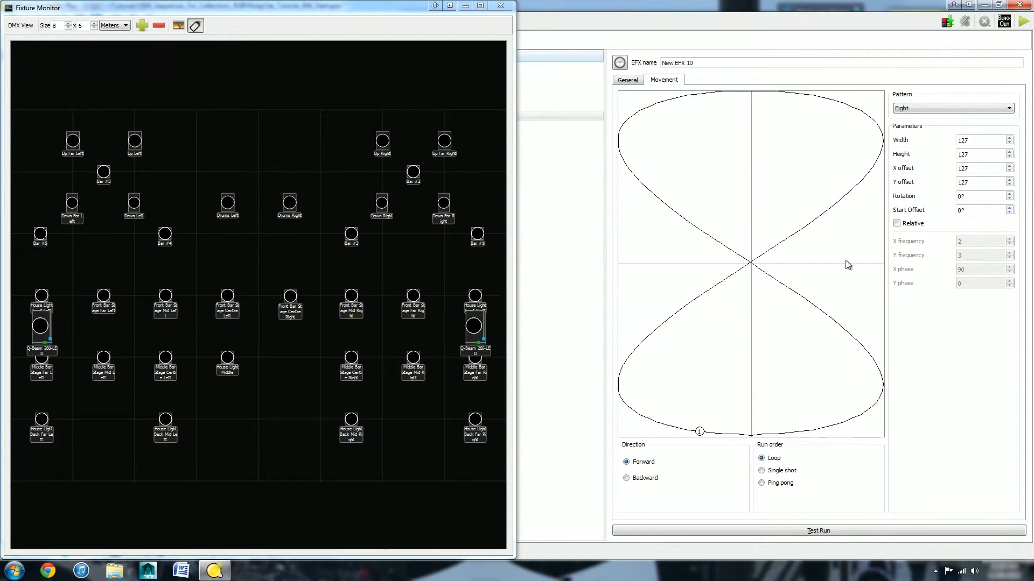
{"action": "mouse_move", "coordinate": [720, 285]}
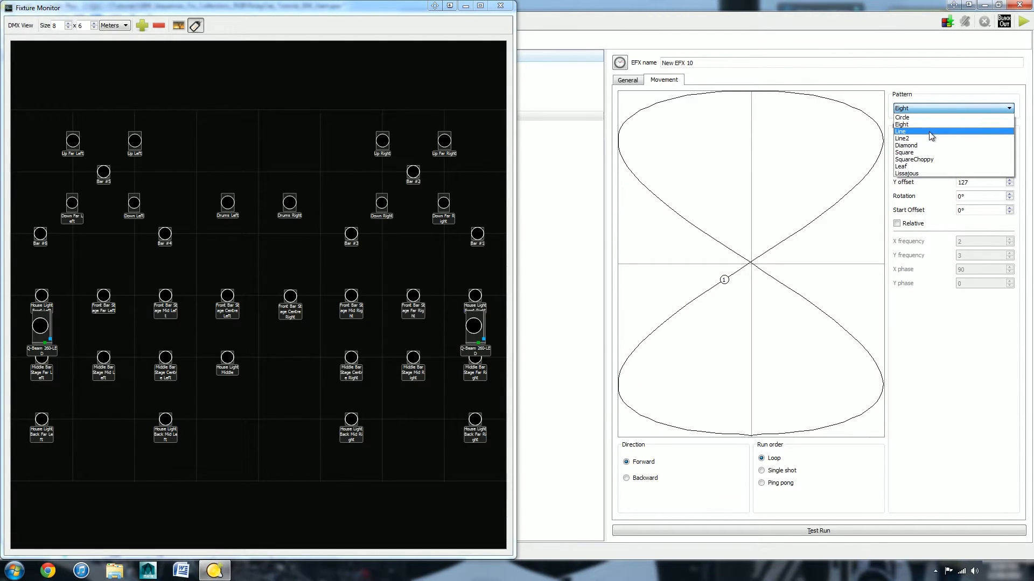
{"action": "left_click", "coordinate": [901, 131]}
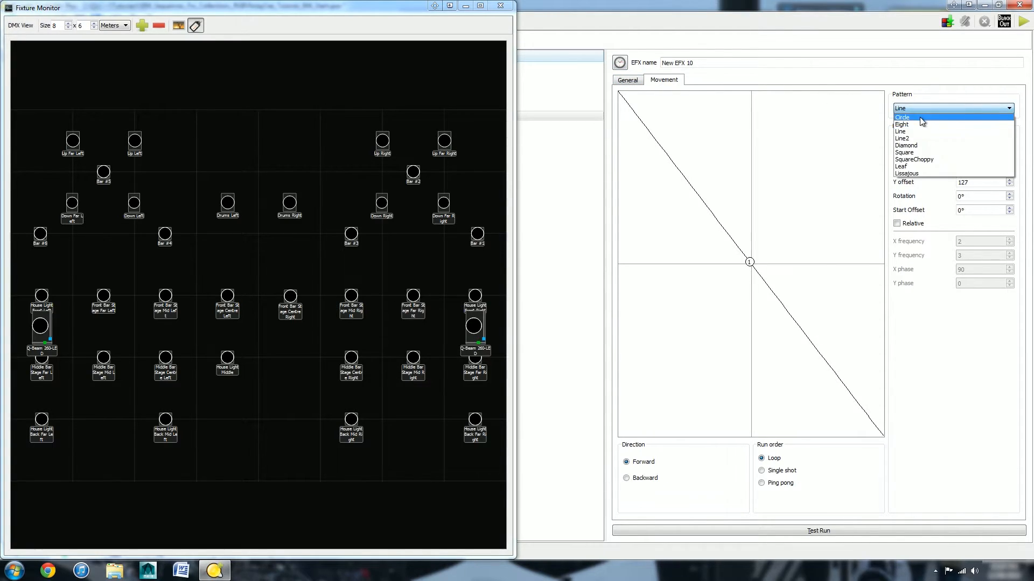
{"action": "left_click", "coordinate": [902, 117]}
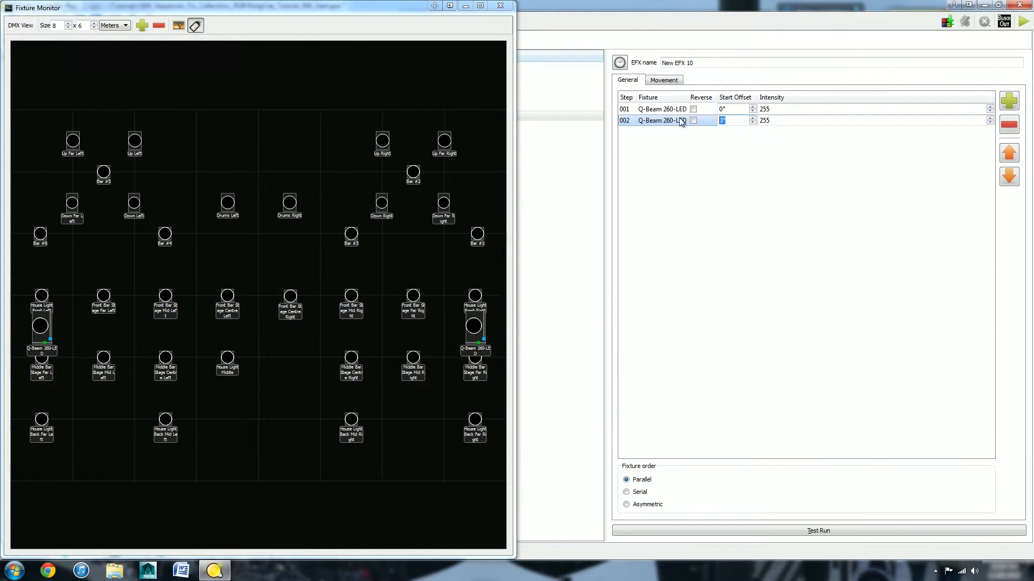
- Give the second Q-Beam a 180° start offset and choose the Circle pattern
{"action": "type", "text": "180"}
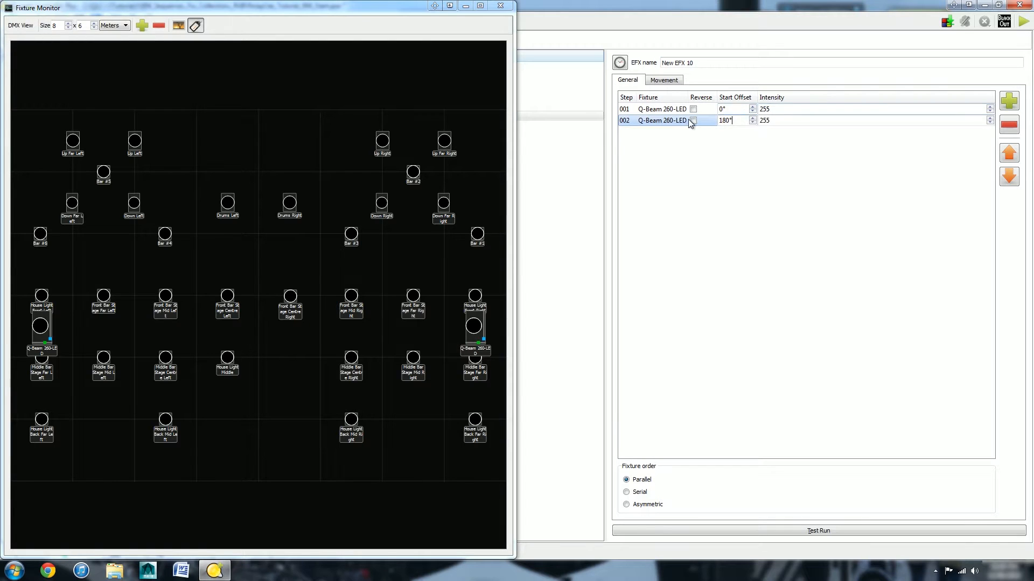
{"action": "left_click", "coordinate": [663, 79]}
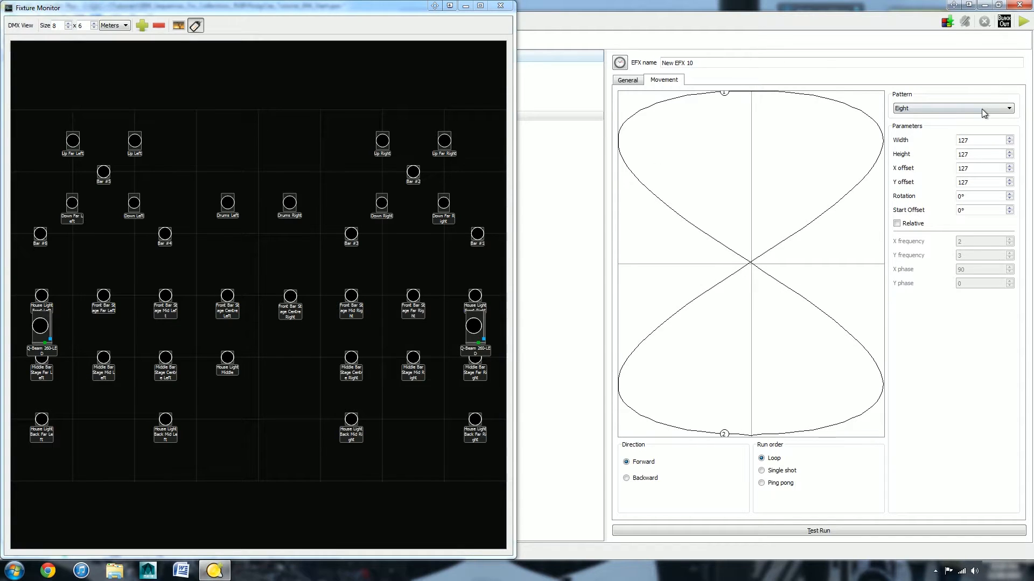
{"action": "left_click", "coordinate": [951, 108]}
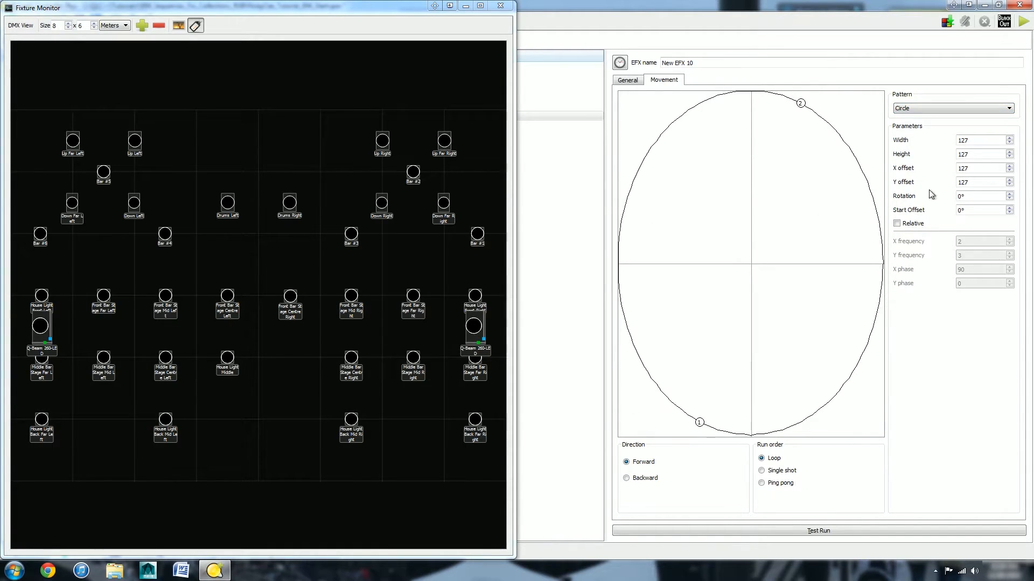
{"action": "left_click", "coordinate": [626, 80]}
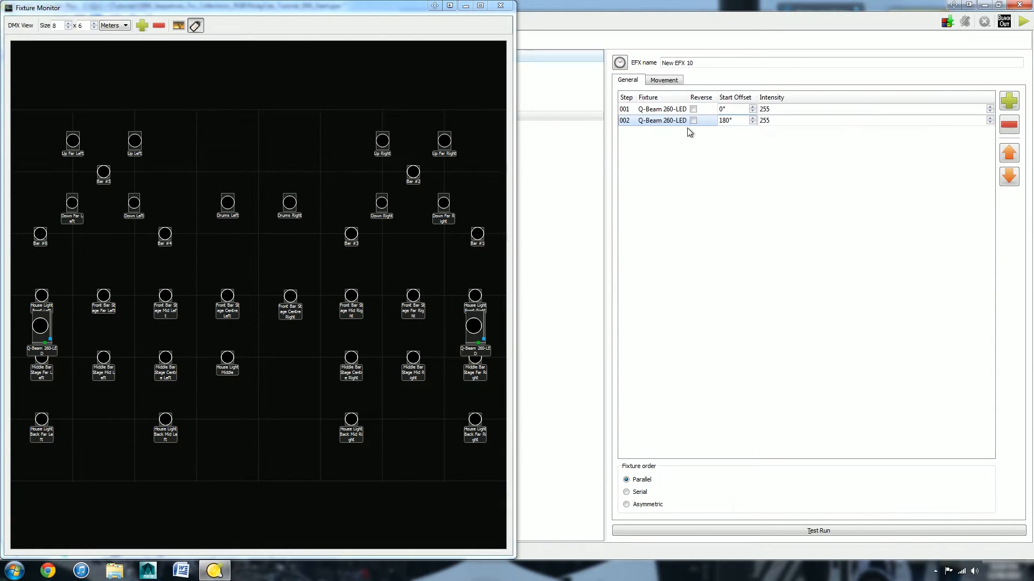
{"action": "left_click", "coordinate": [663, 80]}
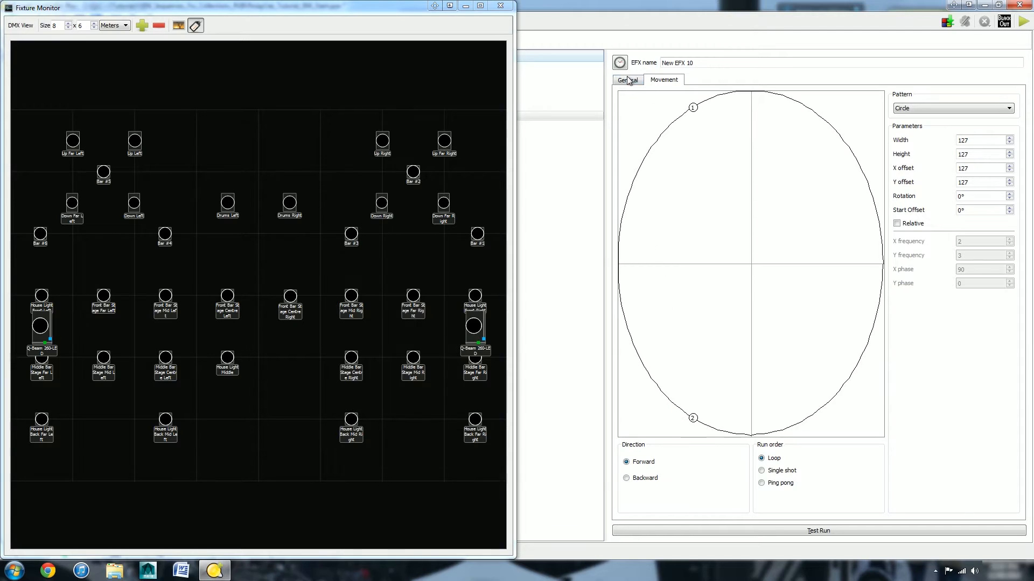
- Reverse the second Q-Beam's movement and start a Test Run of New EFX 10
{"action": "left_click", "coordinate": [626, 80]}
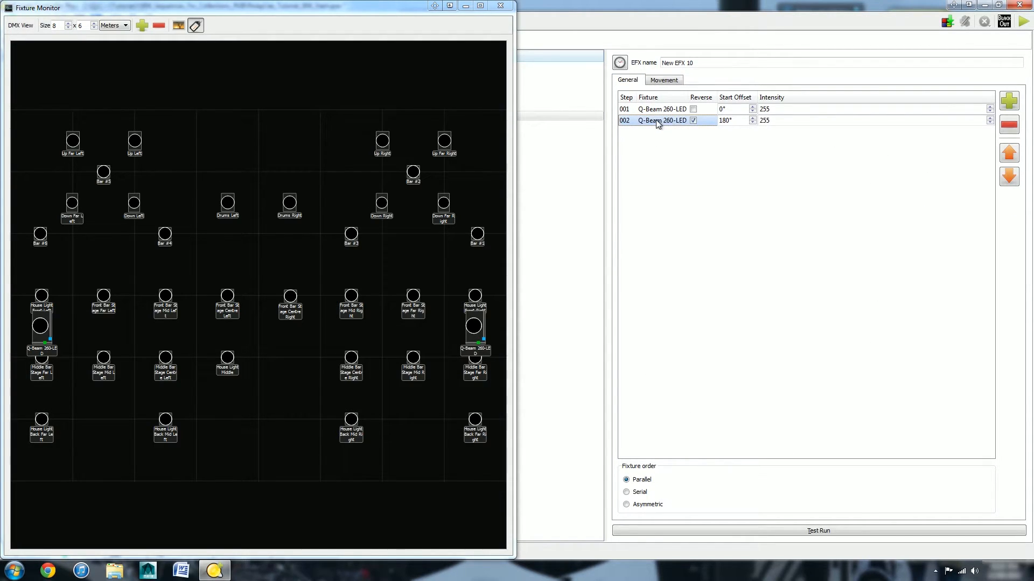
{"action": "left_click", "coordinate": [663, 80]}
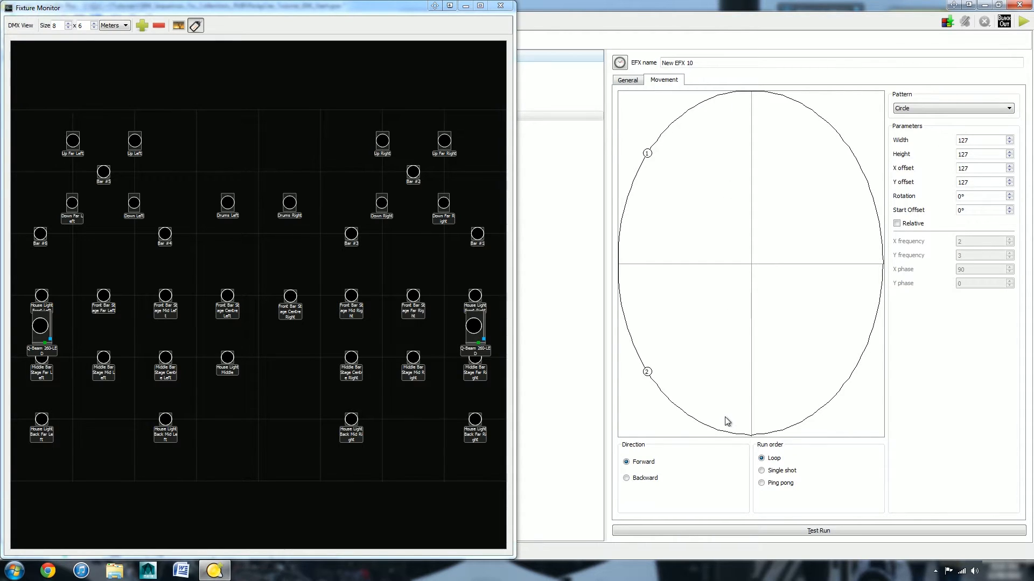
{"action": "left_click", "coordinate": [817, 531]}
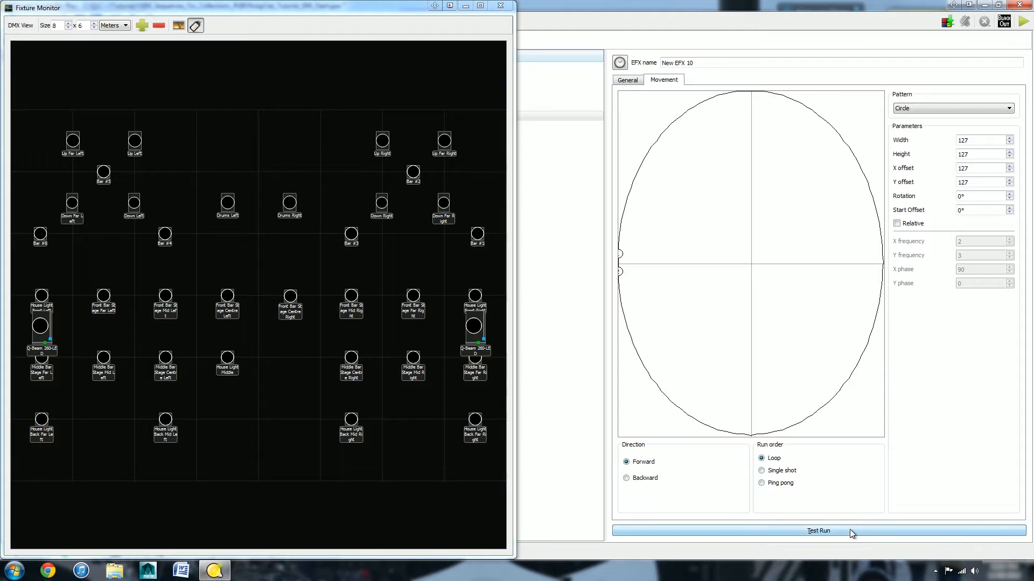
{"action": "left_click", "coordinate": [818, 531]}
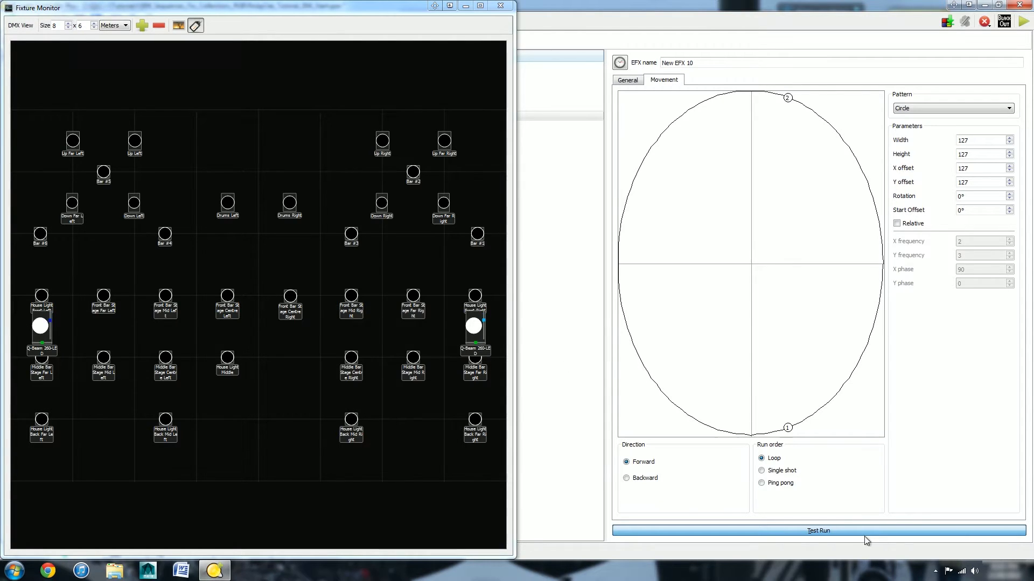
- Stop the Test Run and set New EFX 10's direction to Backward
{"action": "left_click", "coordinate": [818, 531]}
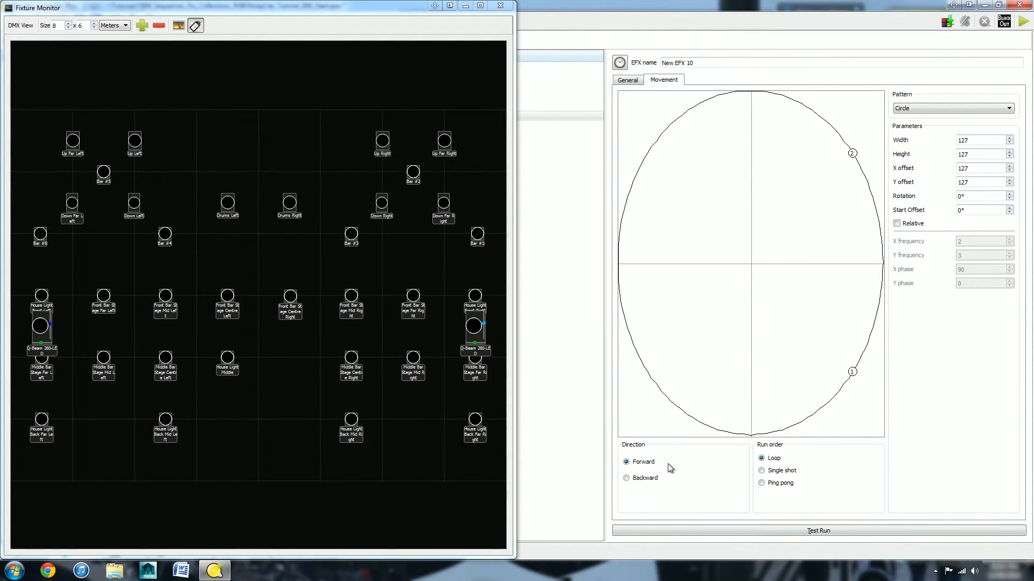
{"action": "mouse_move", "coordinate": [650, 468]}
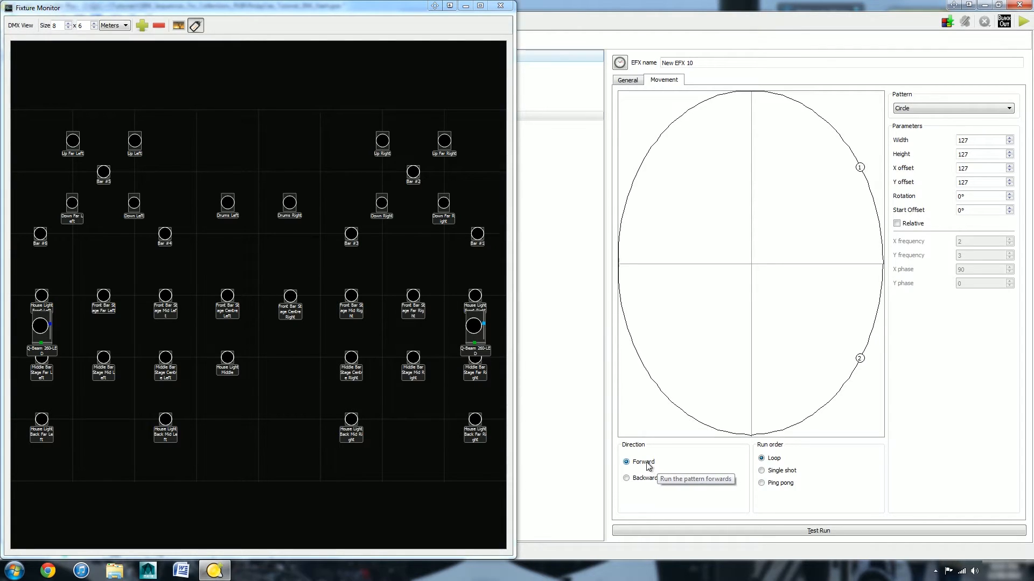
{"action": "left_click", "coordinate": [625, 478]}
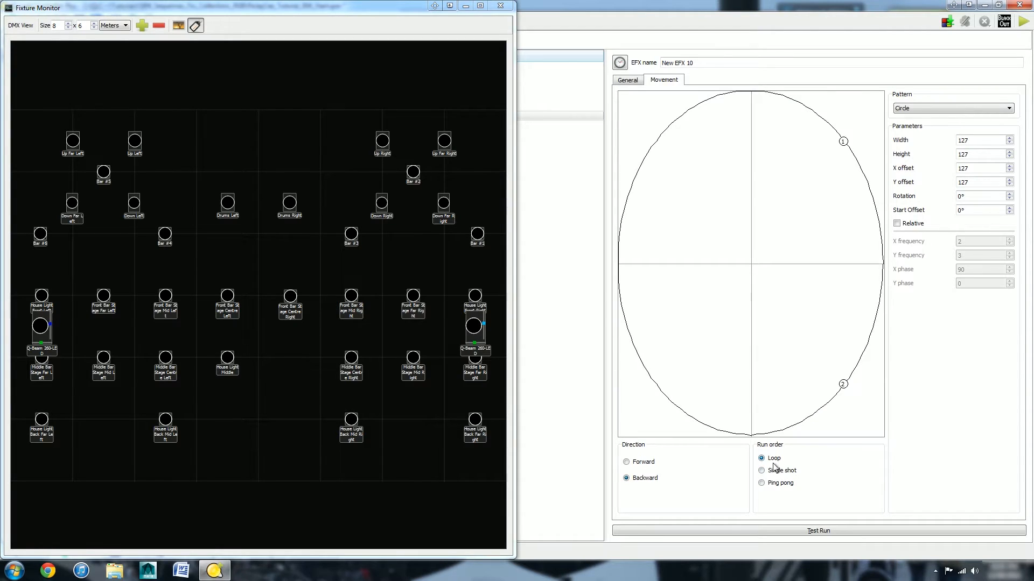
{"action": "left_click", "coordinate": [762, 470]}
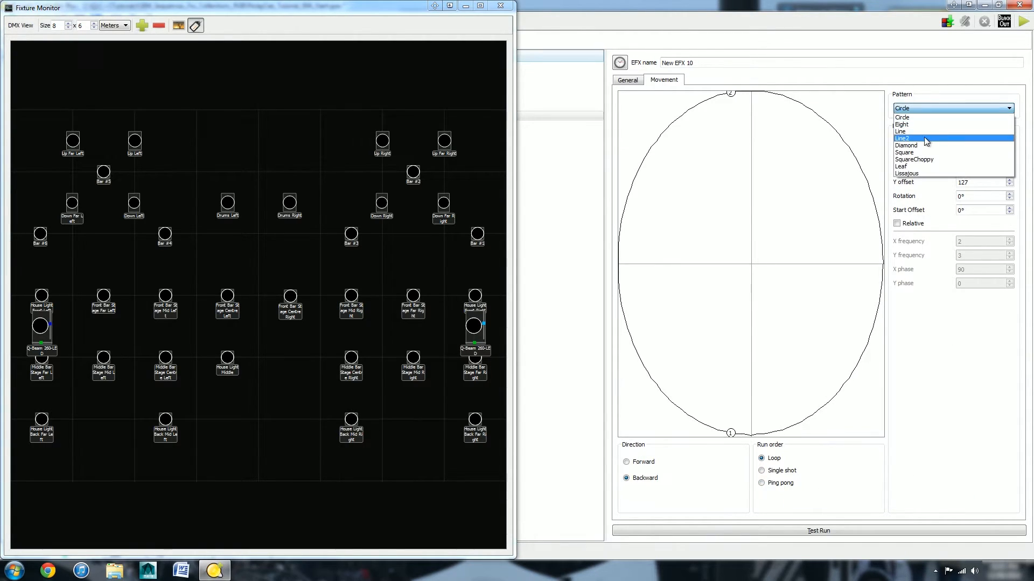
- Preview the Leaf, Square and Line patterns, finishing on Eight
{"action": "left_click", "coordinate": [901, 166]}
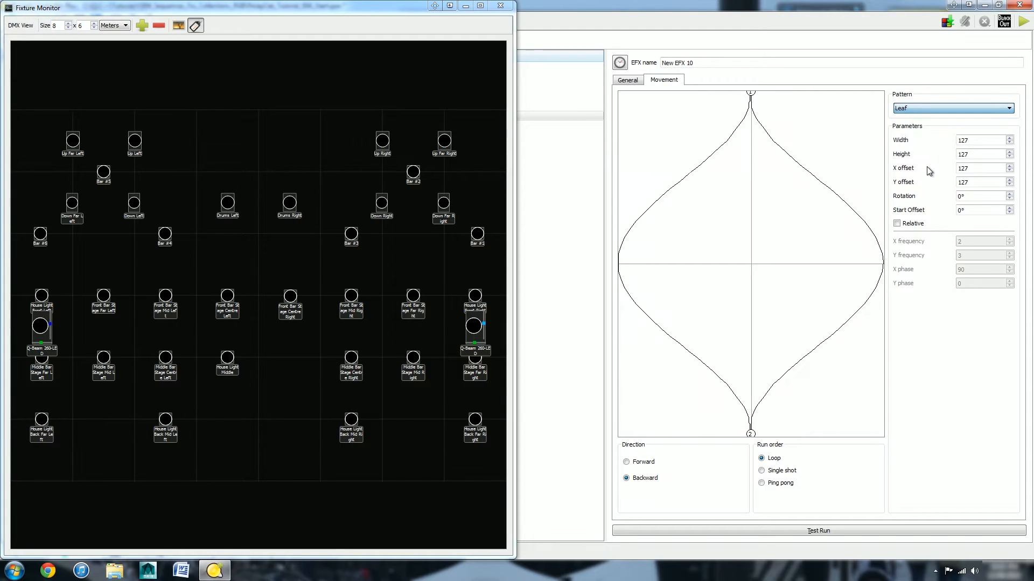
{"action": "left_click", "coordinate": [1008, 108]}
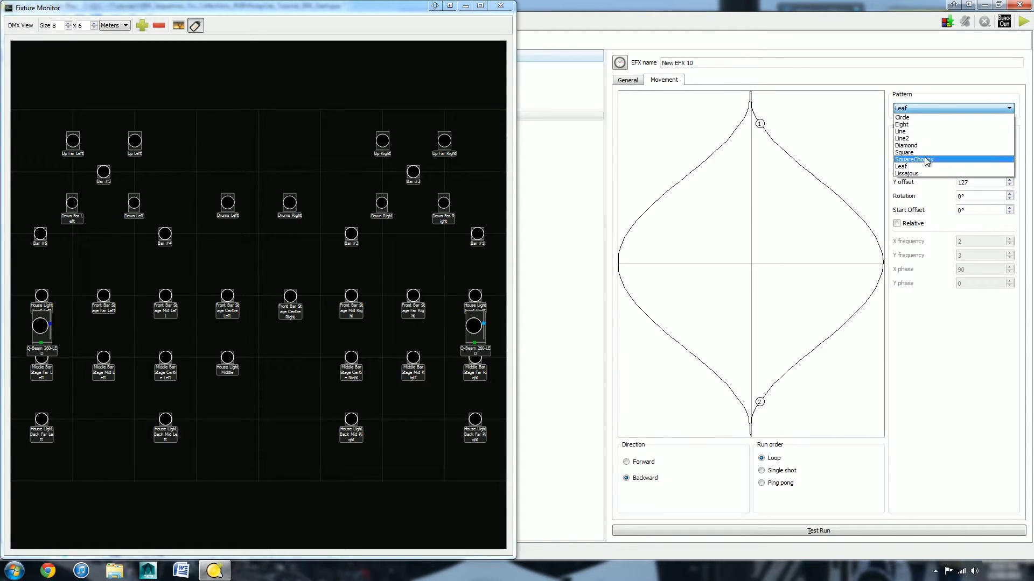
{"action": "left_click", "coordinate": [904, 152]}
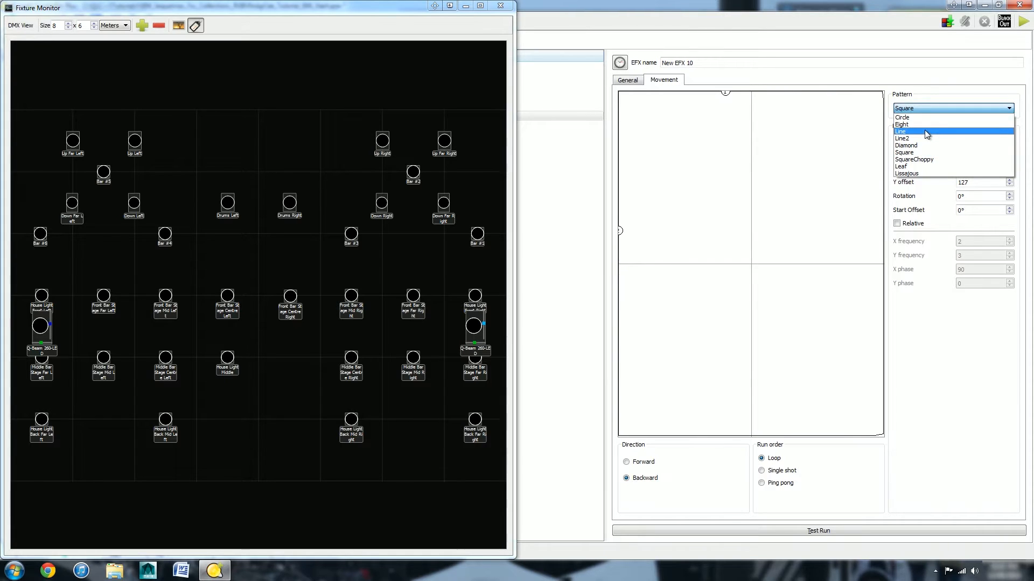
{"action": "left_click", "coordinate": [899, 132]}
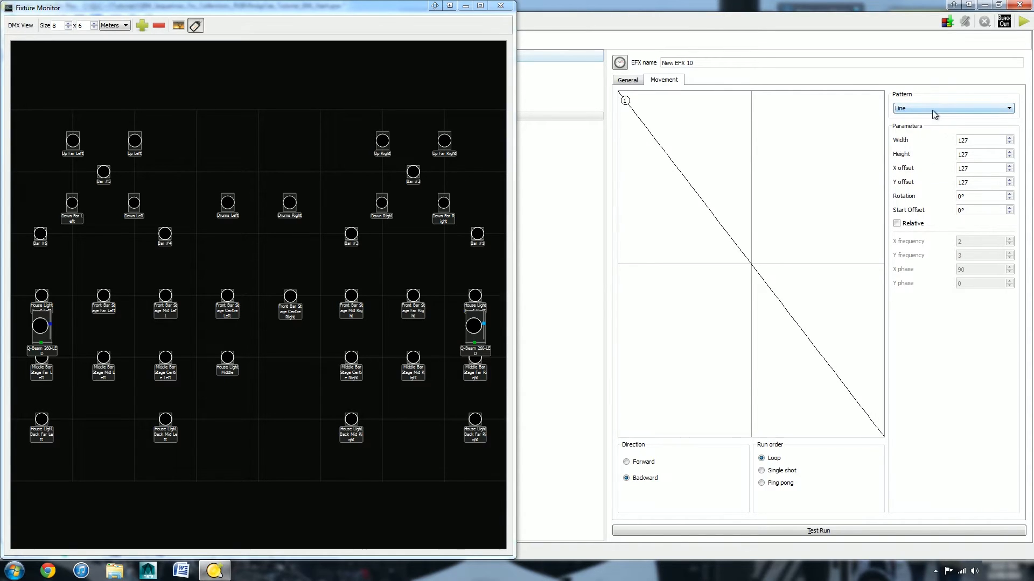
{"action": "left_click", "coordinate": [952, 108]}
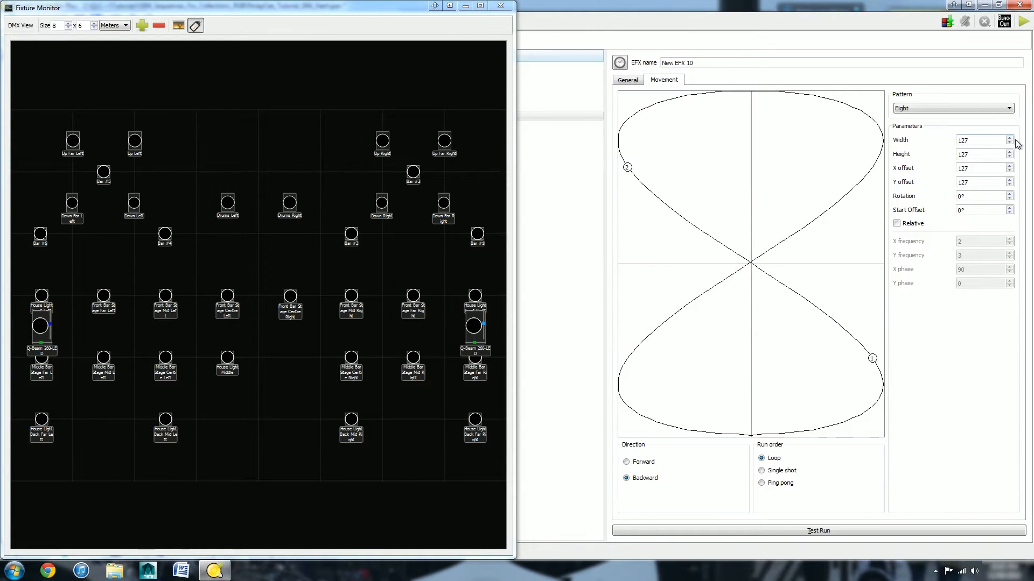
- Resize the figure-eight to width 102 and height 114, and shift its offset to 100
{"action": "left_click", "coordinate": [1008, 138]}
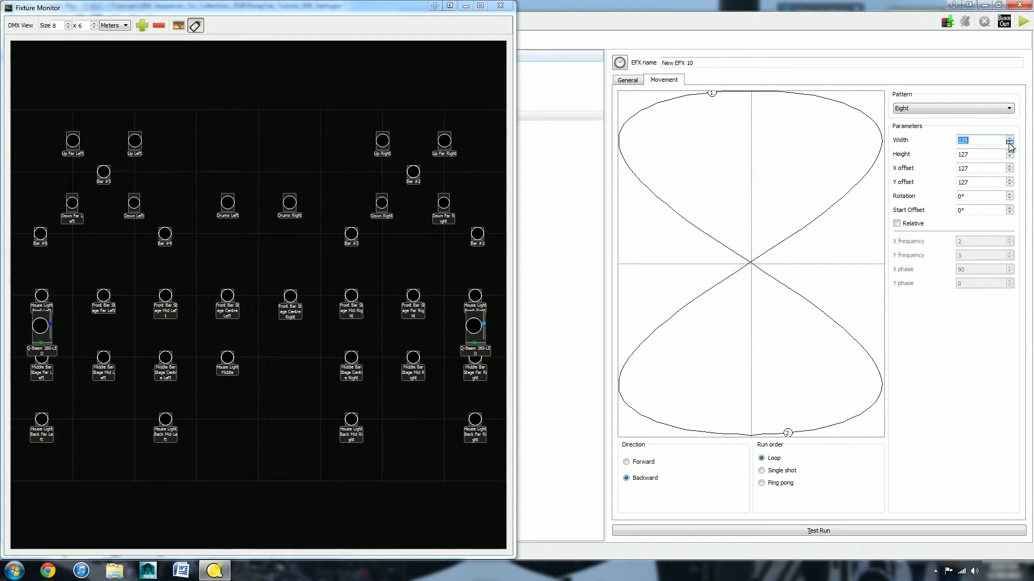
{"action": "left_click", "coordinate": [1008, 142]}
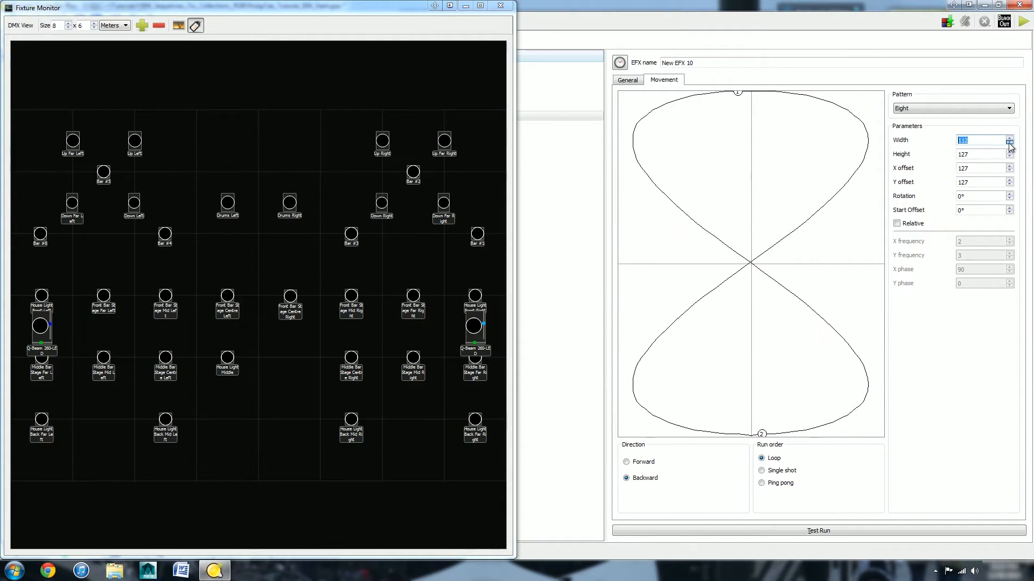
{"action": "left_click", "coordinate": [1008, 142]}
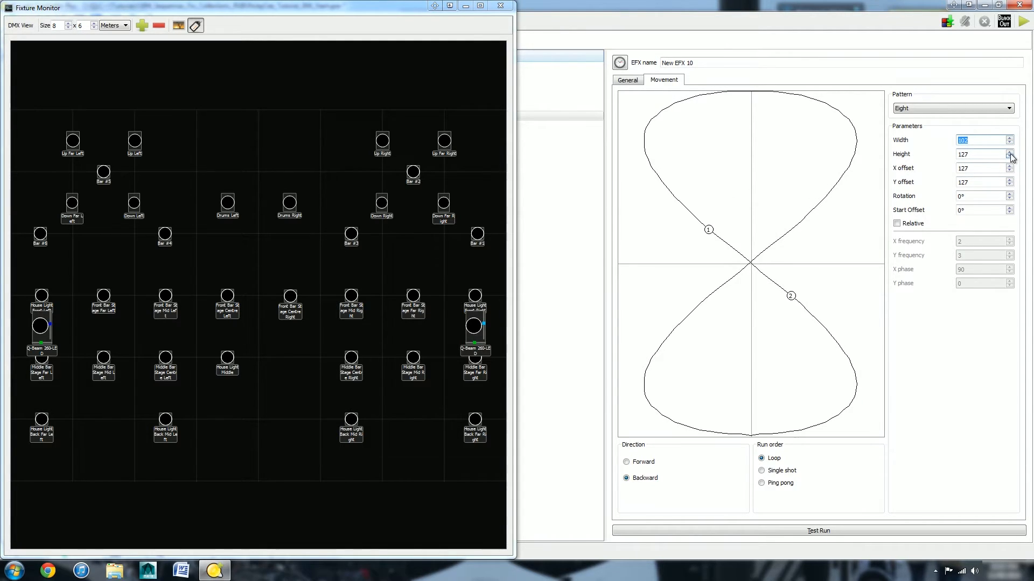
{"action": "left_click", "coordinate": [1008, 157]}
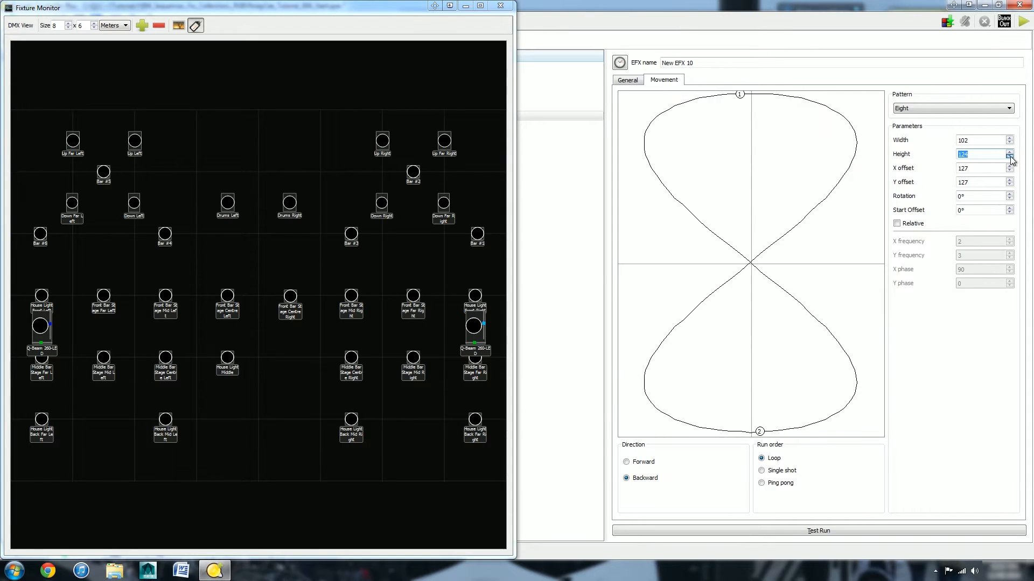
{"action": "left_click", "coordinate": [1009, 156]}
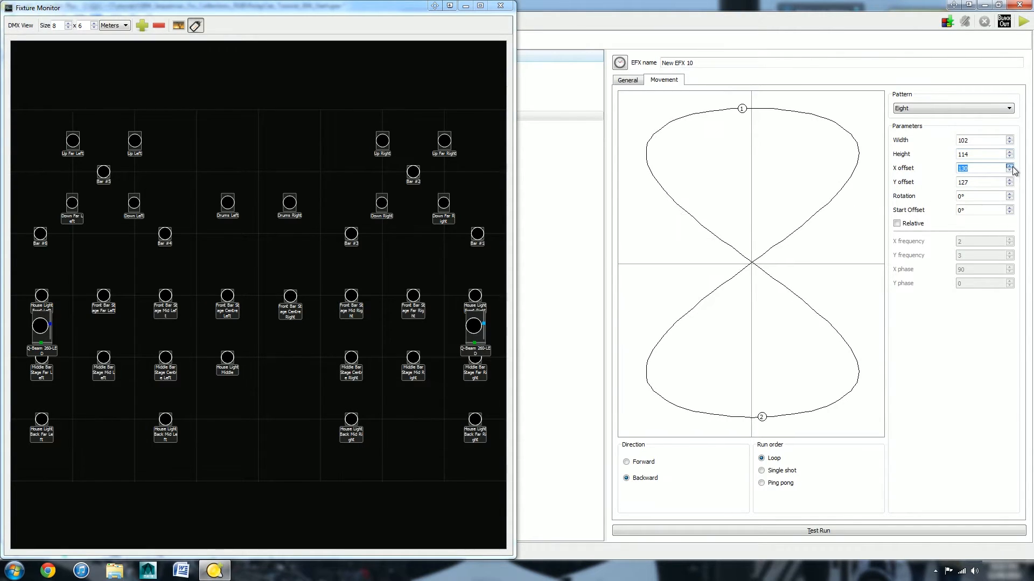
{"action": "left_click", "coordinate": [1008, 165]}
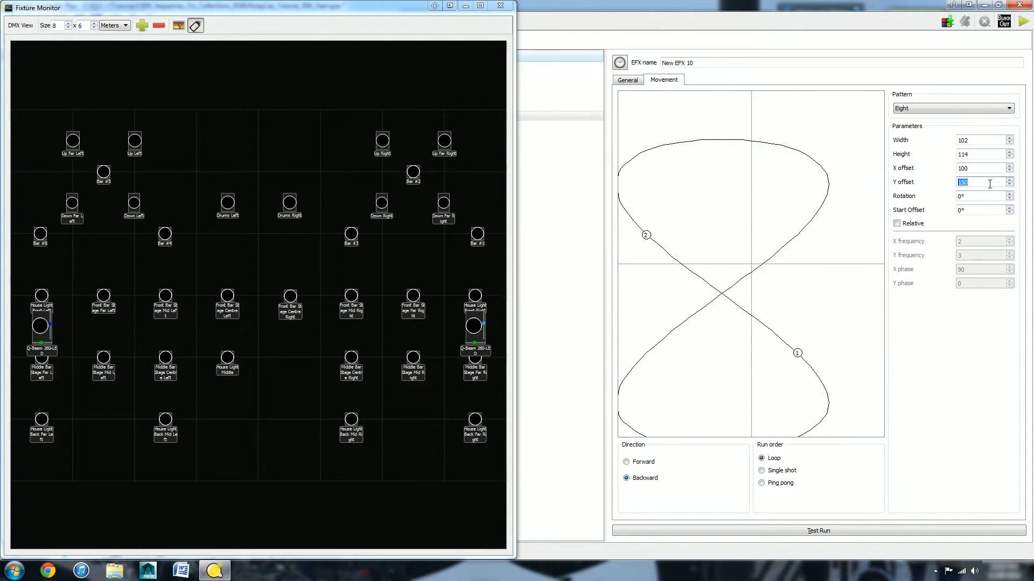
- Rotate the pattern 50° with a 60° start offset, then switch to Lissajous
{"action": "type", "text": "10"}
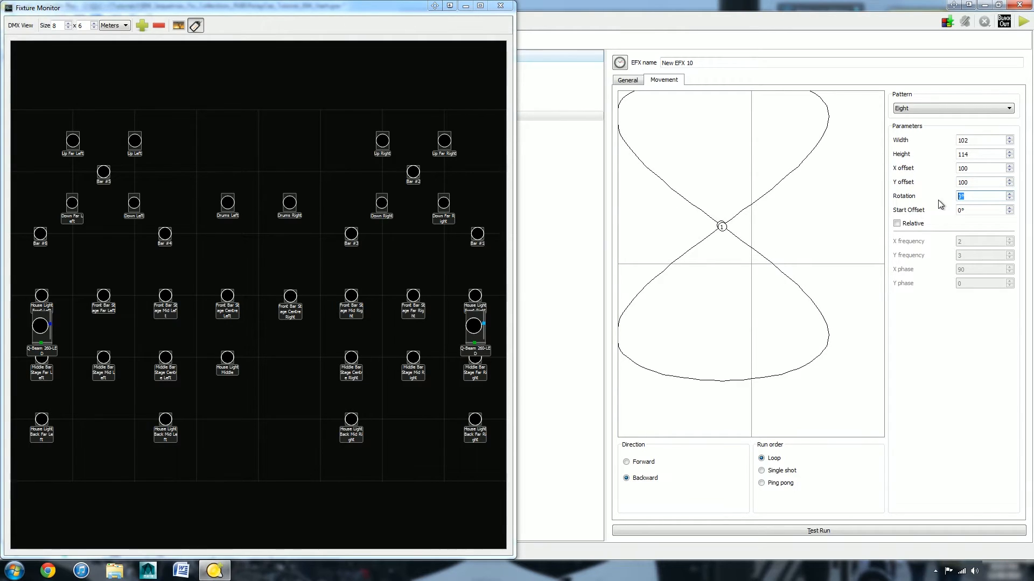
{"action": "type", "text": "50"}
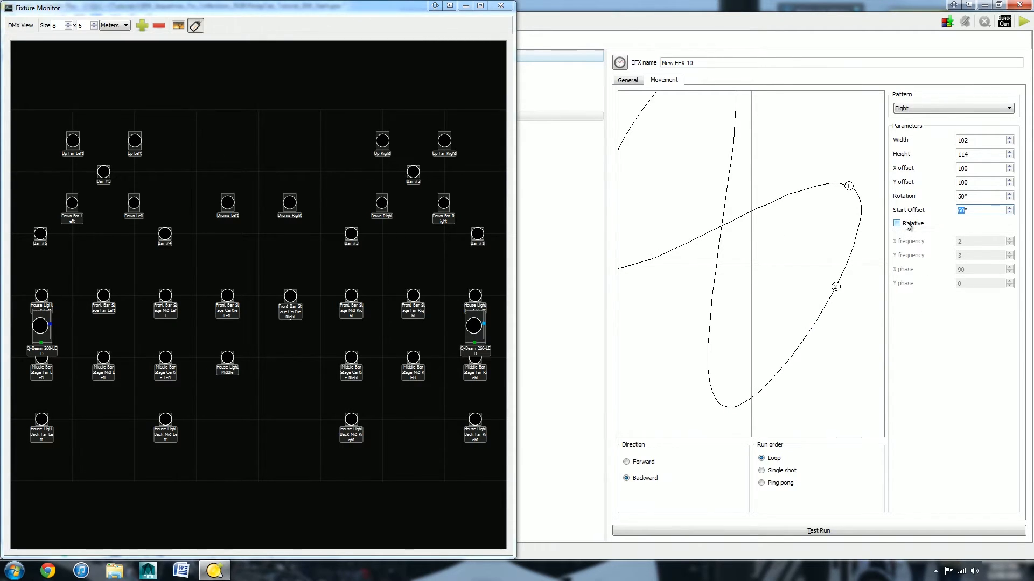
{"action": "left_click", "coordinate": [952, 108]}
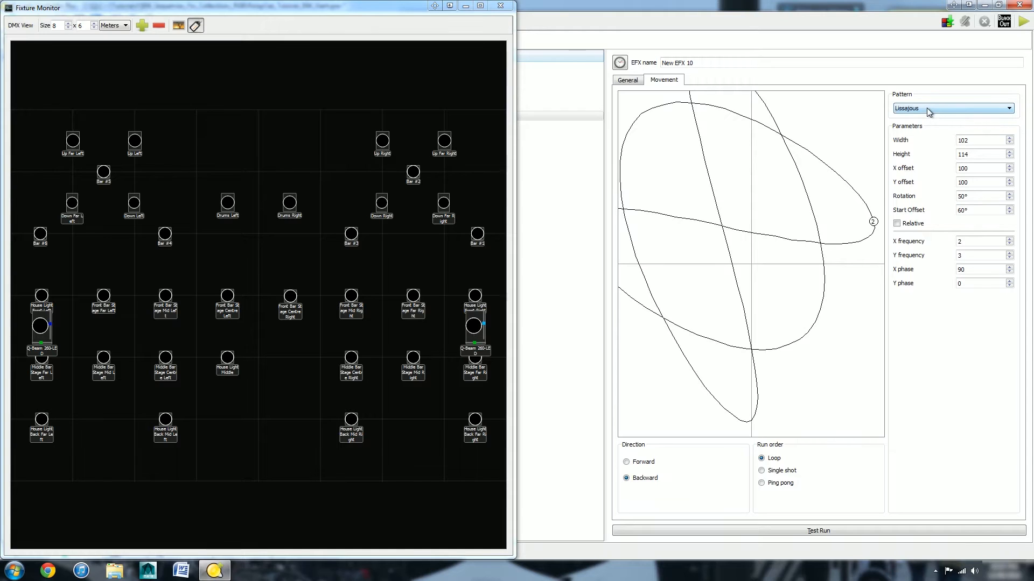
- Keep the Lissajous pattern and set X frequency 3 and Y frequency 5
{"action": "left_click", "coordinate": [951, 108]}
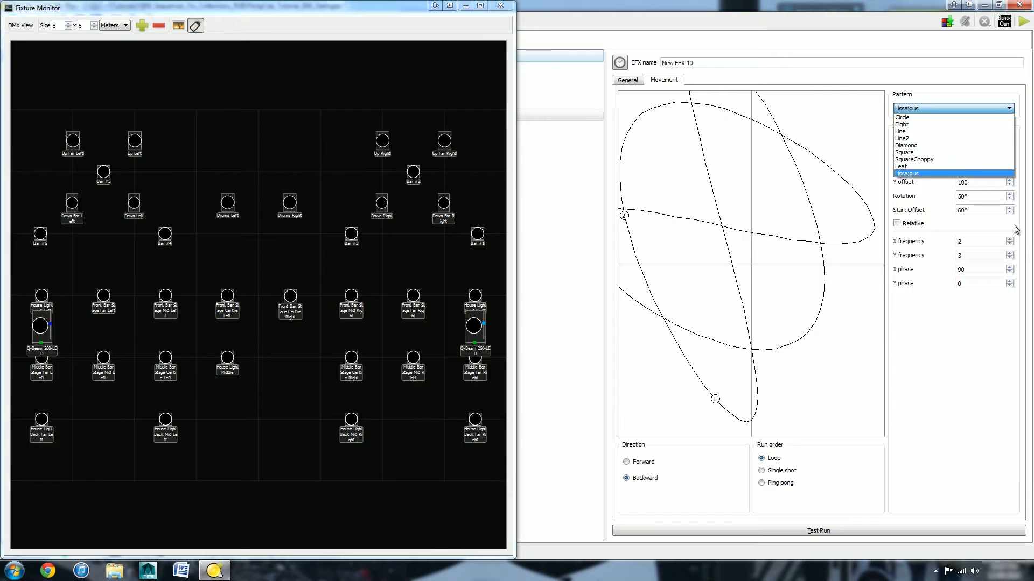
{"action": "left_click", "coordinate": [908, 173]}
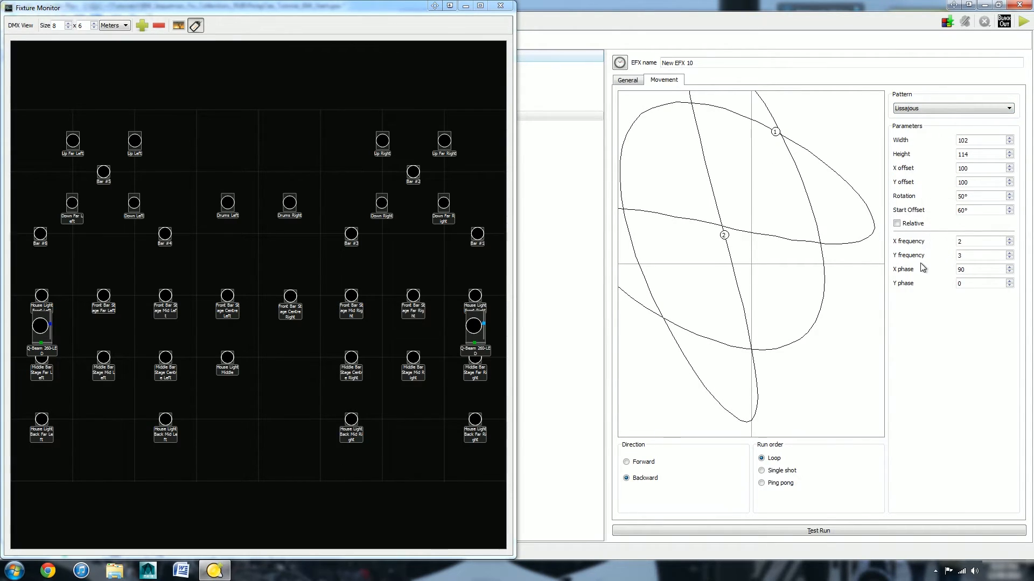
{"action": "left_click", "coordinate": [1010, 241]}
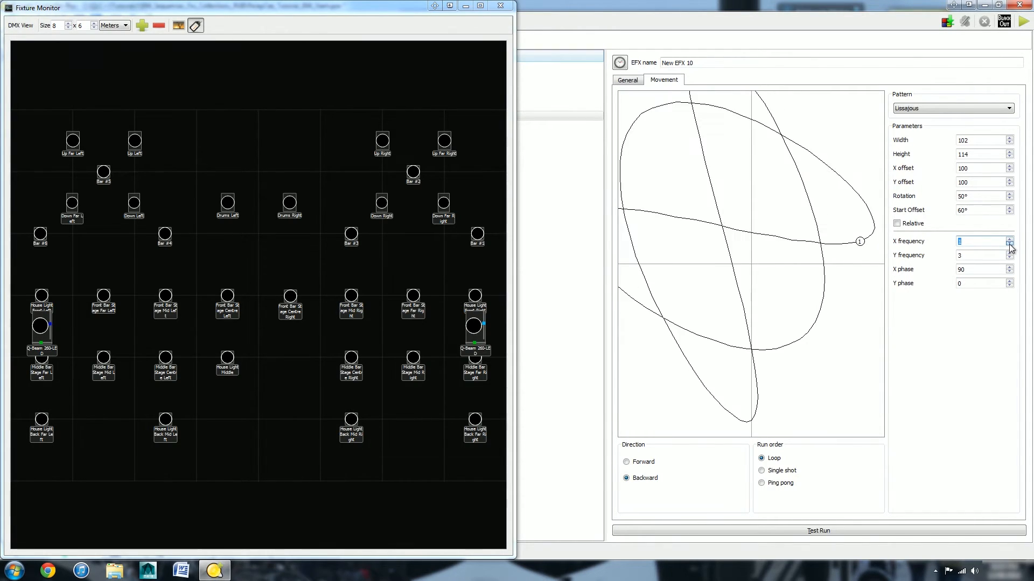
{"action": "left_click", "coordinate": [1007, 239]}
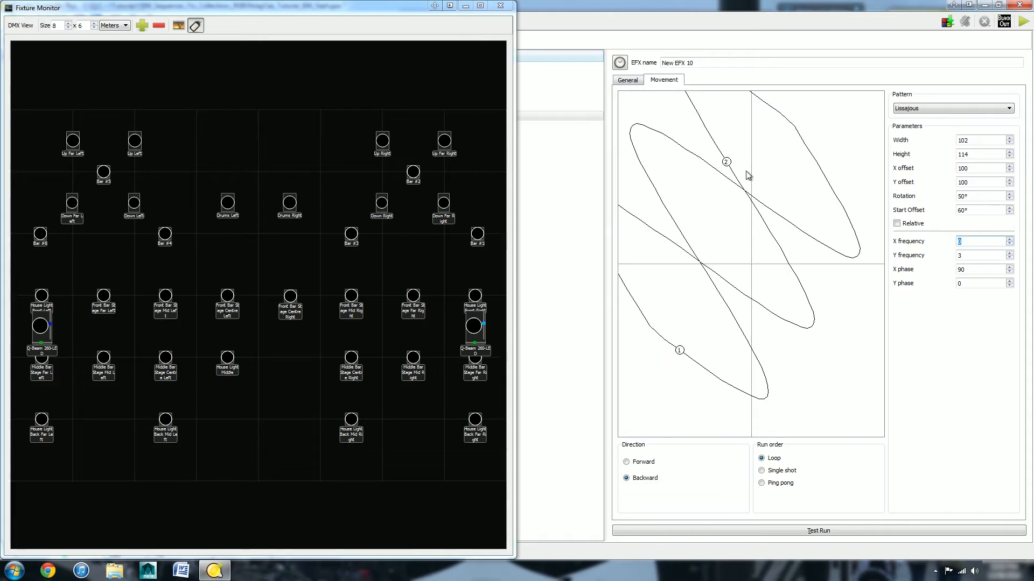
{"action": "left_click", "coordinate": [1008, 244]}
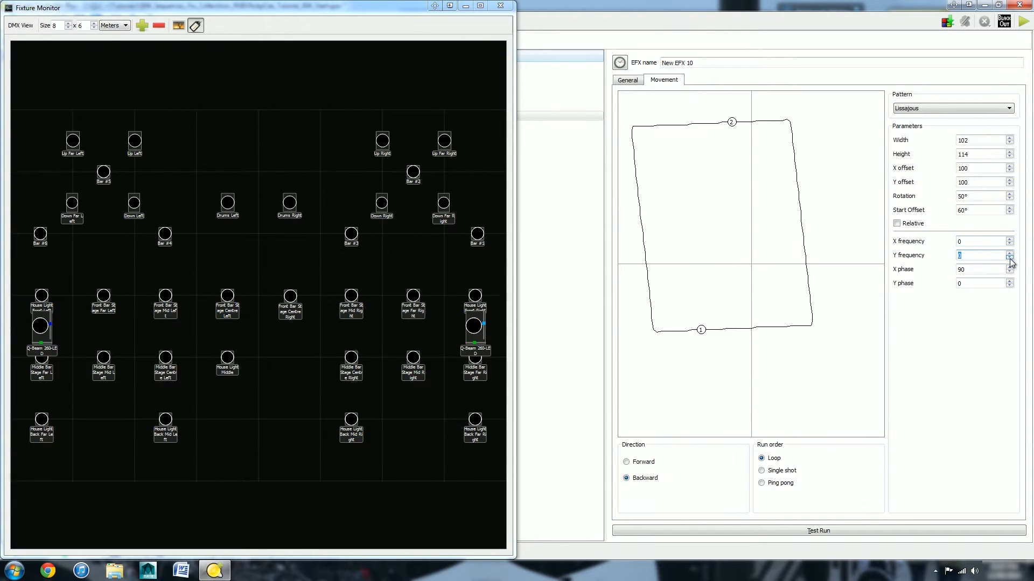
{"action": "left_click", "coordinate": [1008, 258]}
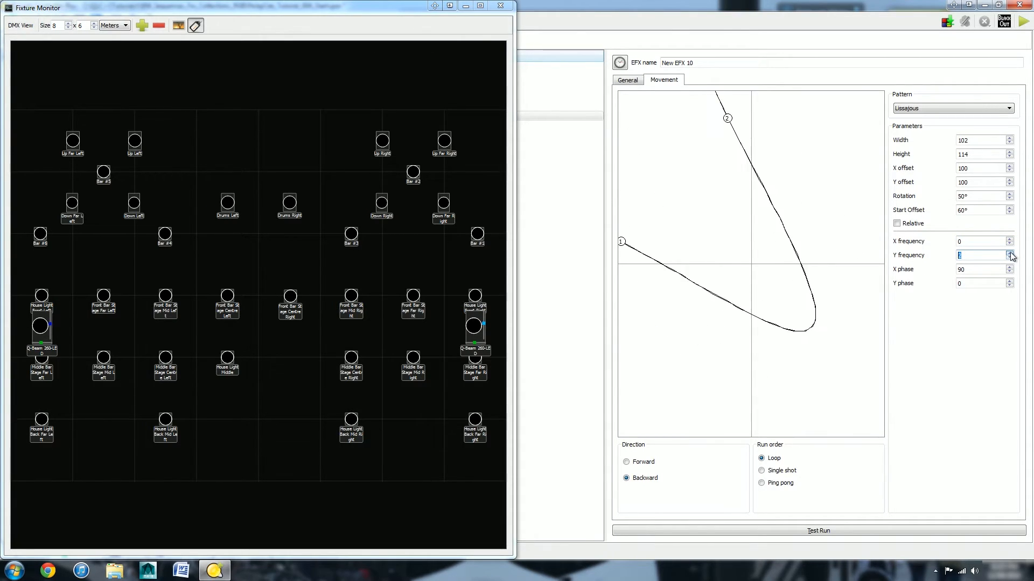
{"action": "left_click", "coordinate": [1008, 253]}
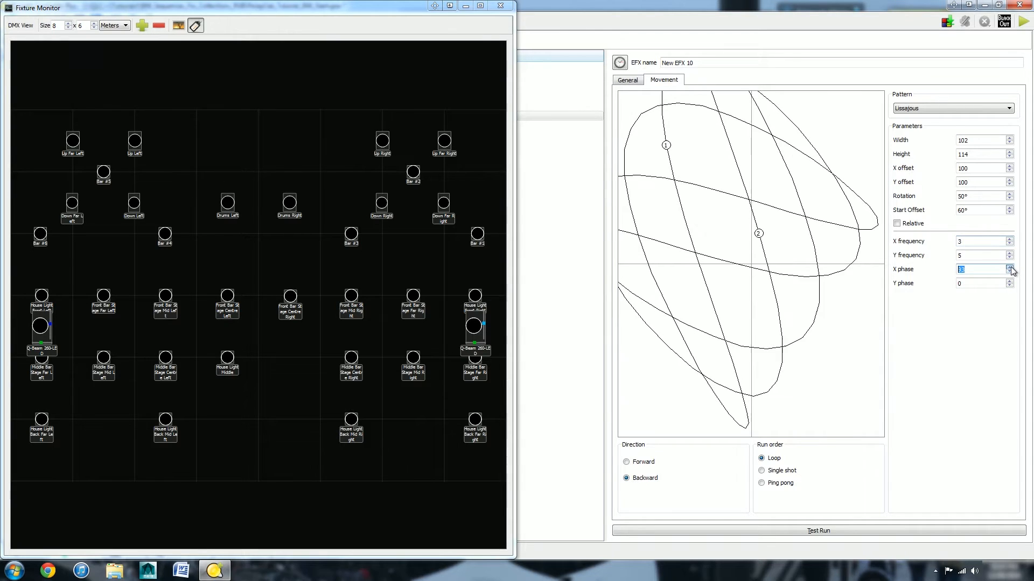
- Raise the X phase to 115 and adjust the Y phase
{"action": "left_click", "coordinate": [1010, 268]}
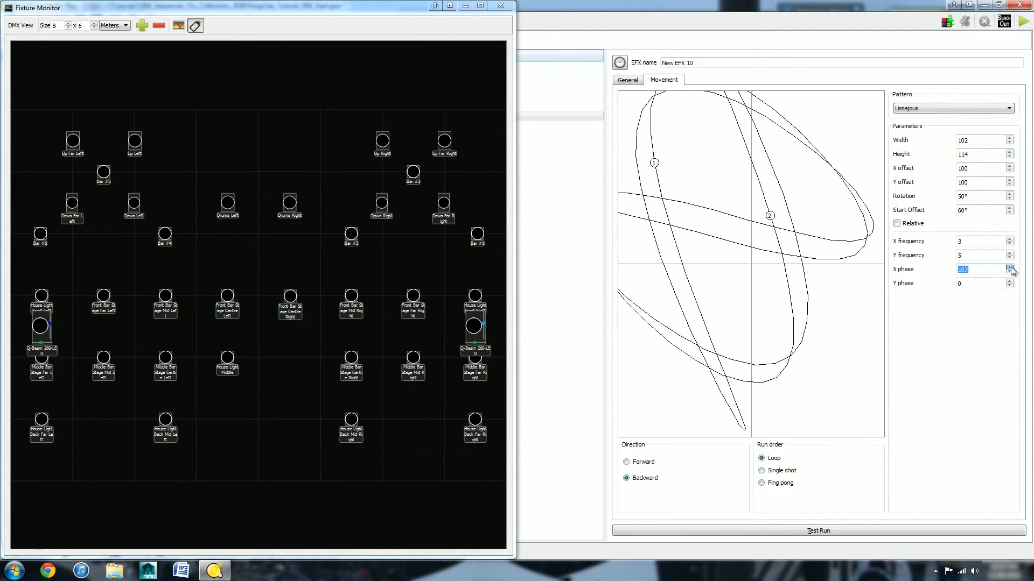
{"action": "left_click", "coordinate": [1010, 267]}
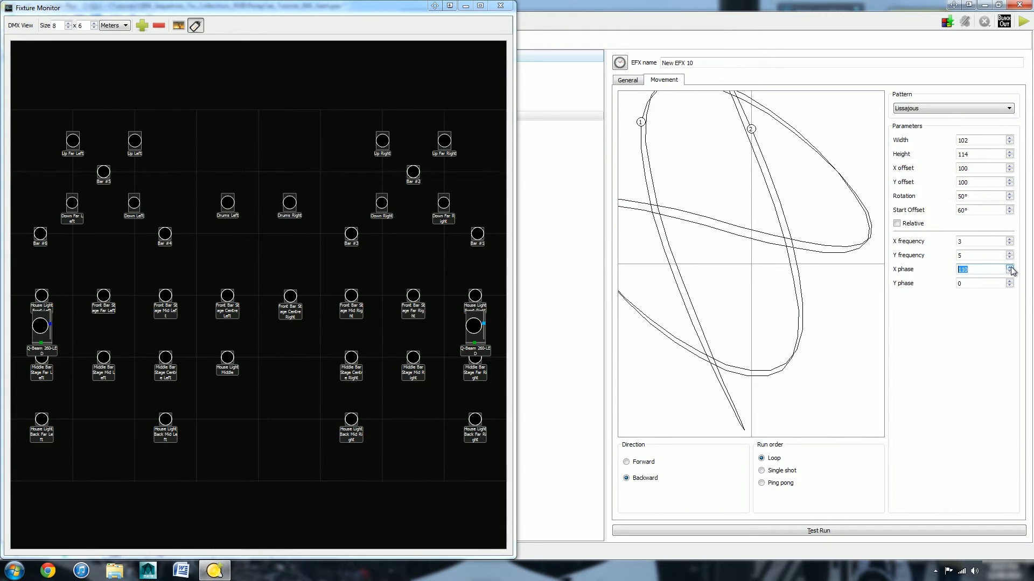
{"action": "left_click", "coordinate": [1008, 268]}
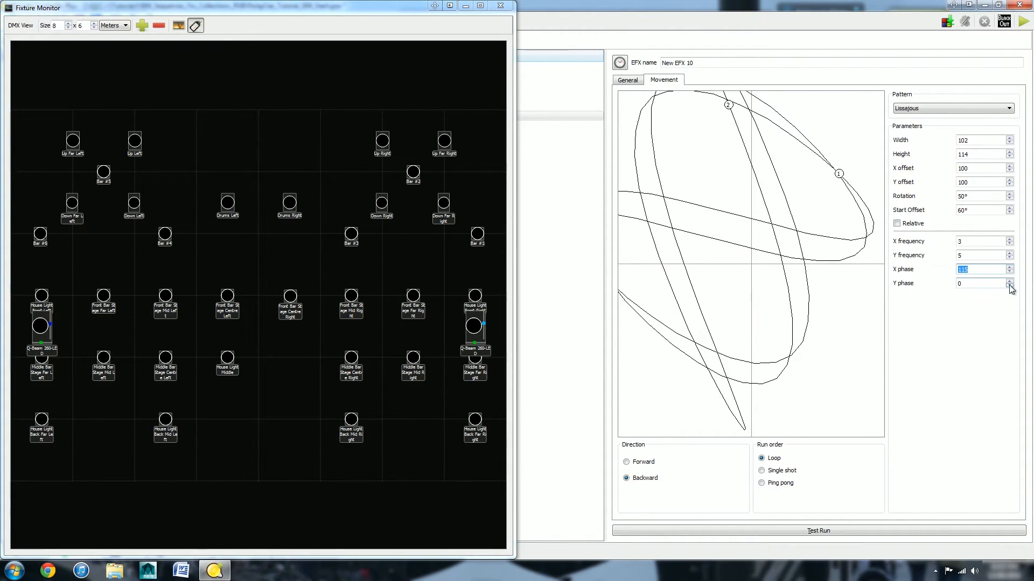
{"action": "left_click", "coordinate": [1008, 287]}
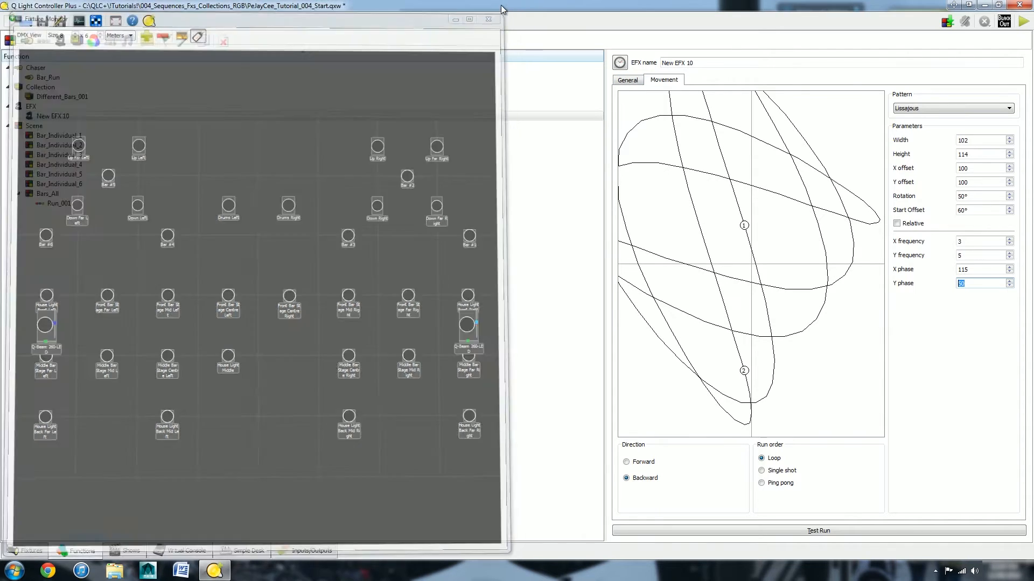
- Close the Fixture Monitor and create New RGB Matrix 11
{"action": "left_click", "coordinate": [489, 18]}
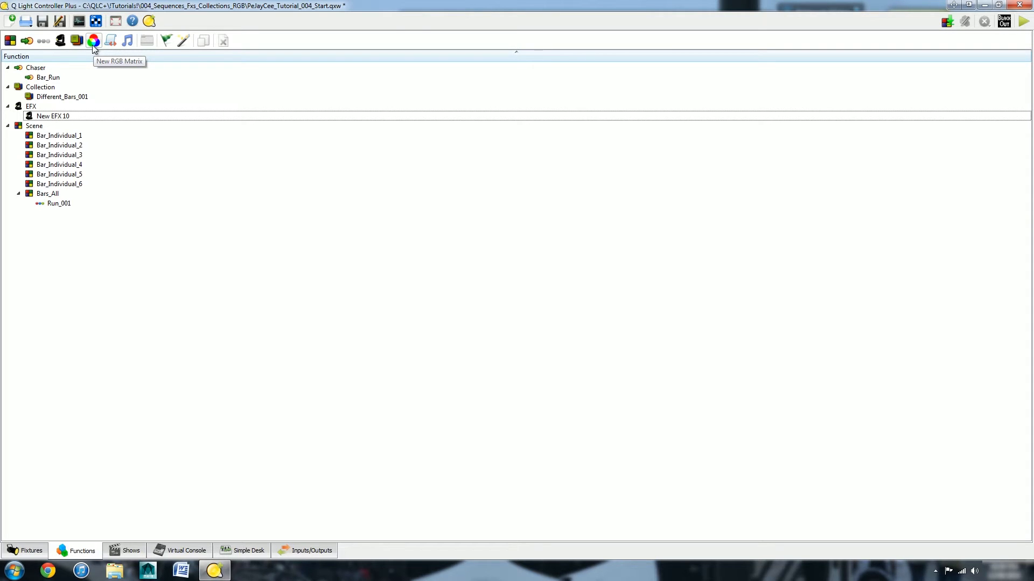
{"action": "left_click", "coordinate": [93, 40]}
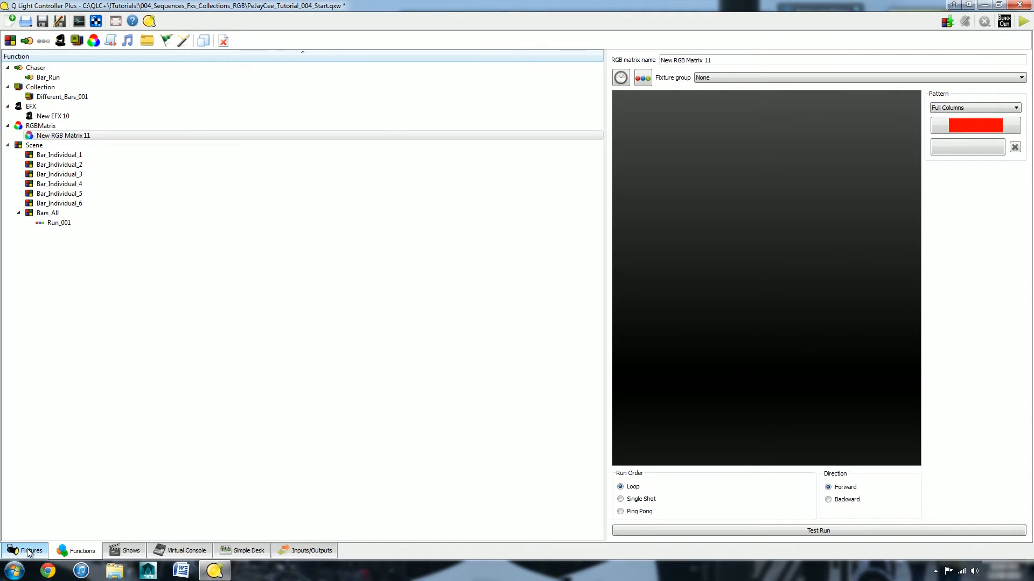
- Put Bar #1–#6 into a new 6×1 fixture group named 'Bars'
{"action": "left_click", "coordinate": [27, 550]}
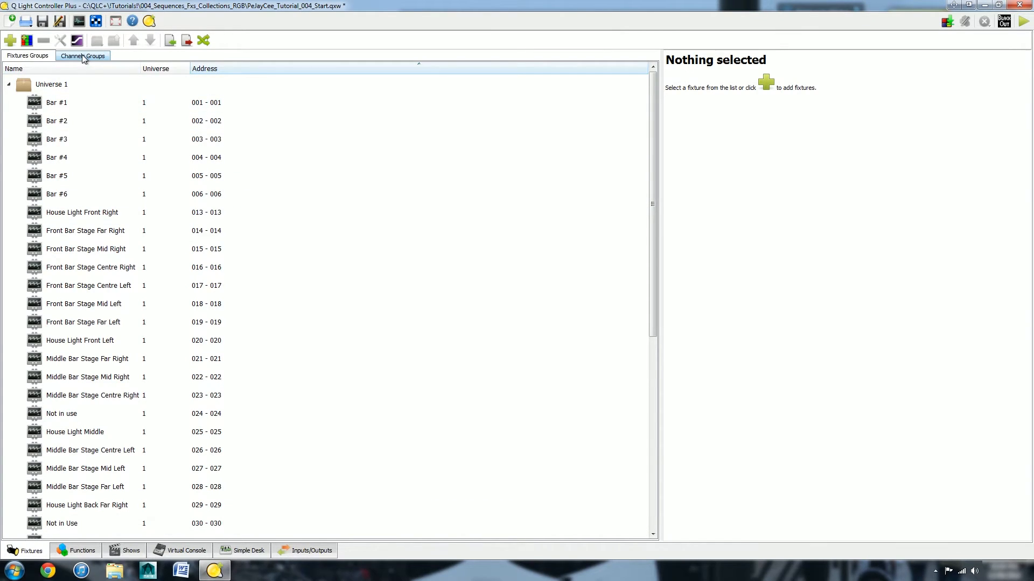
{"action": "left_click", "coordinate": [9, 84]}
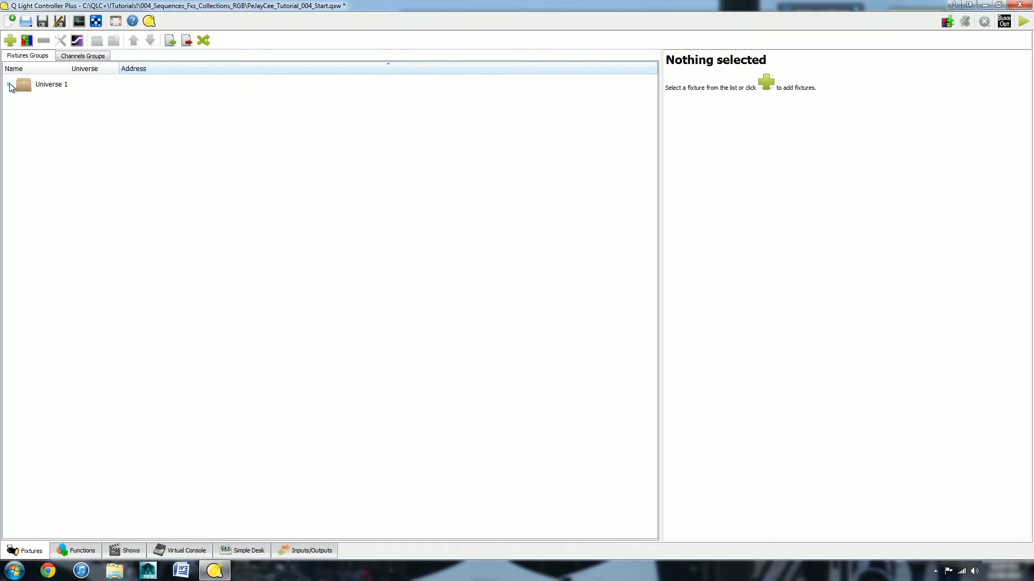
{"action": "left_click", "coordinate": [10, 84]}
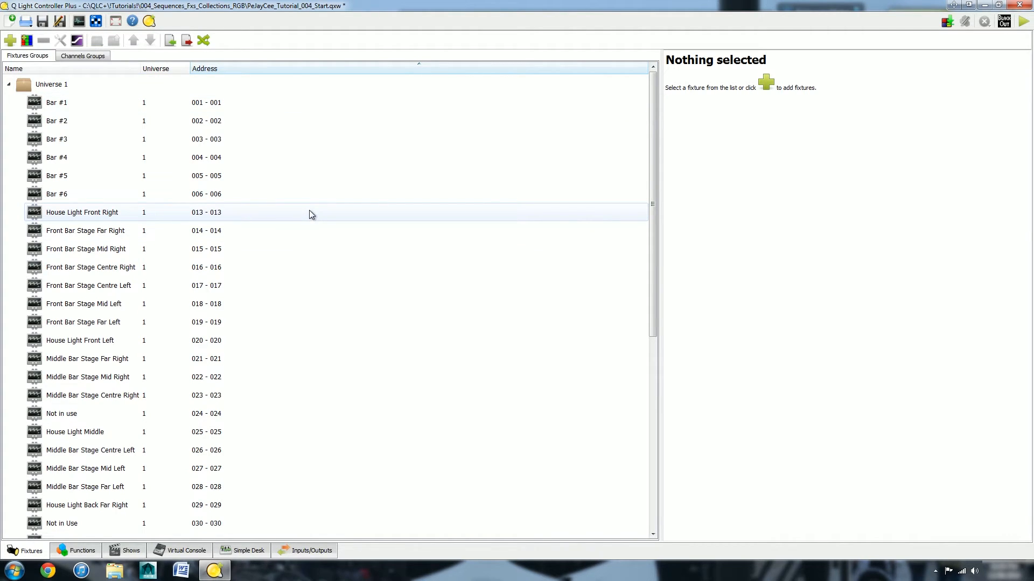
{"action": "left_click", "coordinate": [56, 102]}
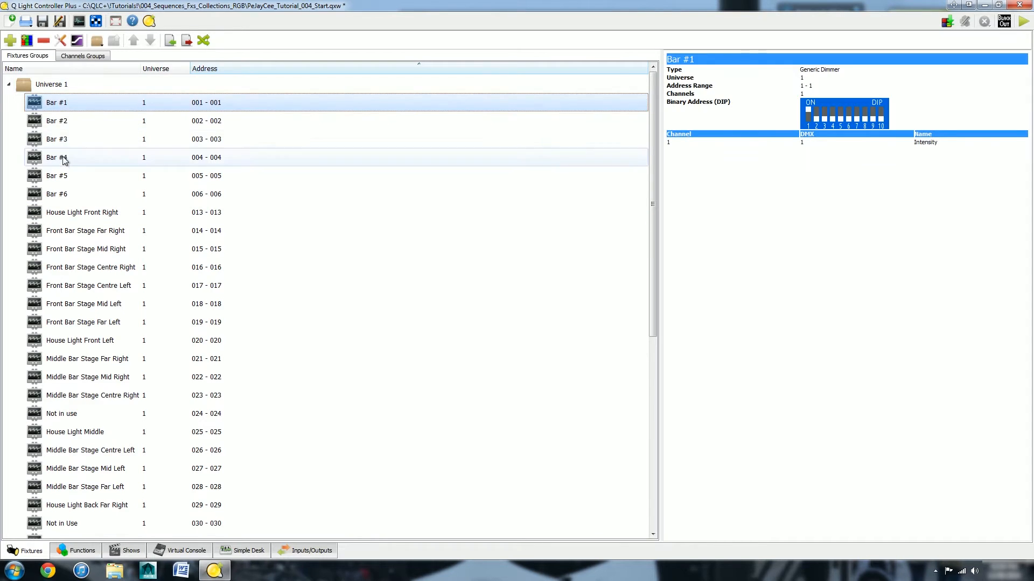
{"action": "right_click", "coordinate": [56, 194]}
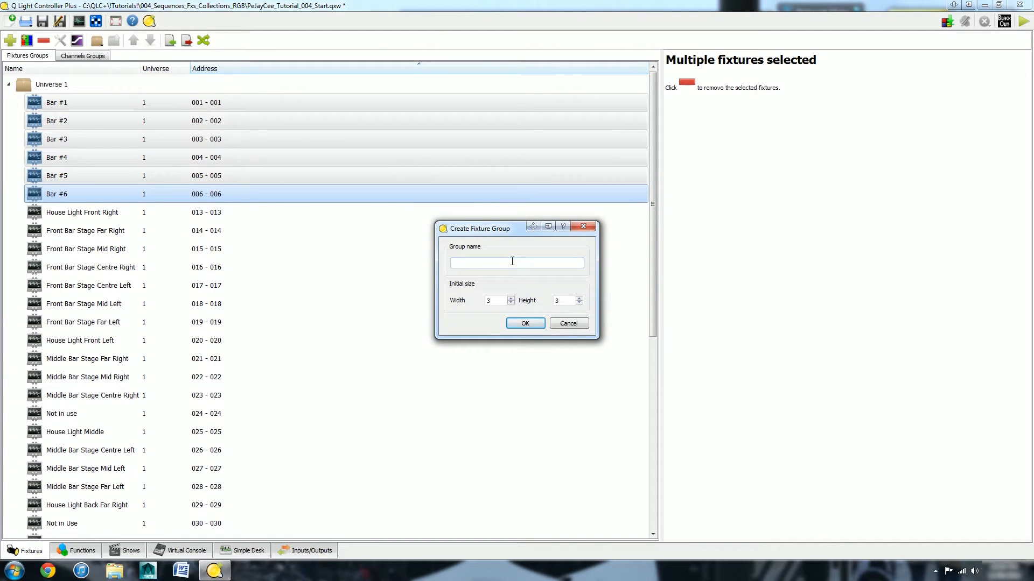
{"action": "type", "text": "Bars"}
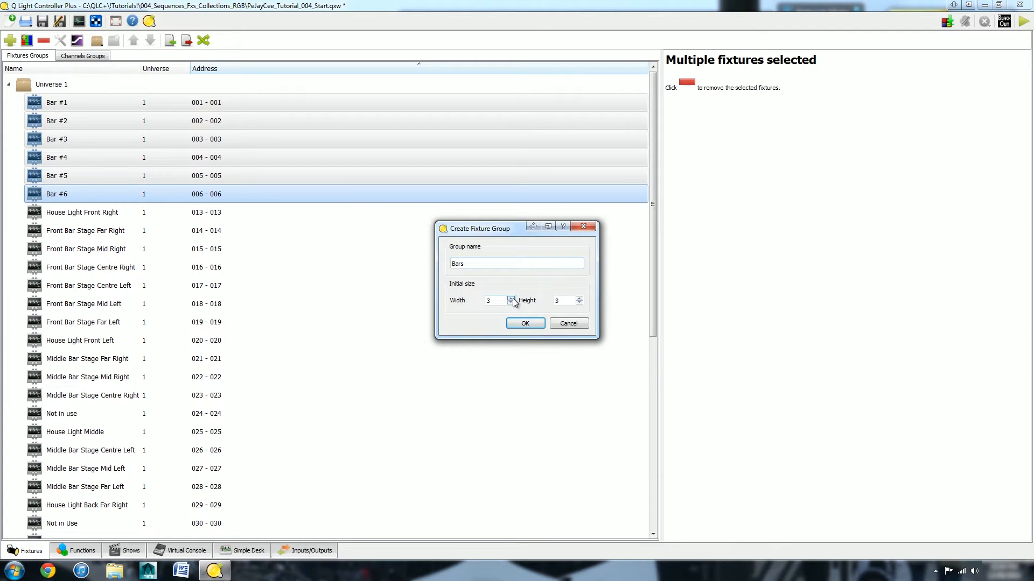
{"action": "triple_click", "coordinate": [498, 300]}
{"action": "type", "text": "6"}
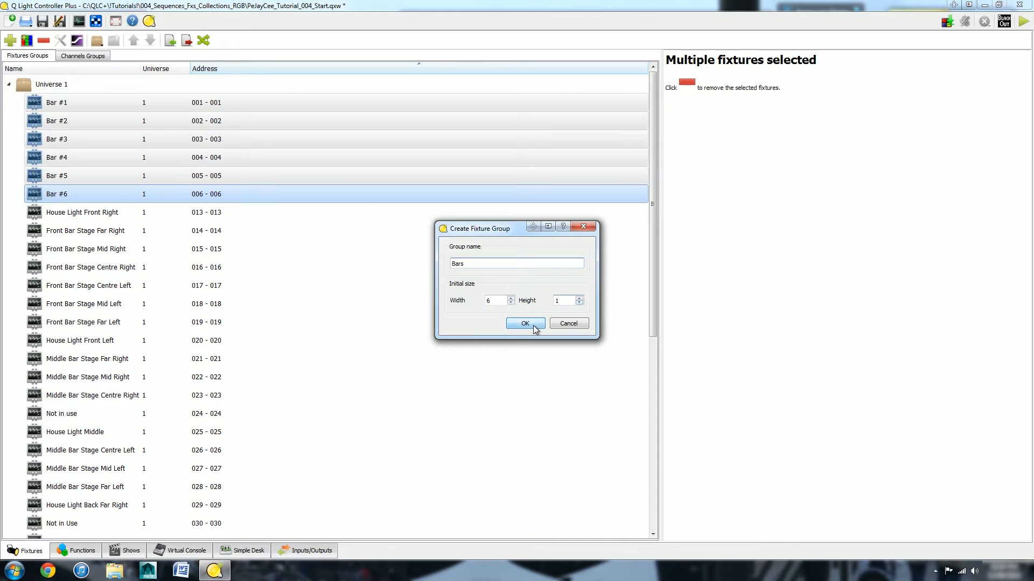
{"action": "left_click", "coordinate": [525, 323]}
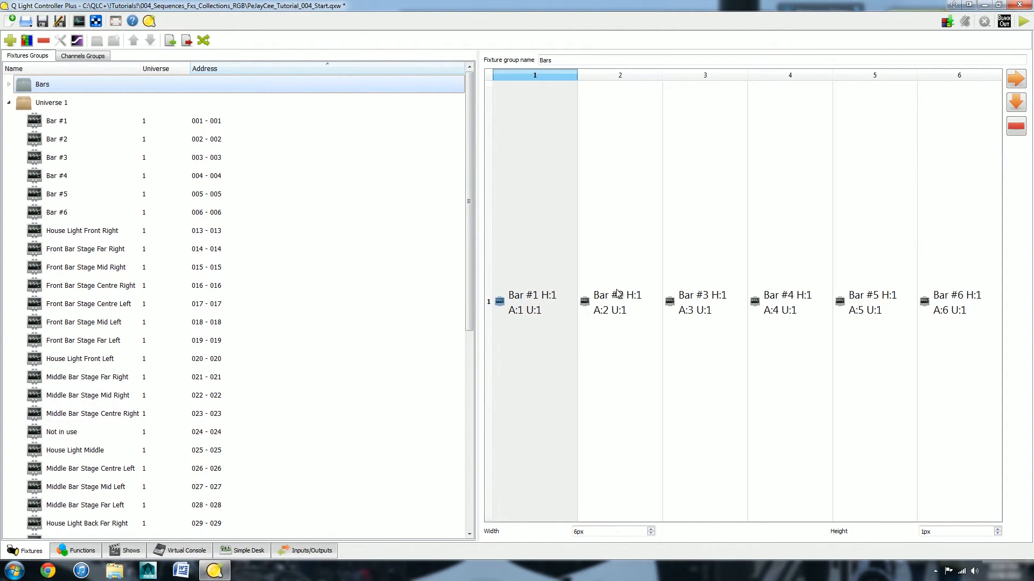
- Create a 'Bars_3x2' fixture group from Bar #1–#6, width 3 and height 2
{"action": "left_click", "coordinate": [56, 120]}
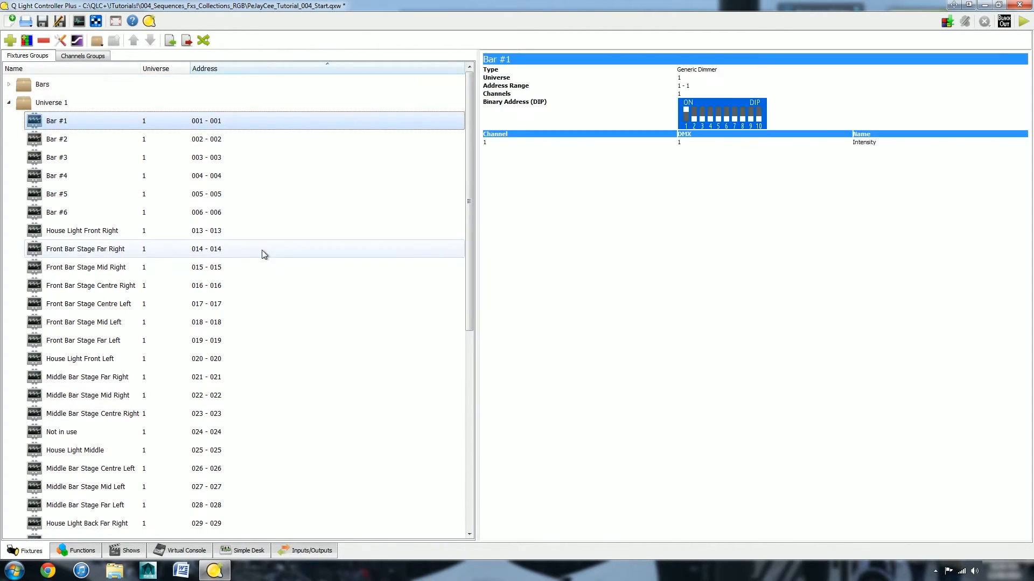
{"action": "left_click", "coordinate": [56, 211]}
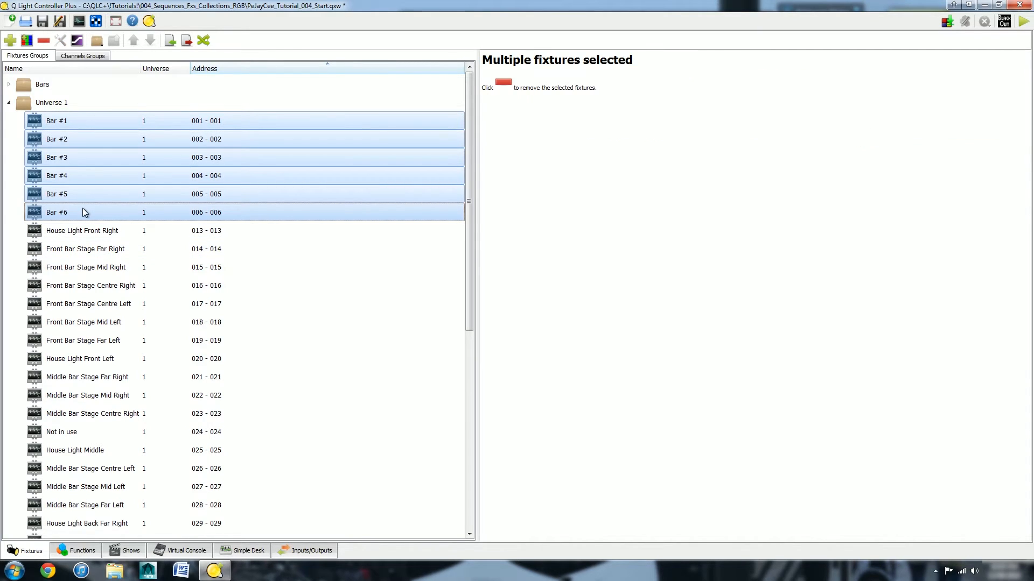
{"action": "right_click", "coordinate": [84, 212]}
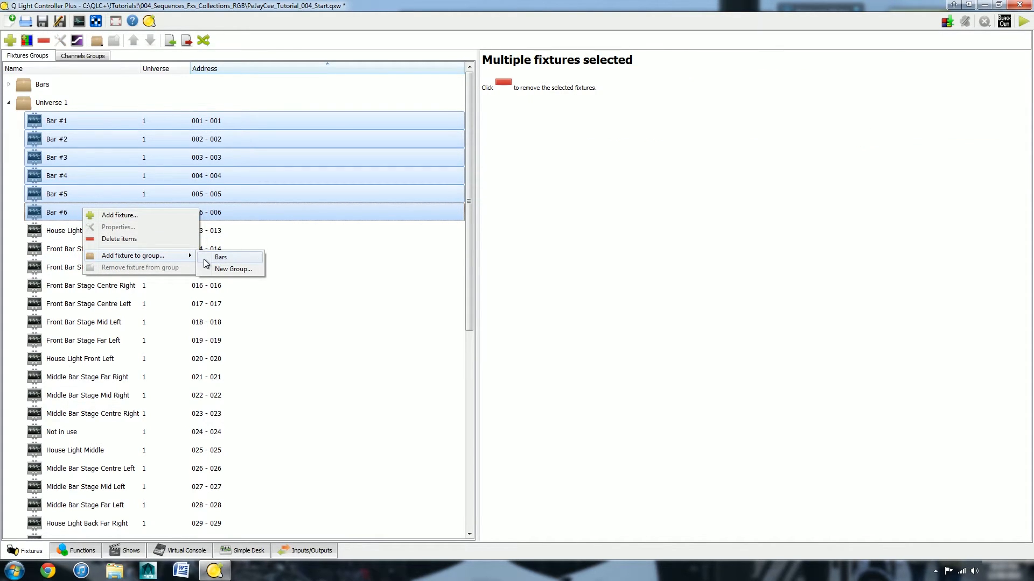
{"action": "mouse_move", "coordinate": [232, 269]}
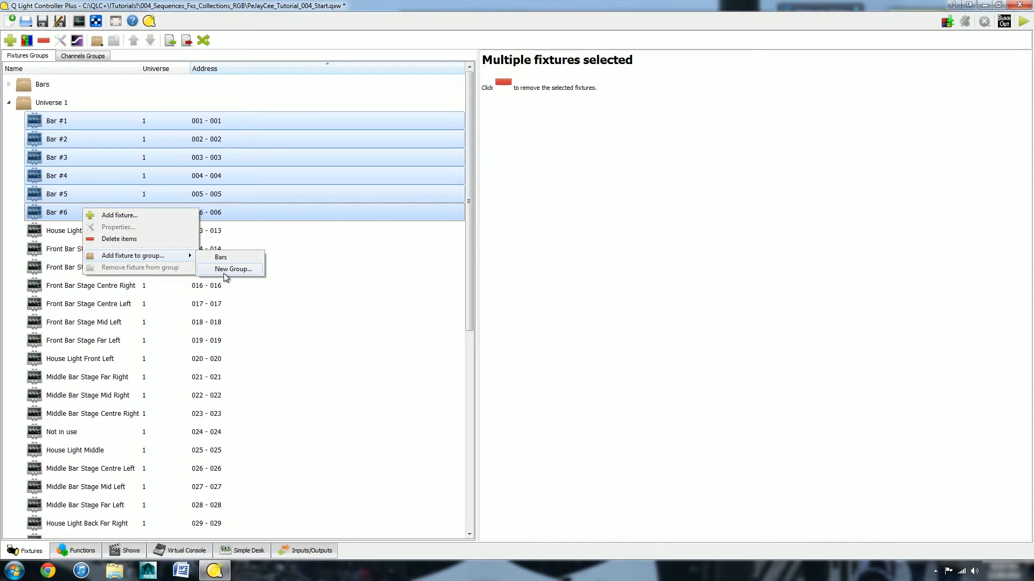
{"action": "left_click", "coordinate": [233, 269]}
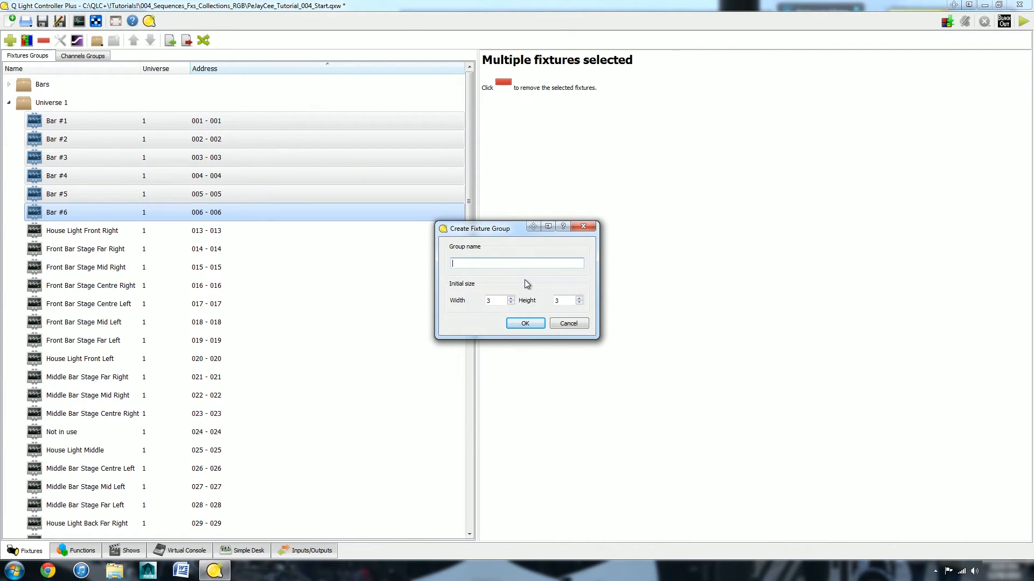
{"action": "type", "text": "Bar"}
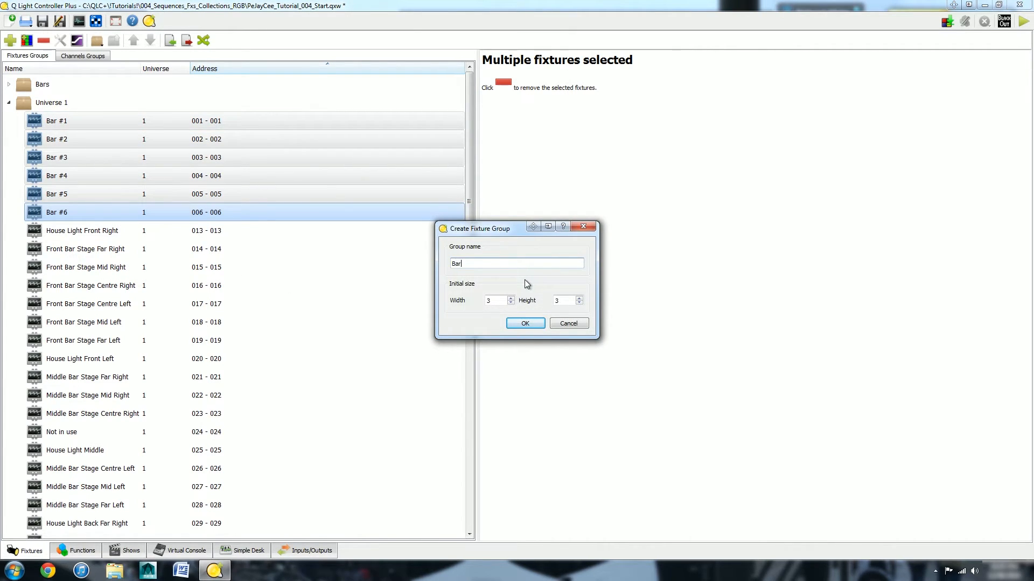
{"action": "type", "text": "s_2"}
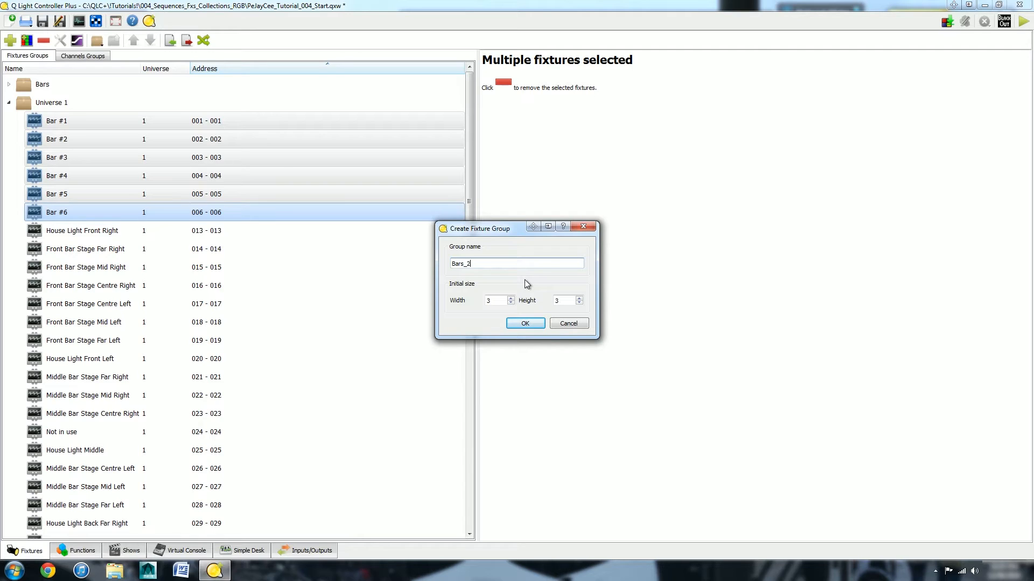
{"action": "type", "text": "x3"}
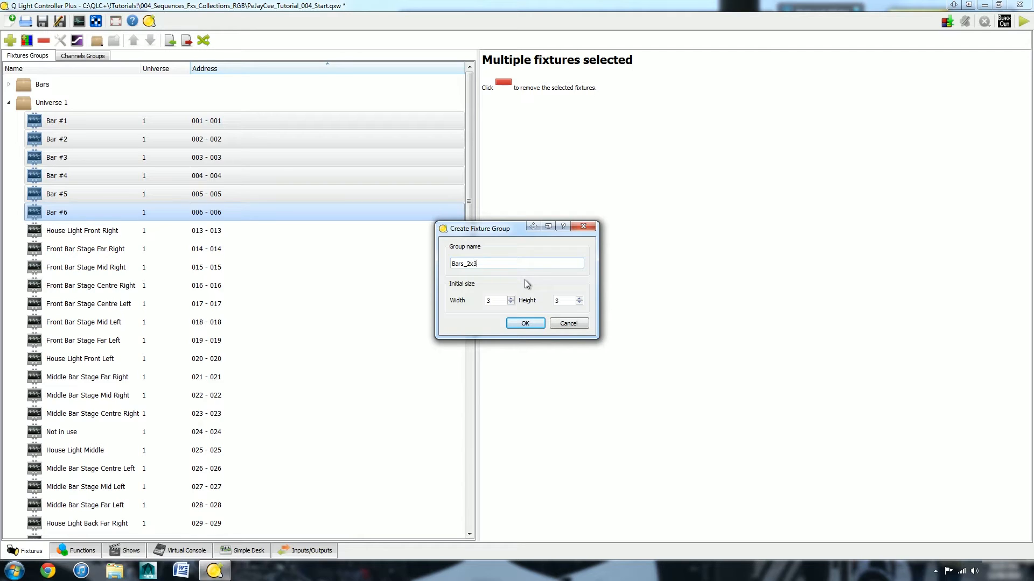
{"action": "double_click", "coordinate": [467, 264]}
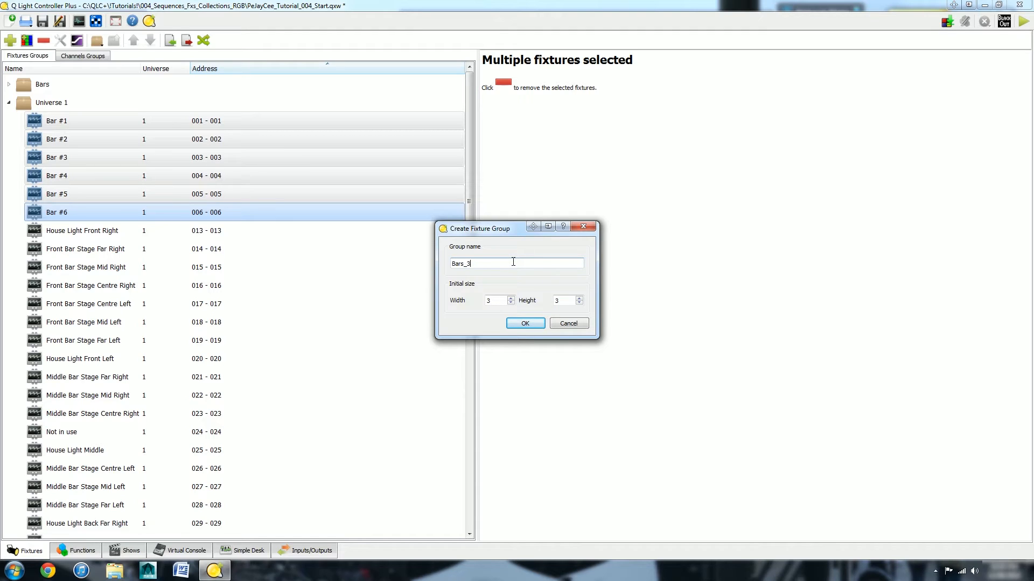
{"action": "type", "text": "x2"}
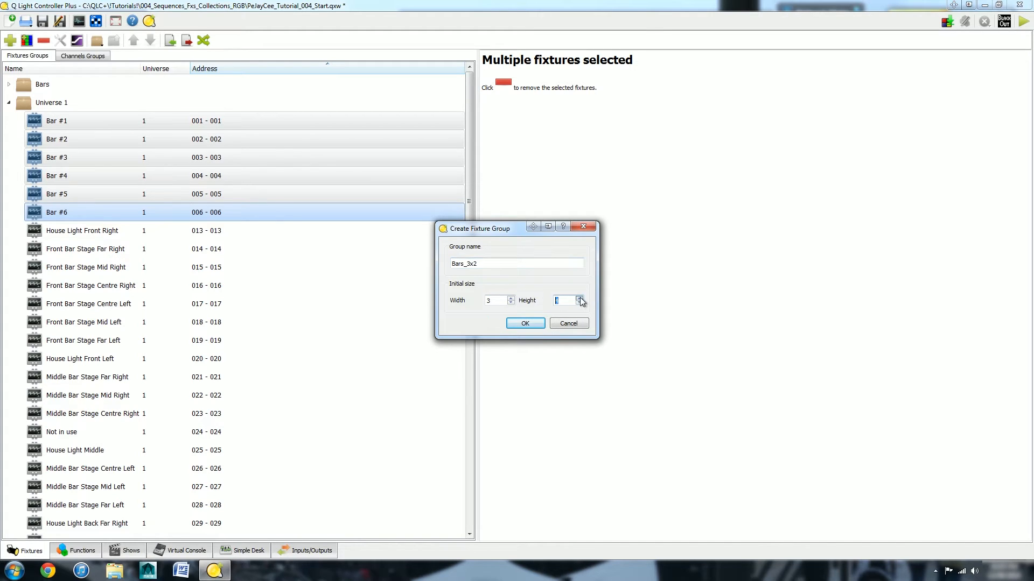
{"action": "left_click", "coordinate": [581, 298]}
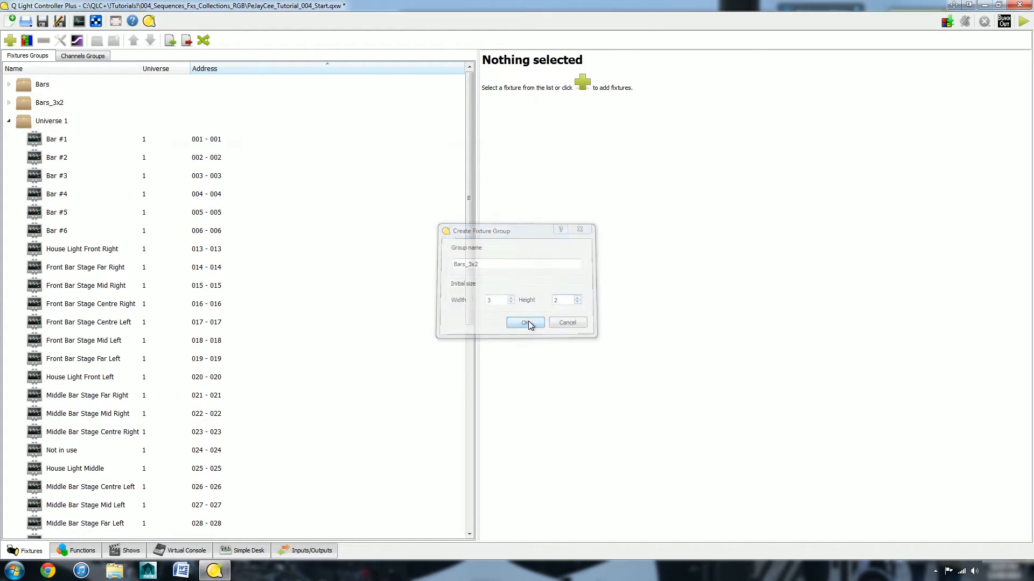
- Arrange the Bars_3x2 grid with Bars #2, #4, #6 on top and #1, #3, #5 below
{"action": "left_click", "coordinate": [525, 323]}
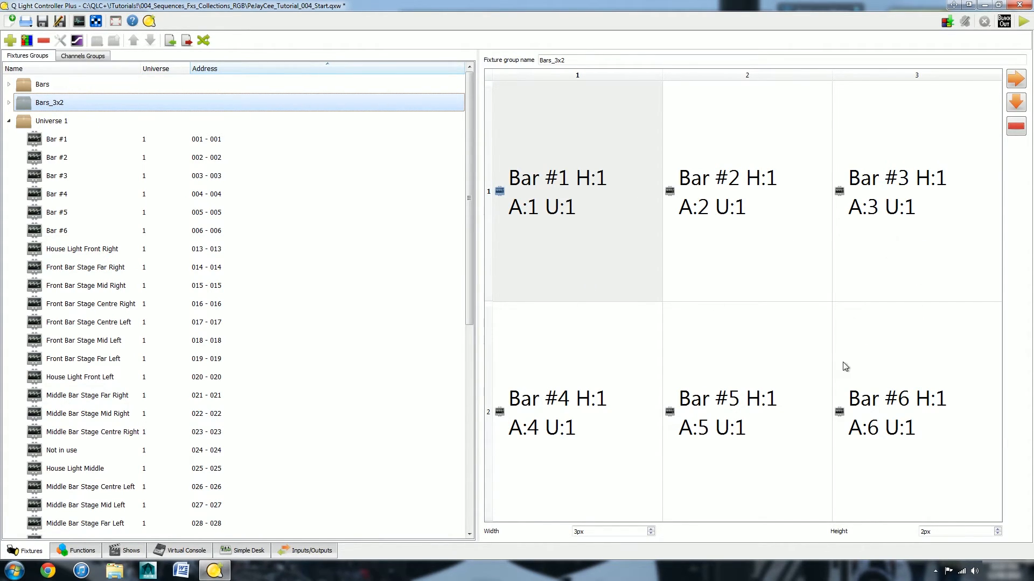
{"action": "mouse_move", "coordinate": [652, 276]}
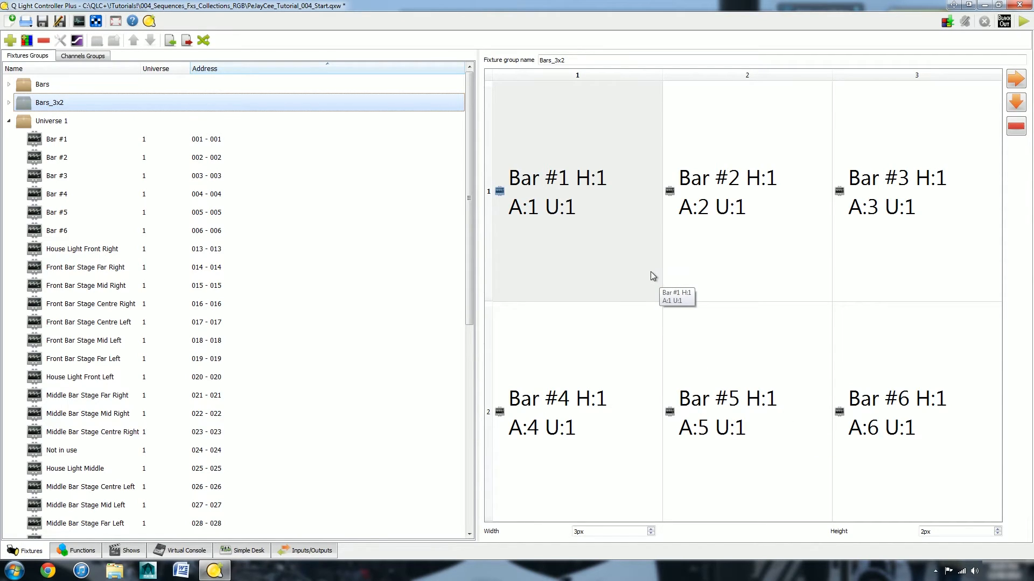
{"action": "mouse_move", "coordinate": [620, 259]}
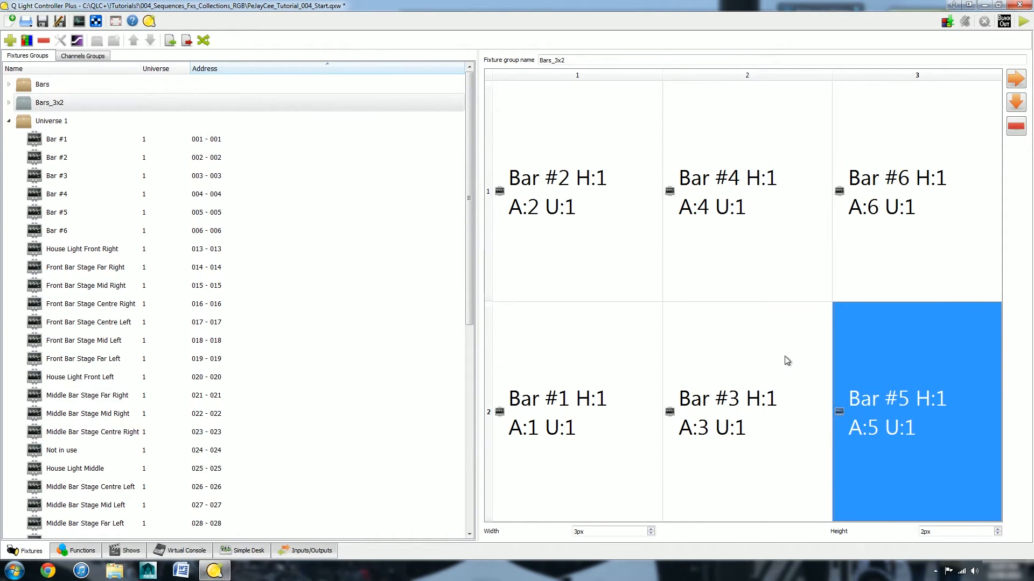
{"action": "mouse_move", "coordinate": [916, 408]}
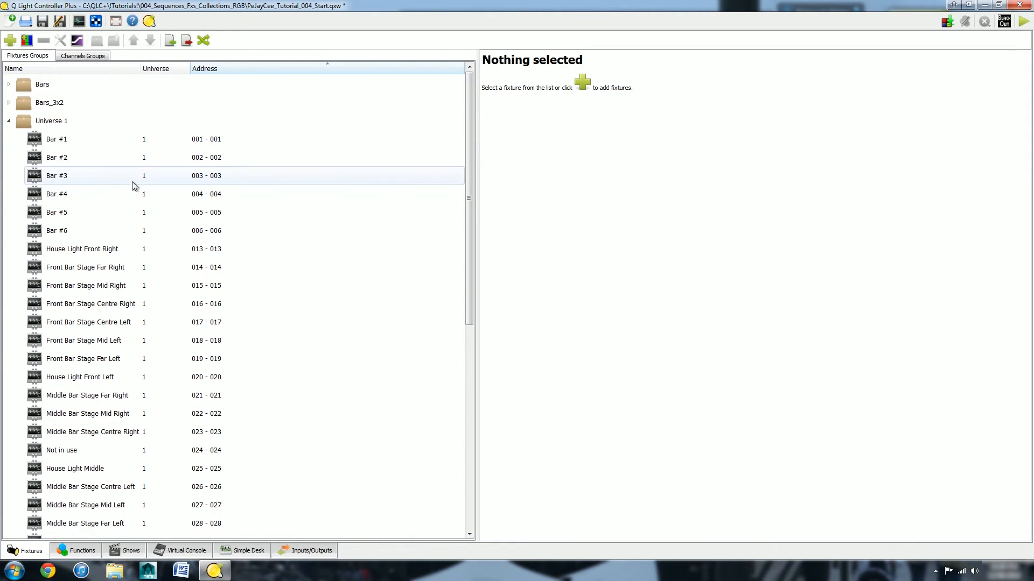
{"action": "mouse_move", "coordinate": [84, 551]}
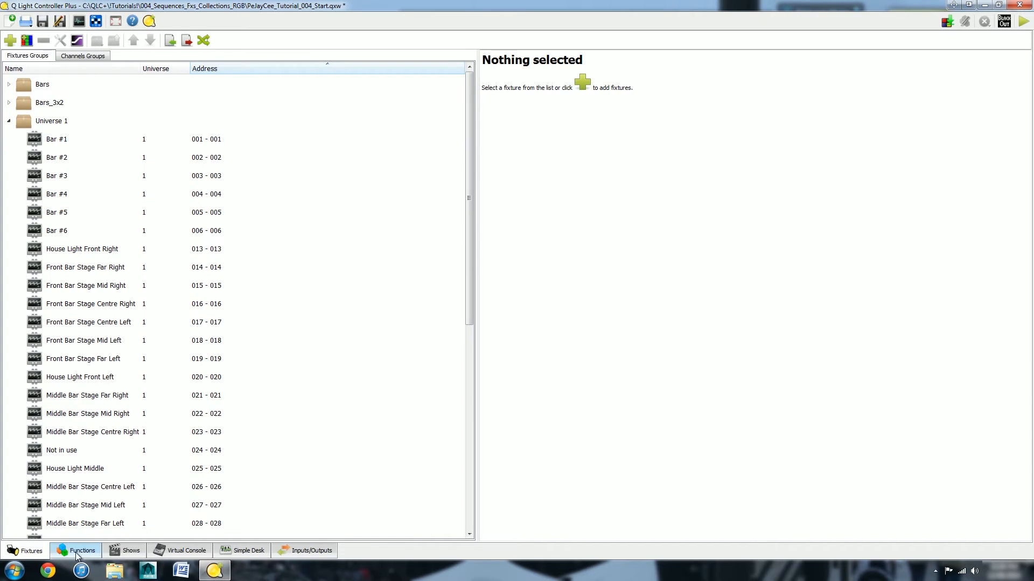
- Assign the Bars_3x2 fixture group to New RGB Matrix 11
{"action": "left_click", "coordinate": [82, 550]}
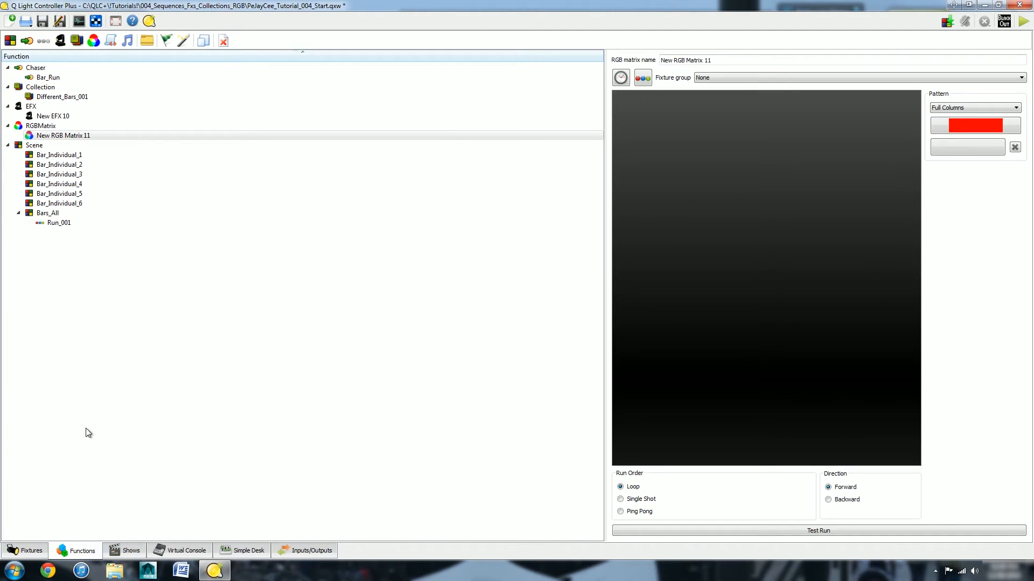
{"action": "left_click", "coordinate": [857, 77]}
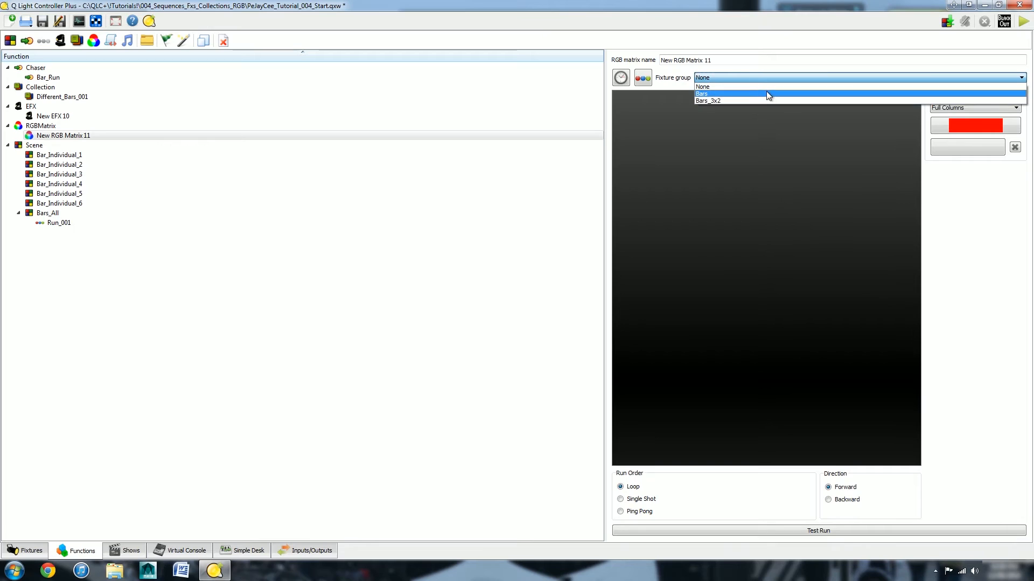
{"action": "left_click", "coordinate": [702, 94]}
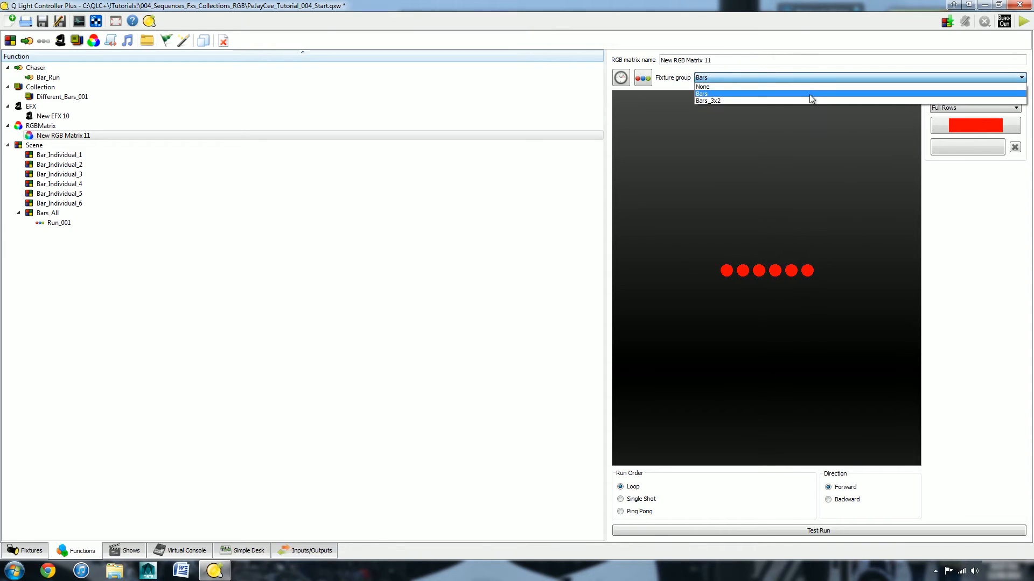
{"action": "left_click", "coordinate": [708, 100]}
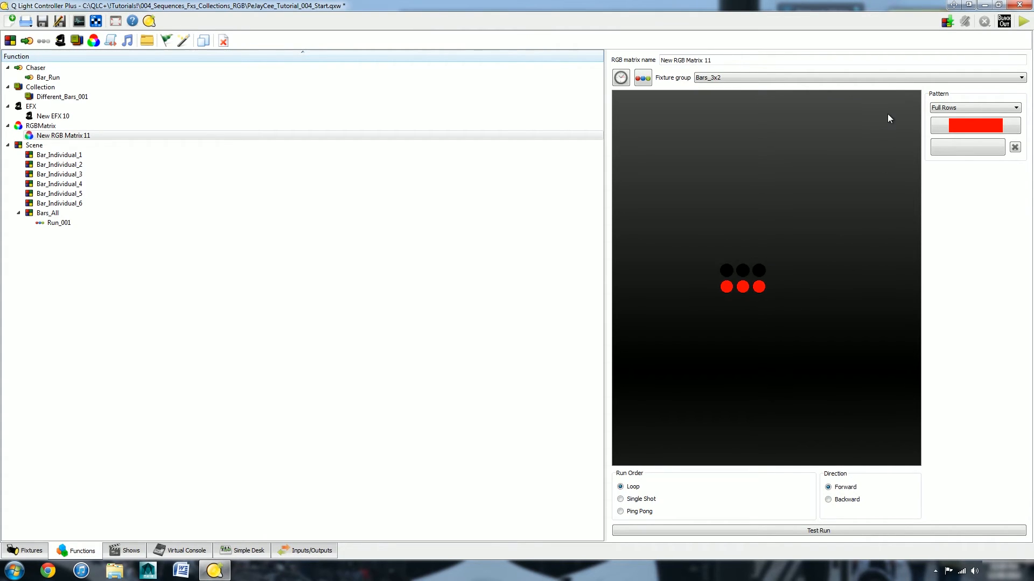
- Set the matrix pattern to Fill Columns with white as the colour
{"action": "left_click", "coordinate": [975, 108]}
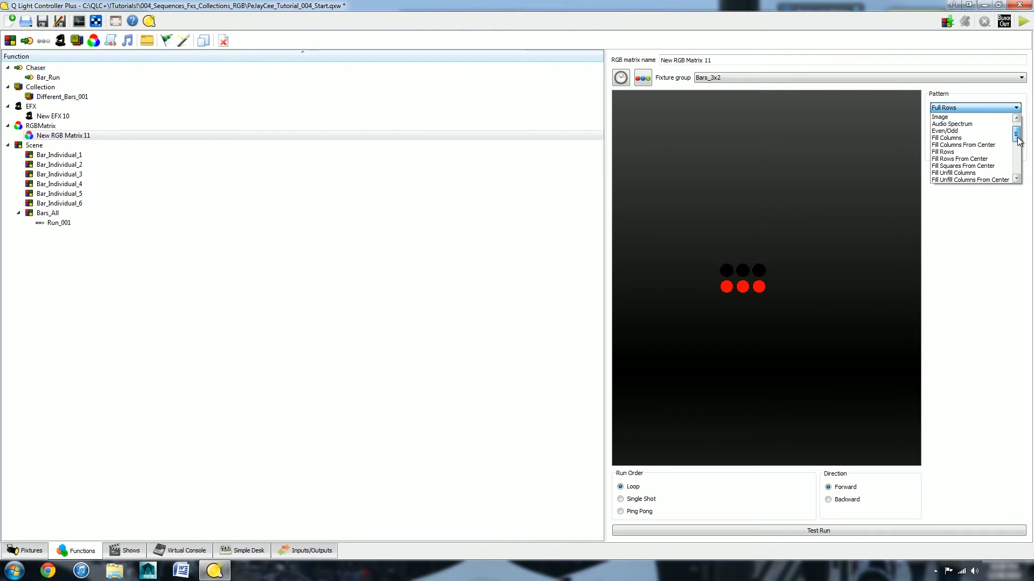
{"action": "left_click", "coordinate": [946, 138]}
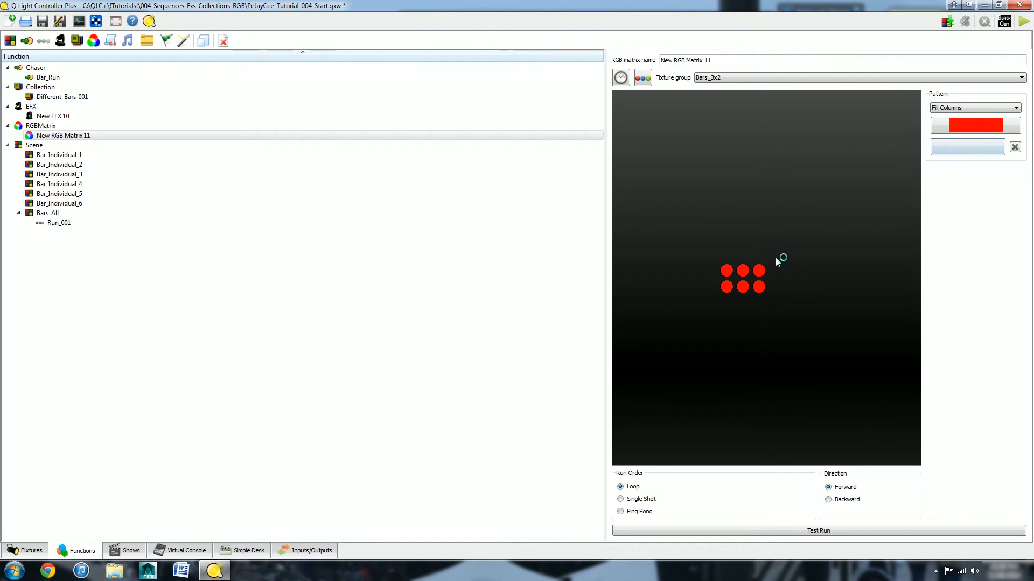
{"action": "left_click", "coordinate": [975, 125]}
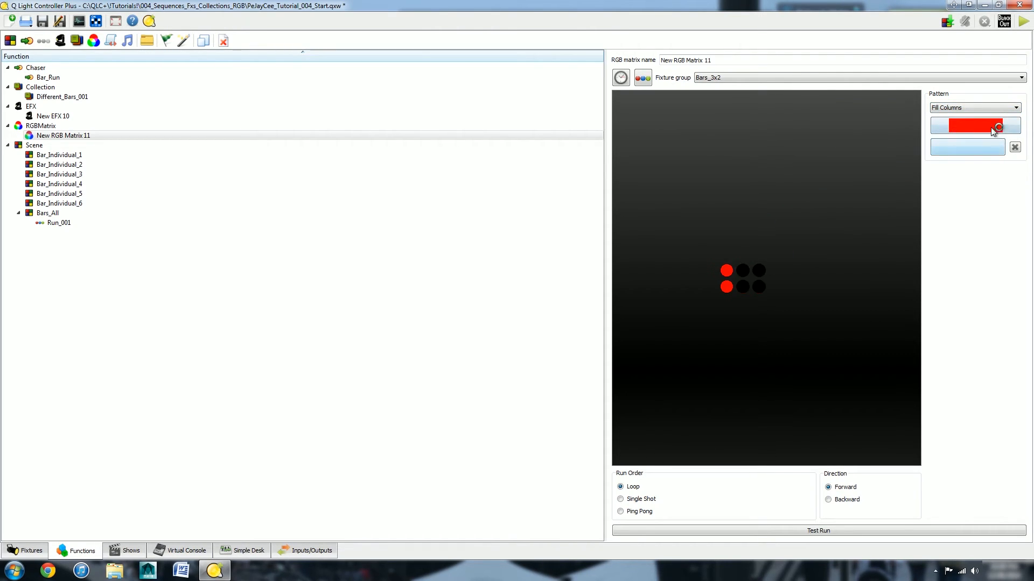
{"action": "left_click", "coordinate": [975, 126]}
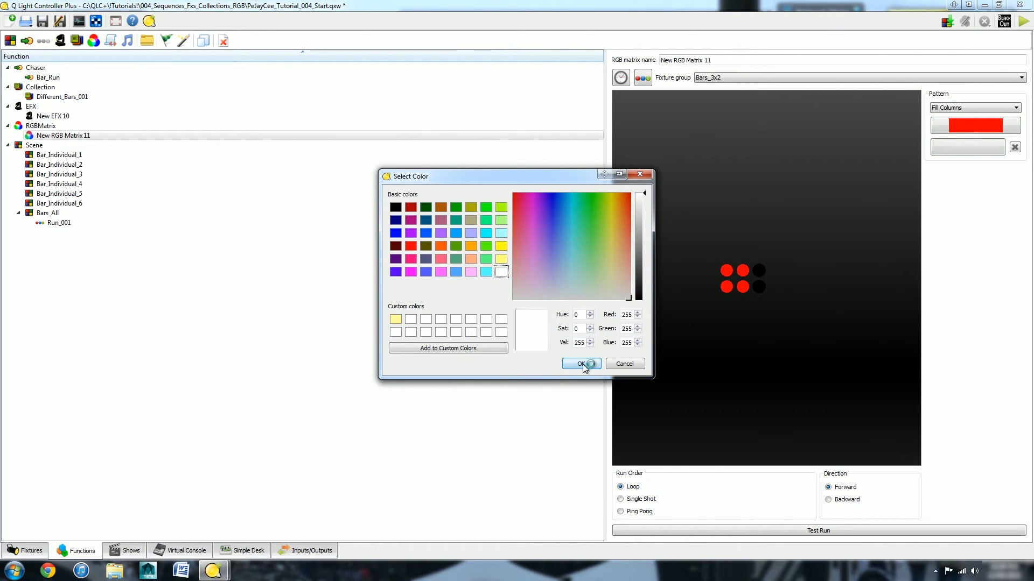
{"action": "left_click", "coordinate": [579, 364]}
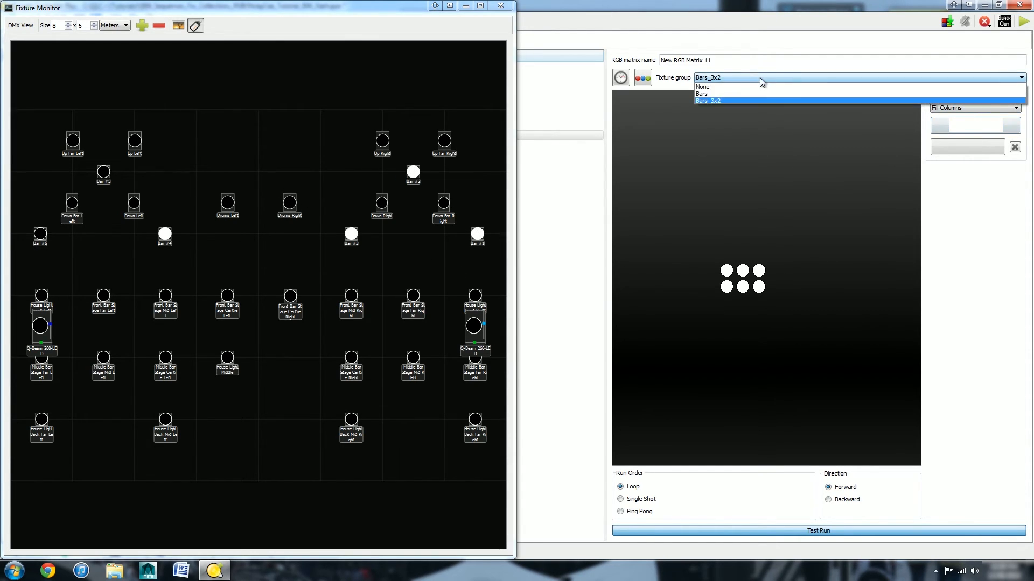
- Assign the Bars group, close the fixture monitor, and view the Bars_All scene and Run_001 chaser
{"action": "left_click", "coordinate": [701, 94]}
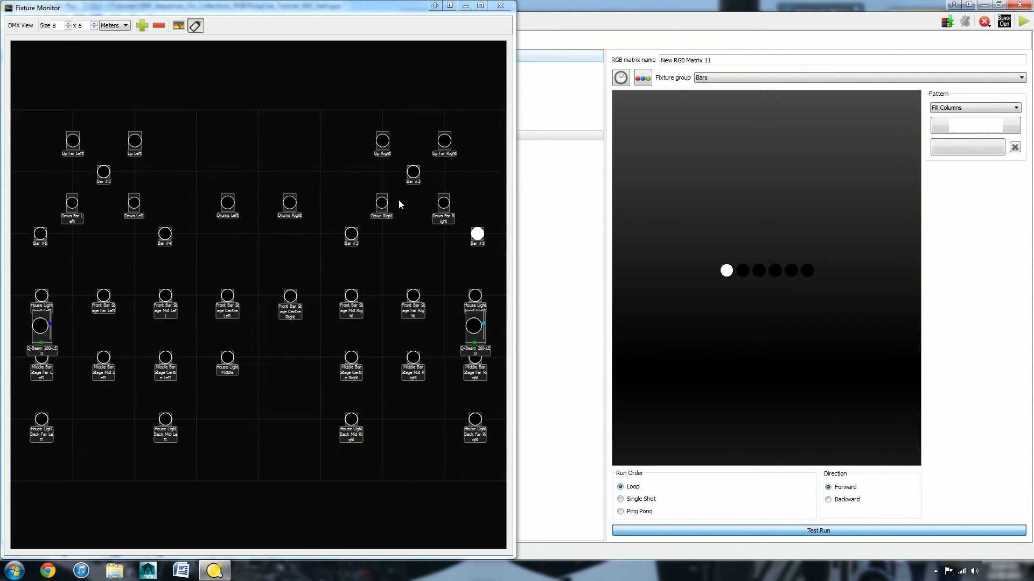
{"action": "left_click", "coordinate": [500, 6]}
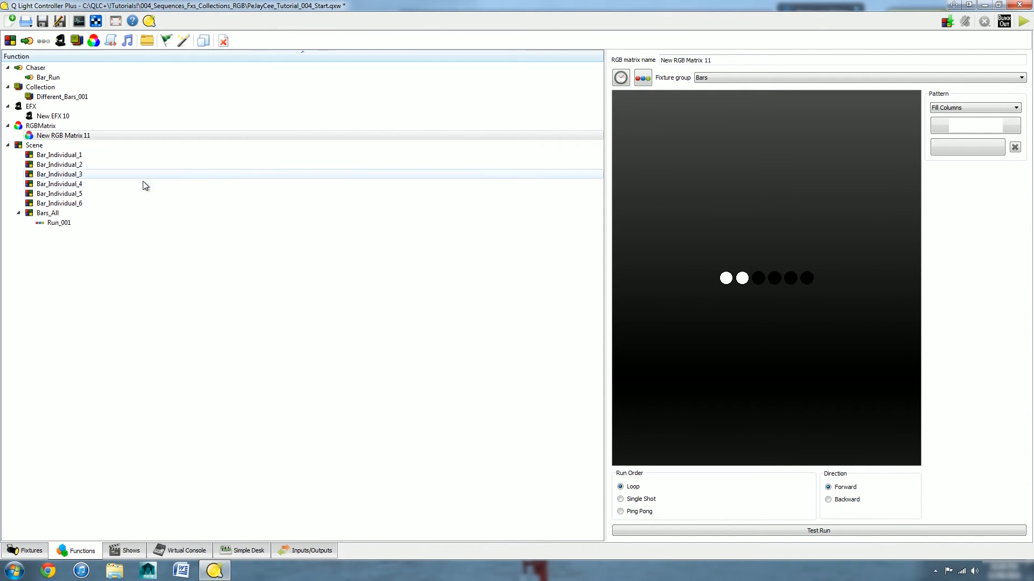
{"action": "double_click", "coordinate": [59, 154]}
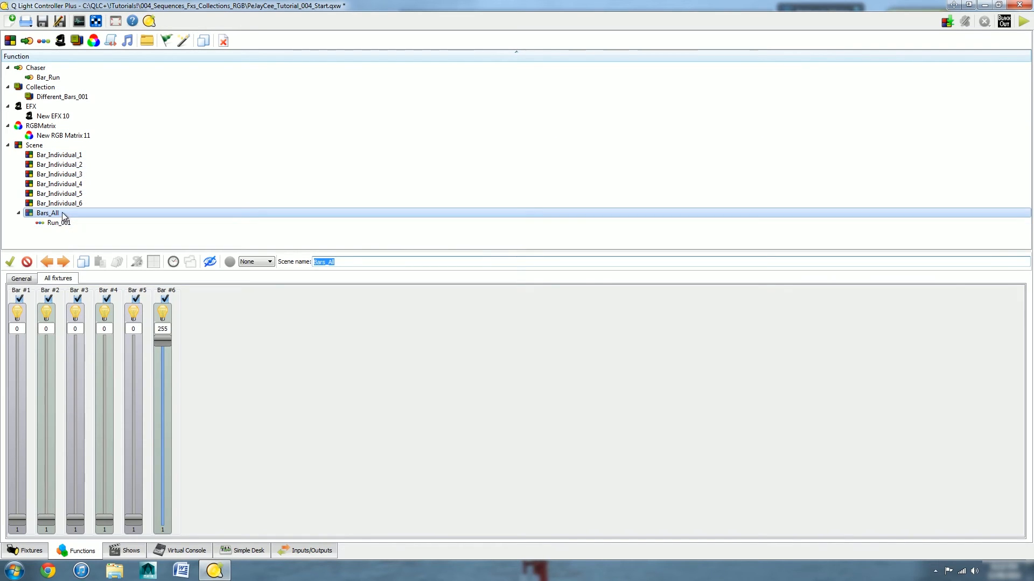
{"action": "left_click", "coordinate": [58, 222]}
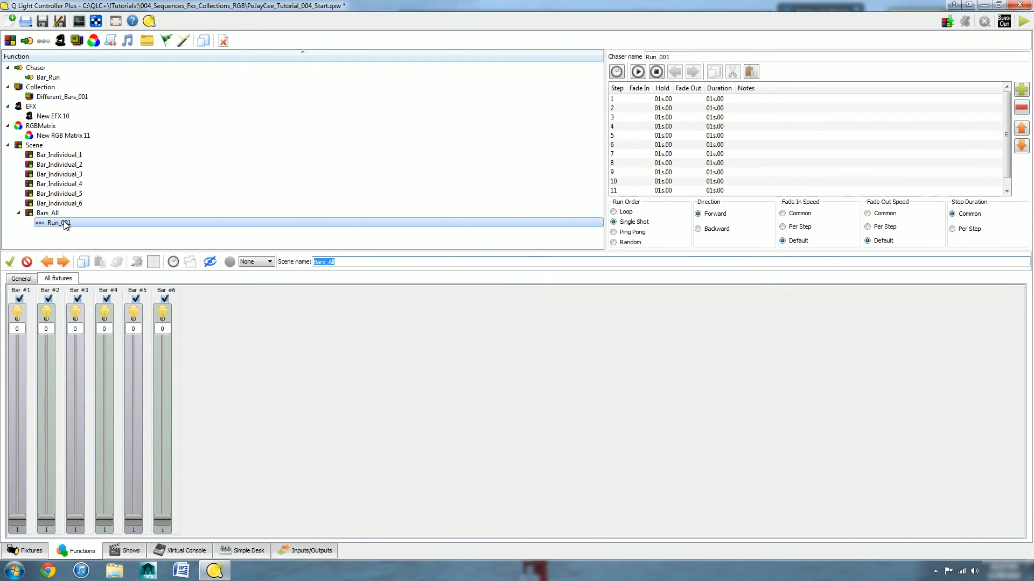
- Return to New RGB Matrix 11 and browse its pattern list
{"action": "left_click", "coordinate": [64, 135]}
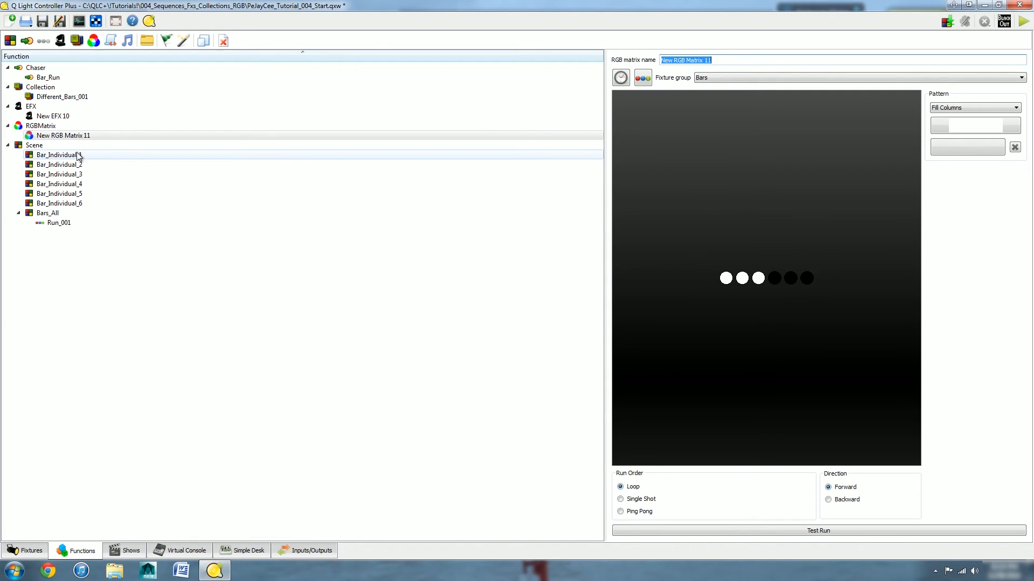
{"action": "left_click", "coordinate": [1016, 108]}
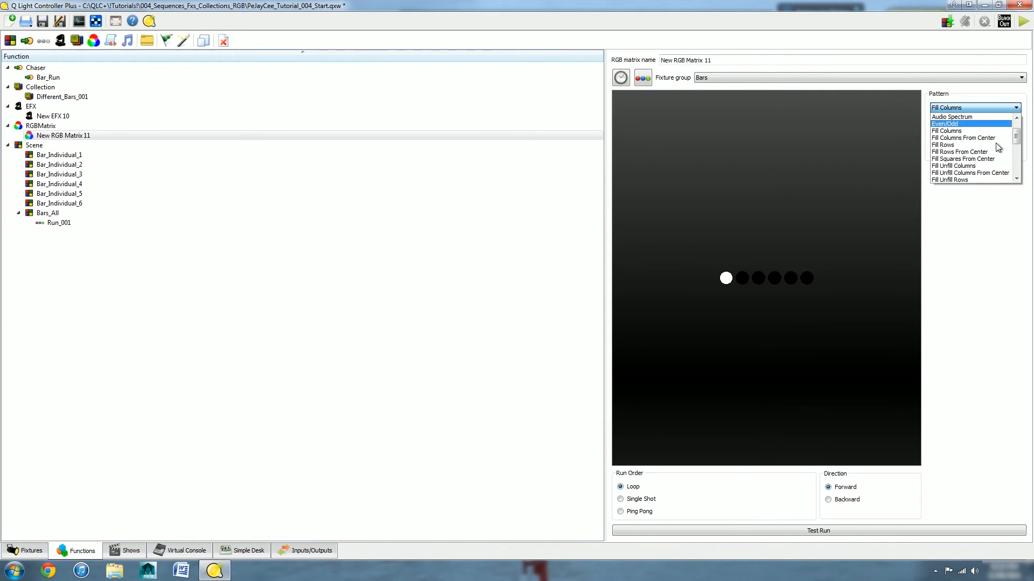
{"action": "scroll", "scroll_direction": "down", "scroll_amount": 3}
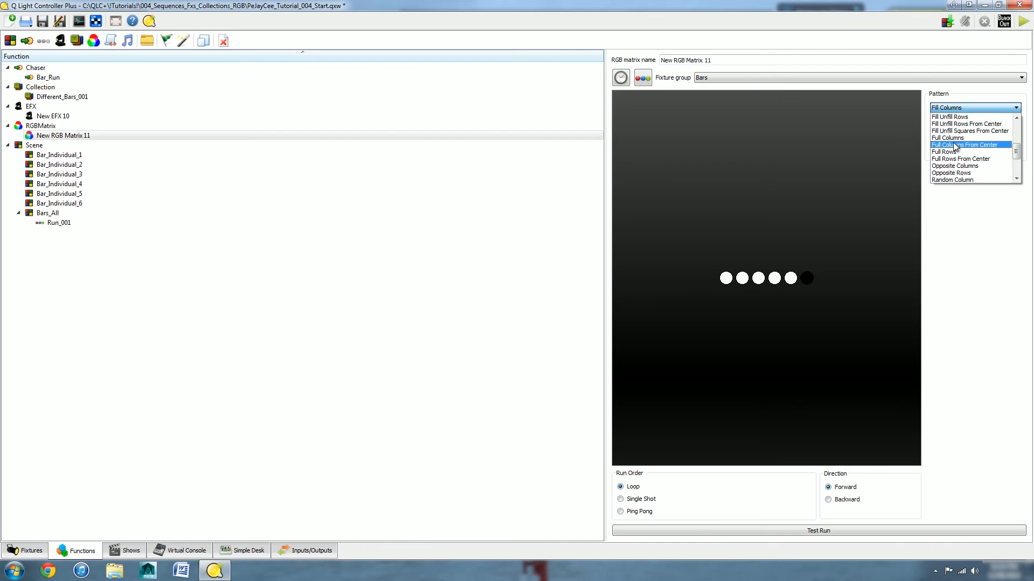
- Set the Full Columns pattern running backward, then close the fixture monitor
{"action": "left_click", "coordinate": [947, 138]}
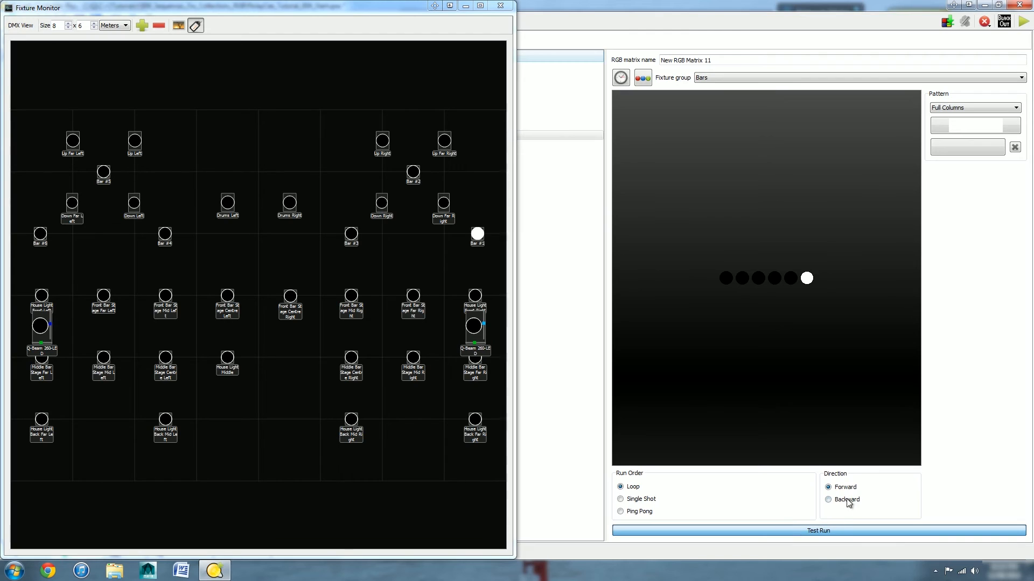
{"action": "left_click", "coordinate": [828, 499]}
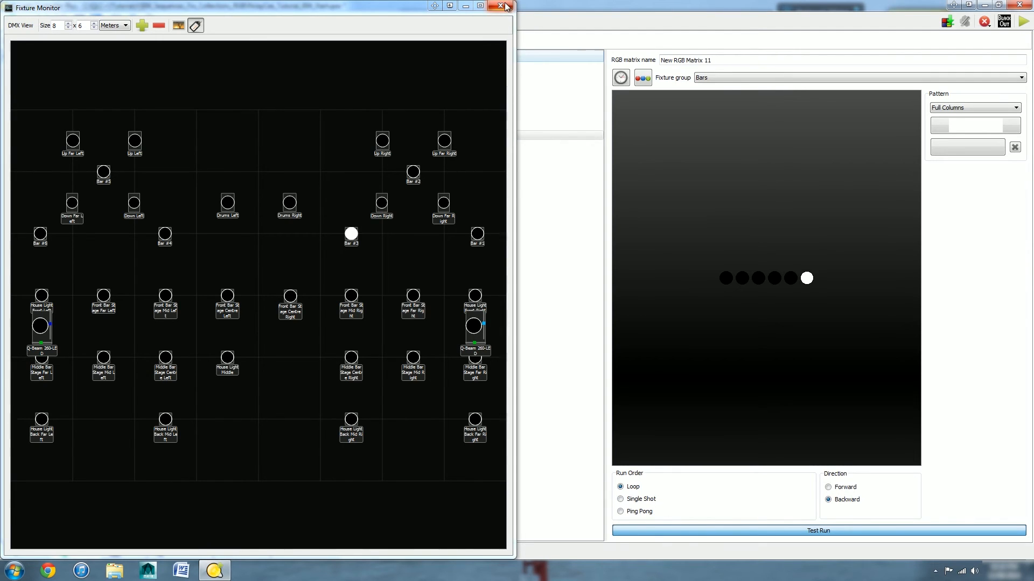
{"action": "left_click", "coordinate": [501, 6]}
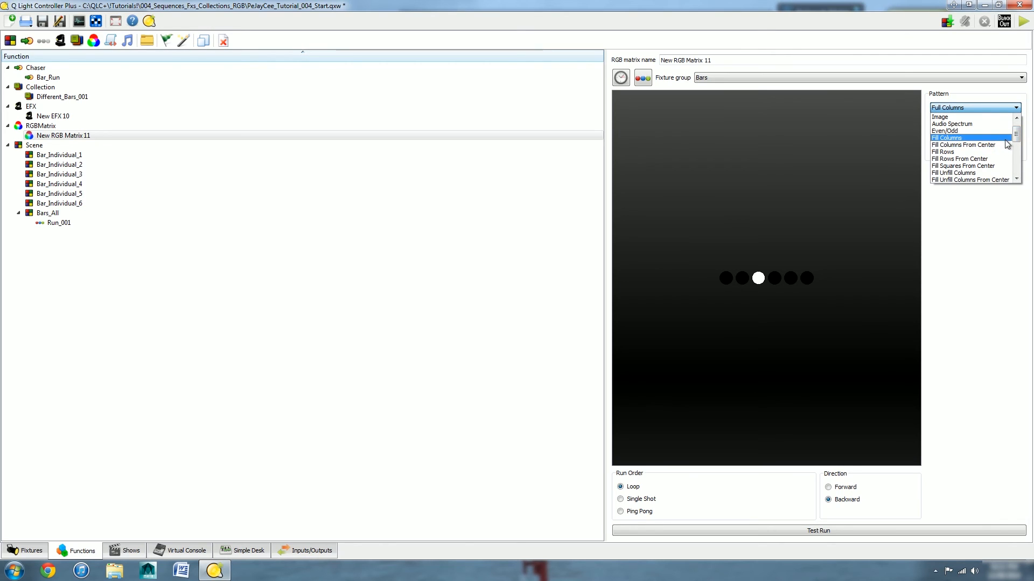
- Select Fill Columns, review the pattern list, and keep Fill Columns selected
{"action": "left_click", "coordinate": [969, 180]}
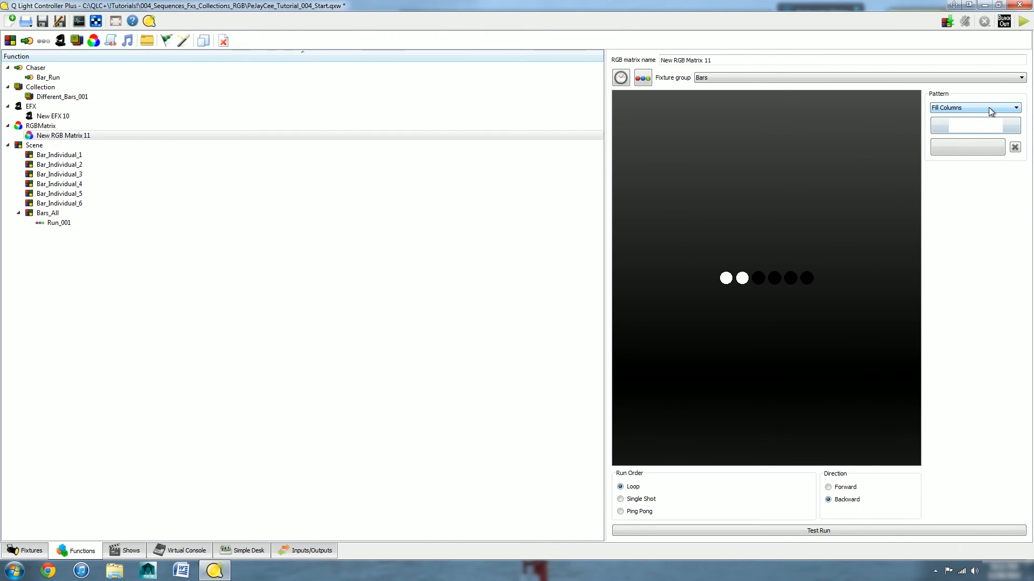
{"action": "mouse_move", "coordinate": [974, 107]}
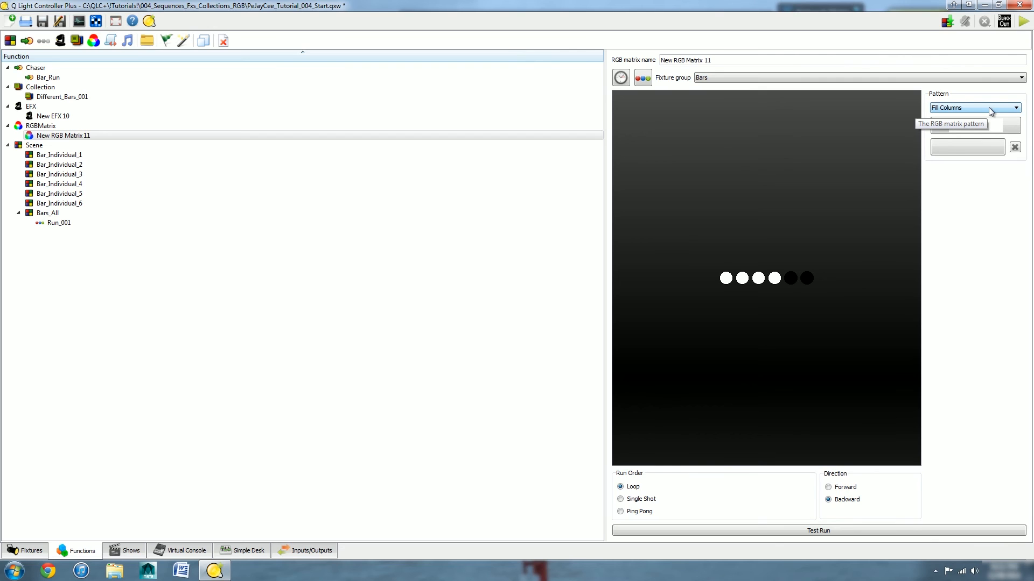
{"action": "left_click", "coordinate": [1014, 108]}
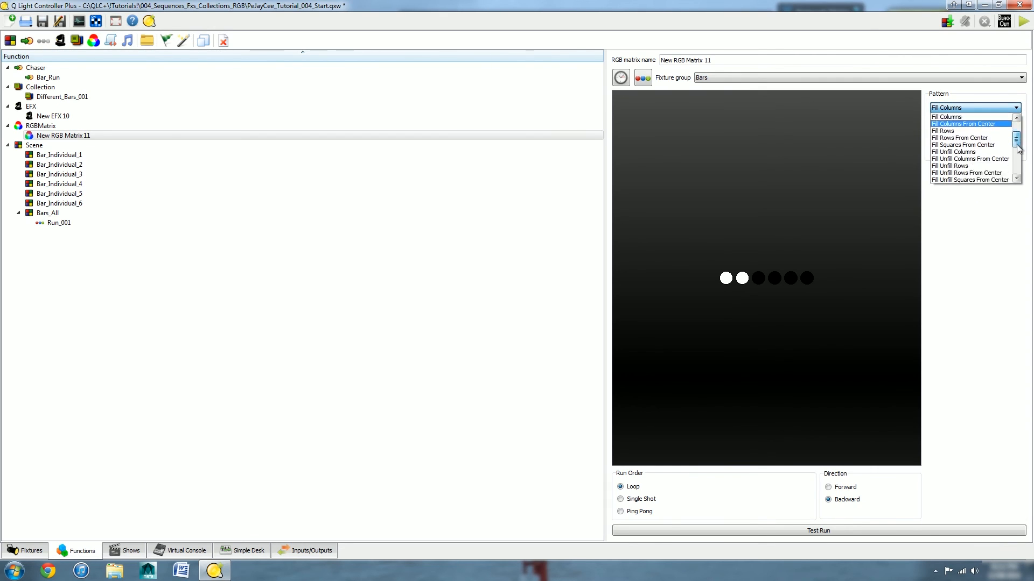
{"action": "left_click", "coordinate": [945, 117]}
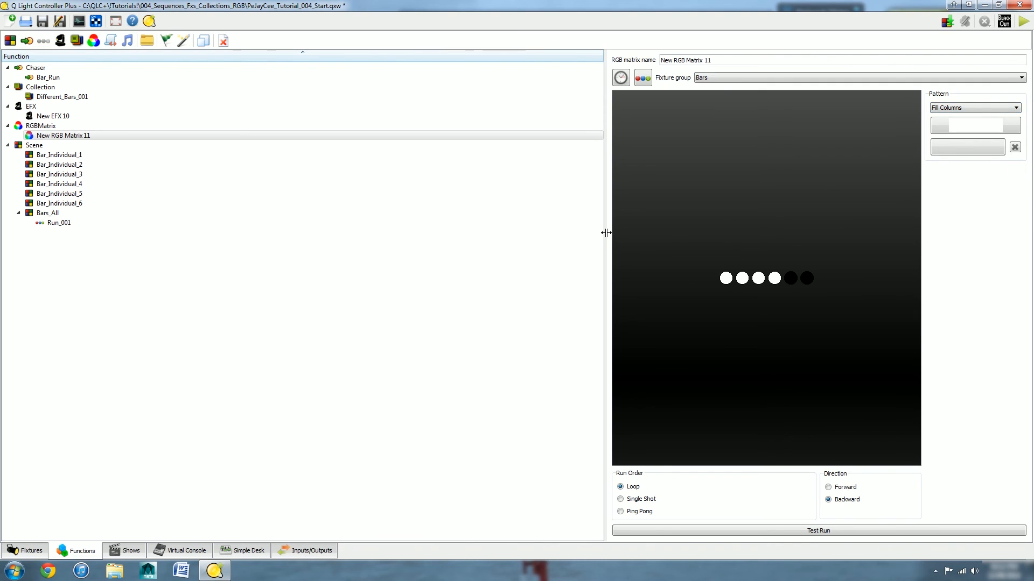
{"action": "mouse_move", "coordinate": [84, 247]}
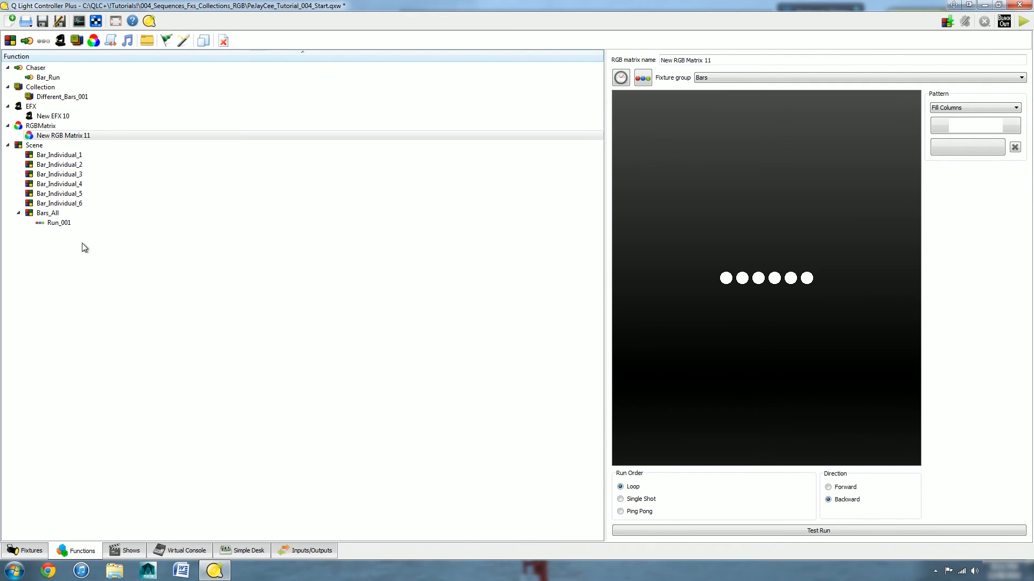